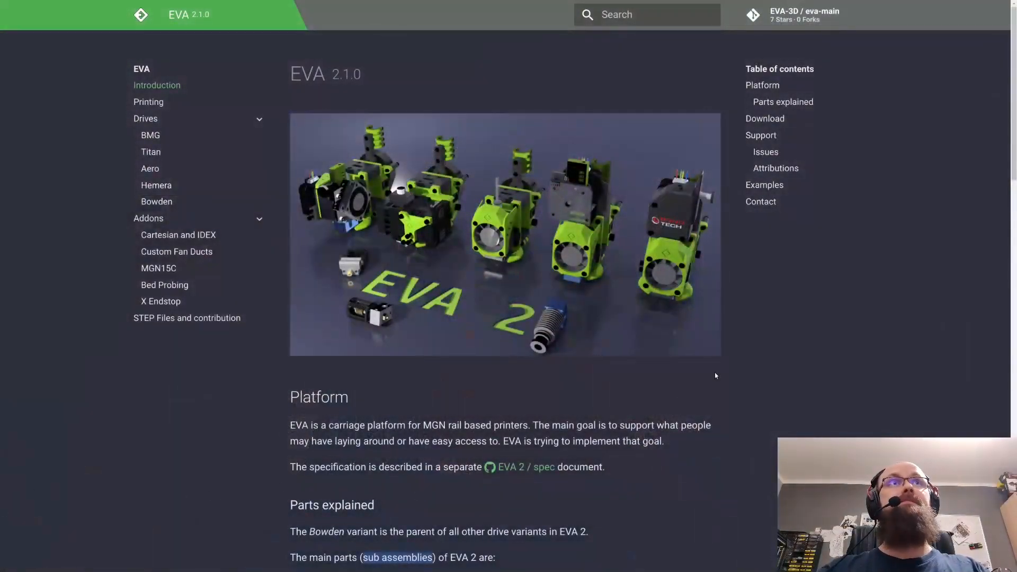
mouse_move(756, 324)
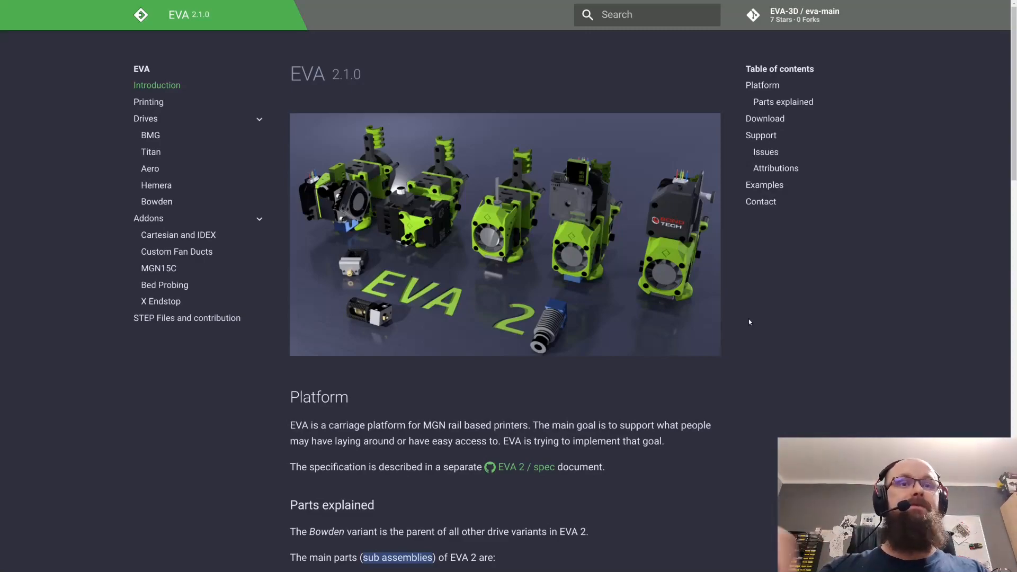
mouse_move(751, 327)
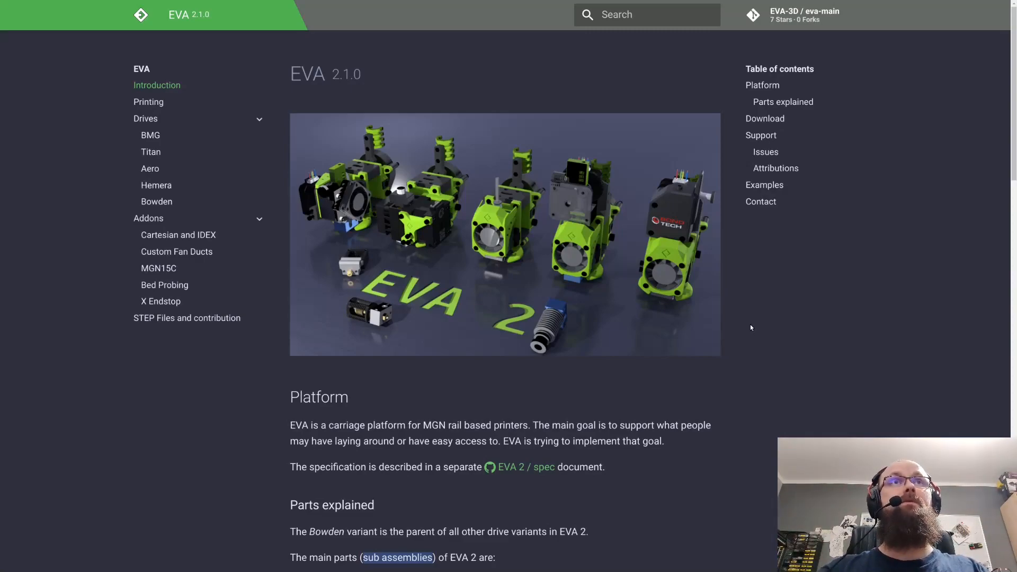
- Scroll the Introduction page down through Platform and Parts explained to the Download and Support sections
scroll(down, 3)
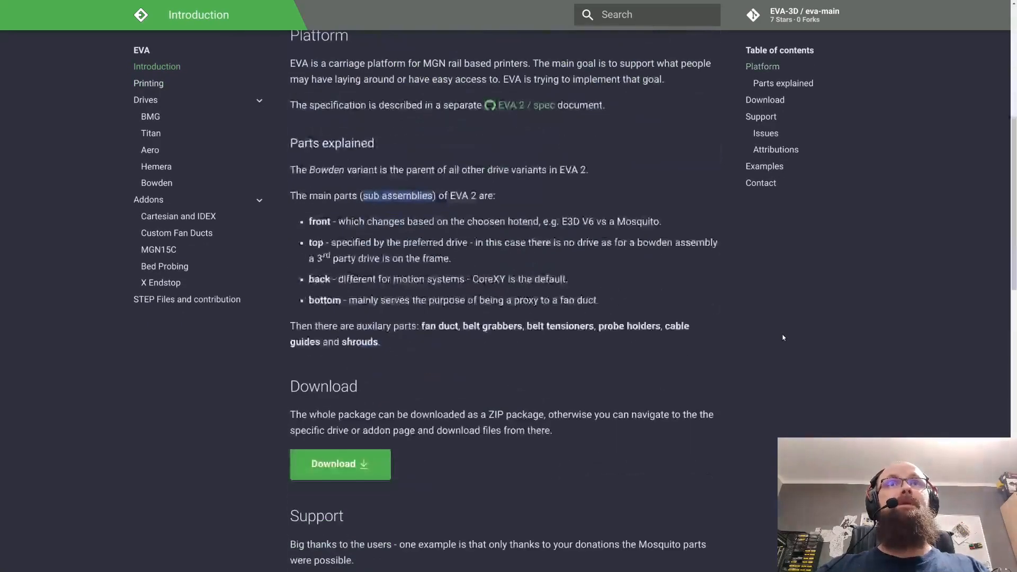
scroll(down, 3)
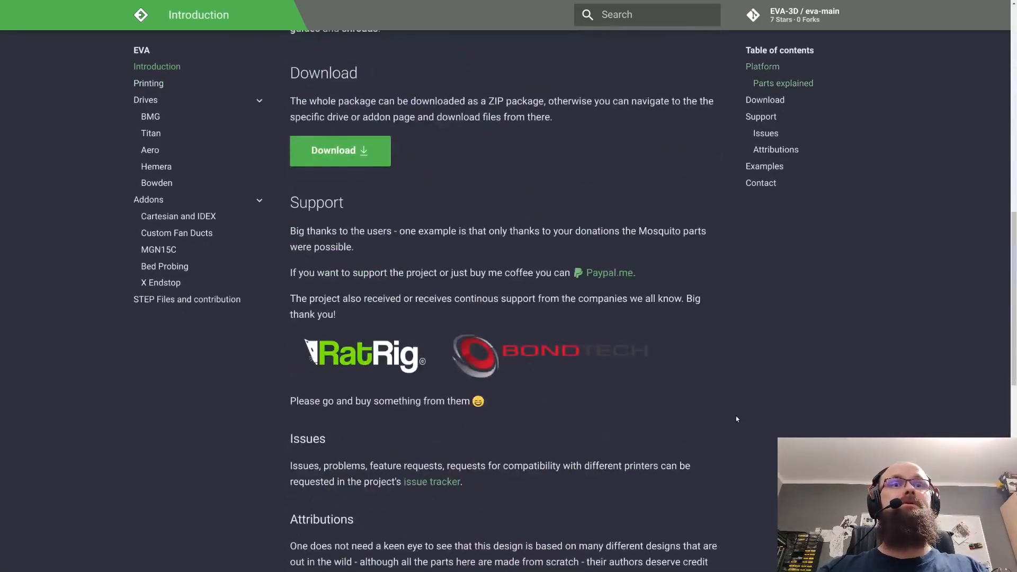
scroll(up, 3)
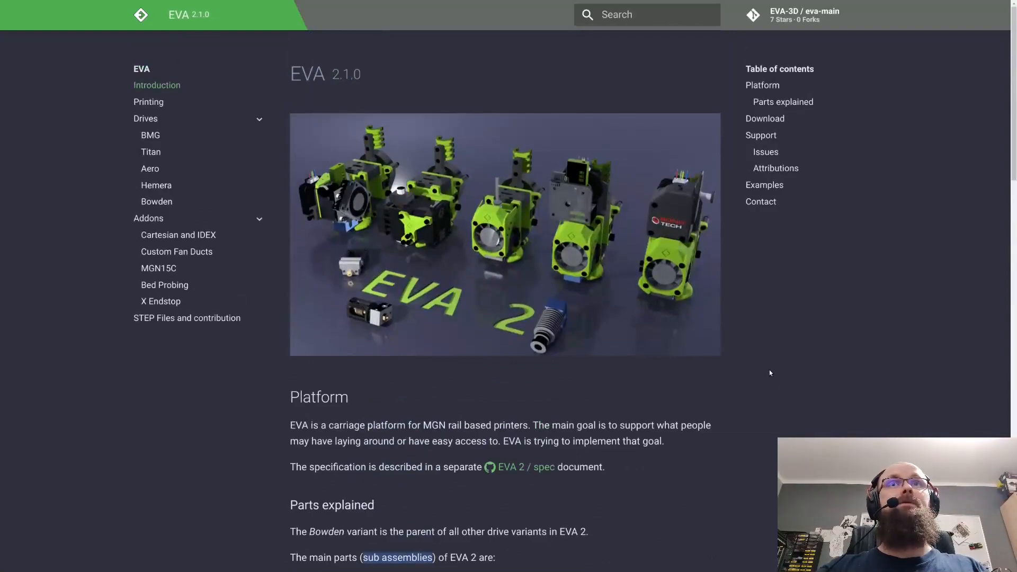
scroll(down, 3)
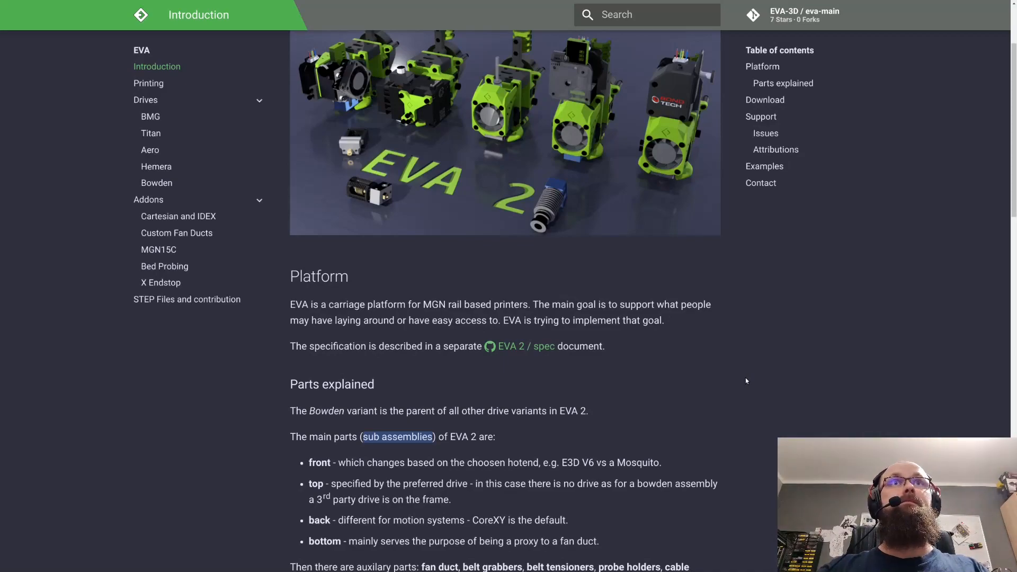
scroll(up, 3)
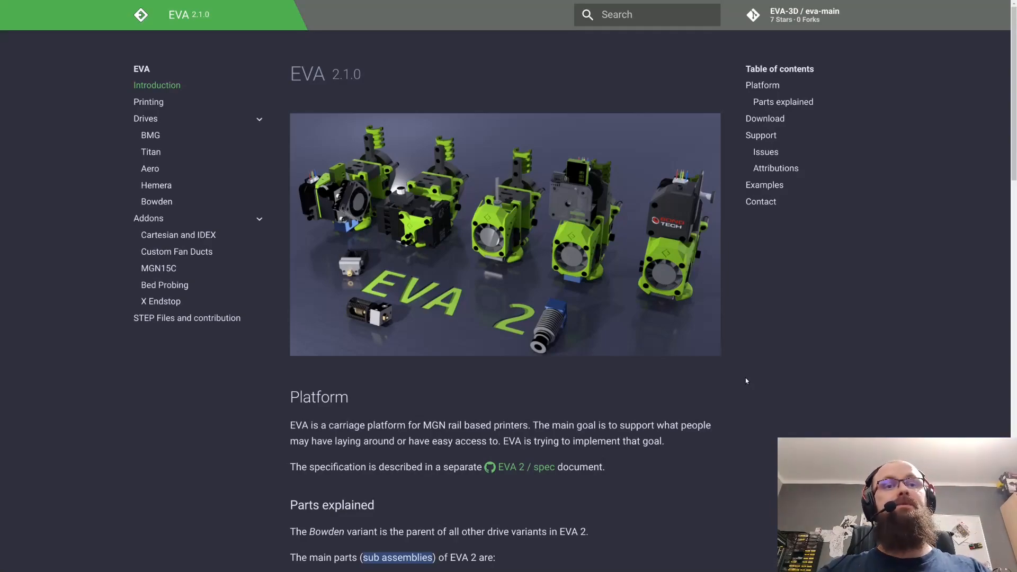
mouse_move(835, 328)
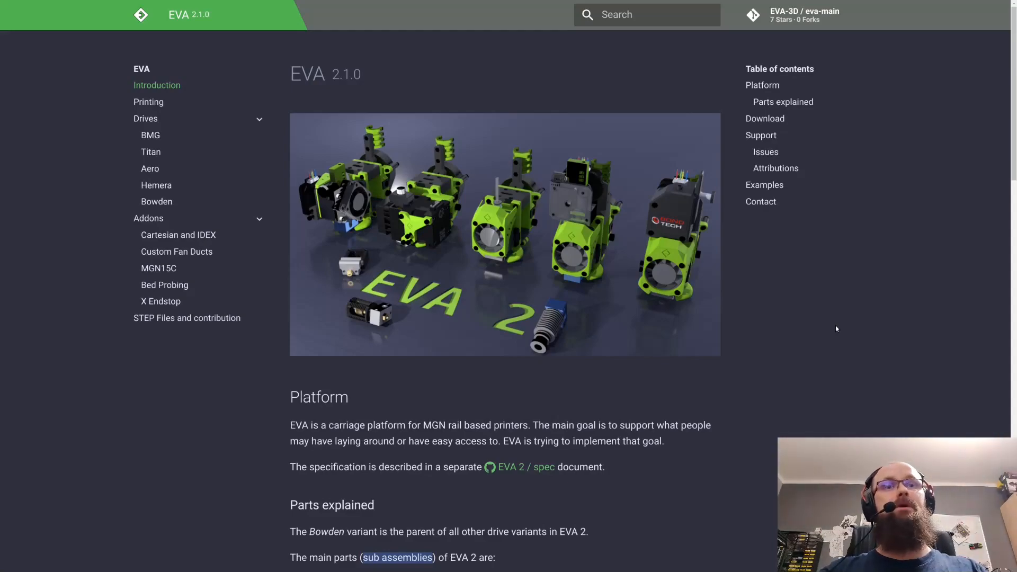
mouse_move(841, 338)
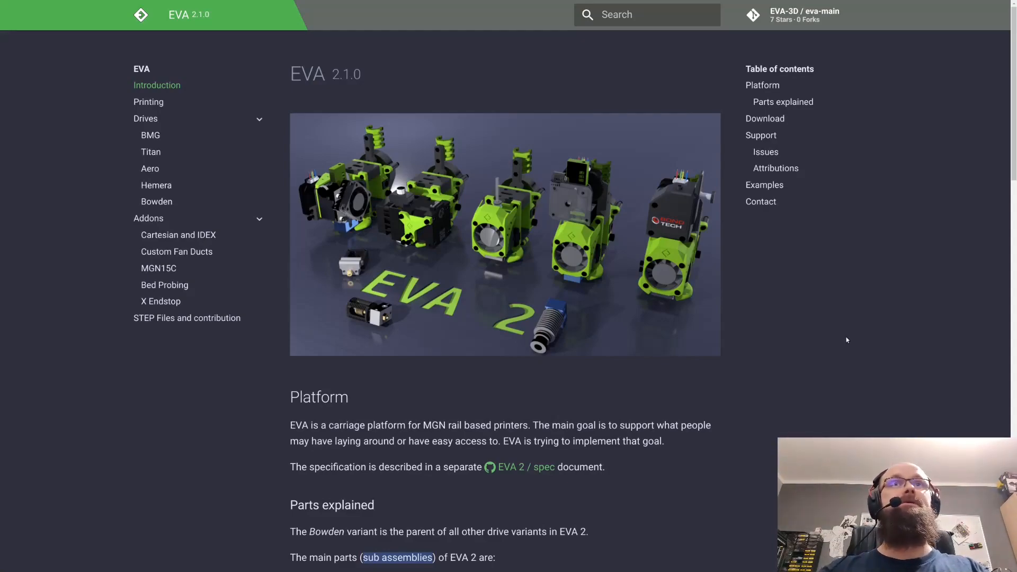
mouse_move(805, 300)
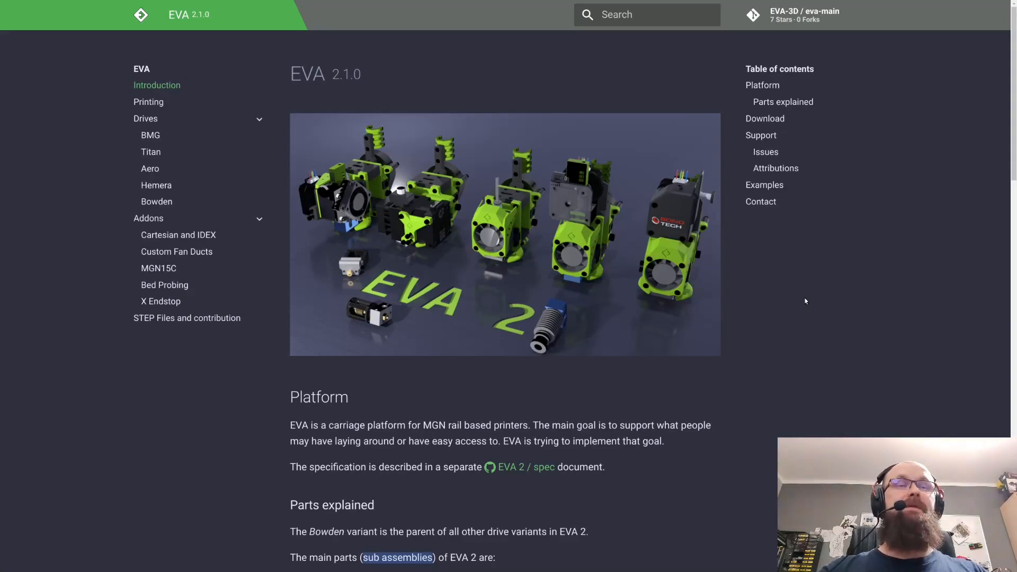
mouse_move(803, 334)
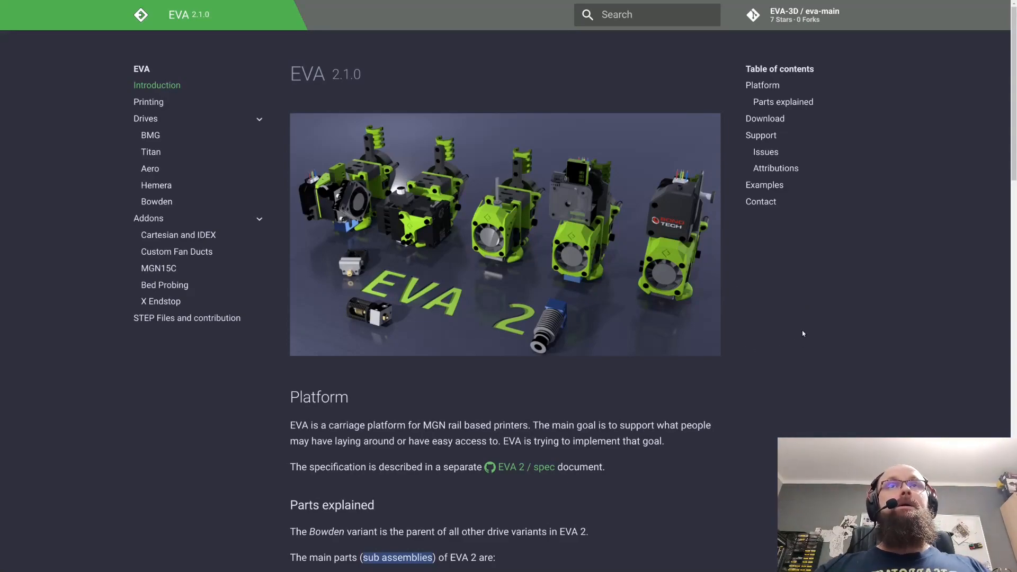
scroll(down, 3)
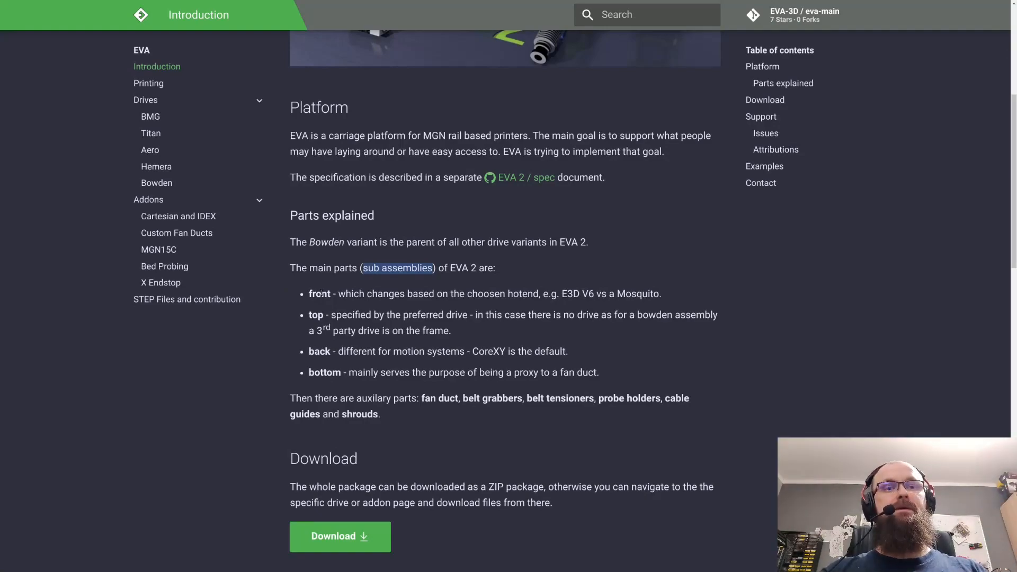
scroll(down, 3)
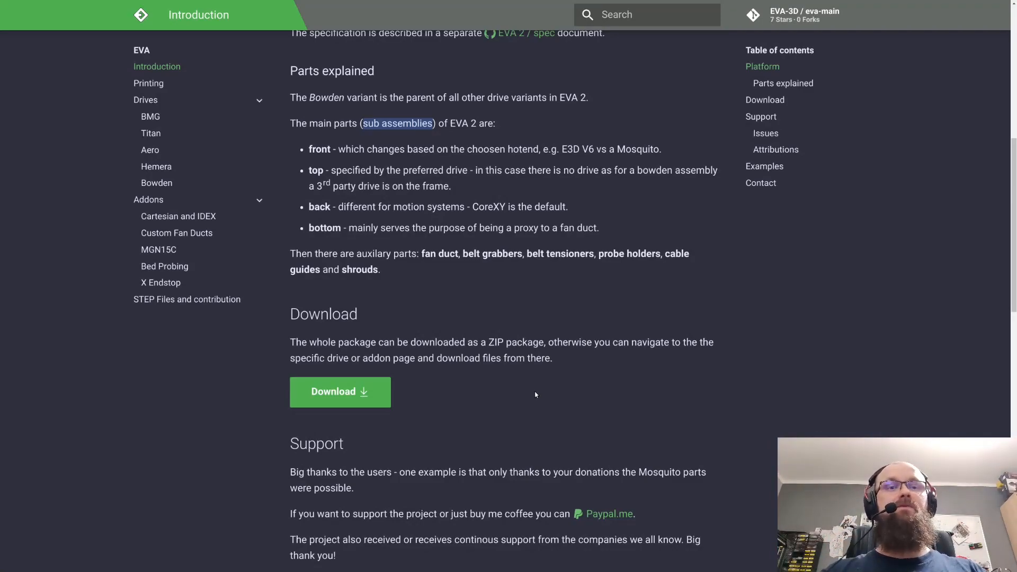
mouse_move(642, 378)
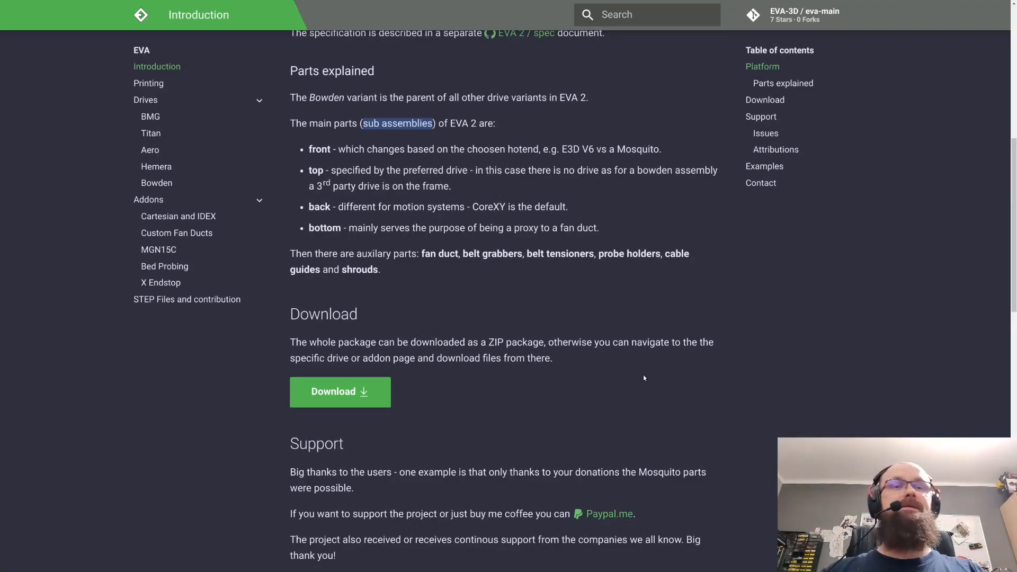
mouse_move(463, 390)
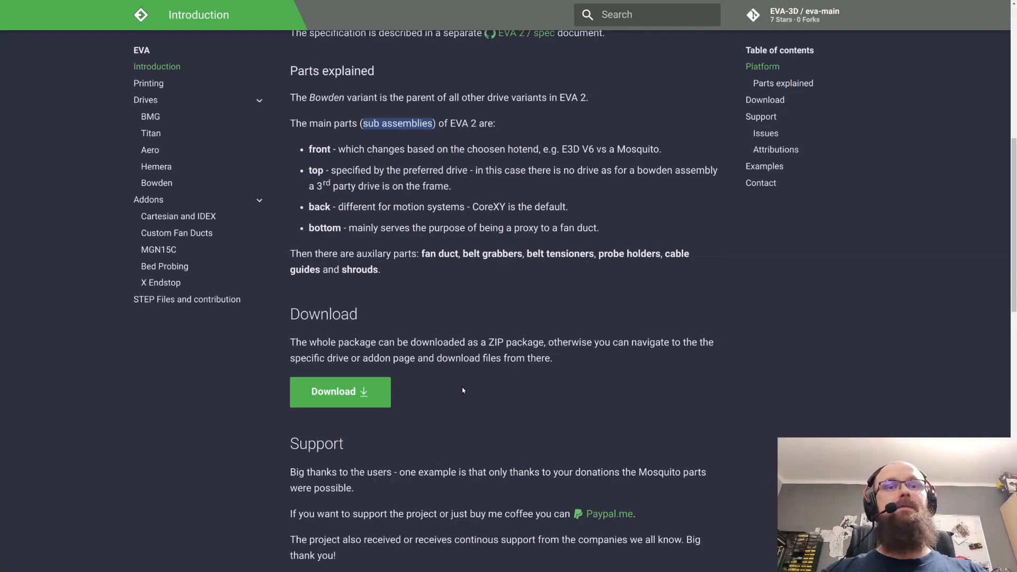
mouse_move(528, 374)
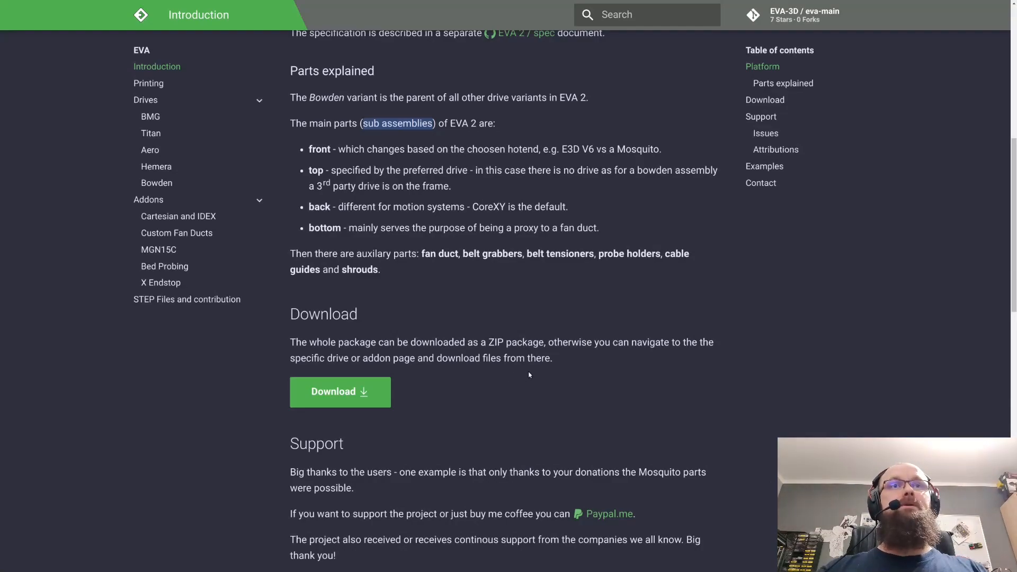
- Scroll to the end of the Introduction page past Attributions and Examples to the Contact section
scroll(down, 3)
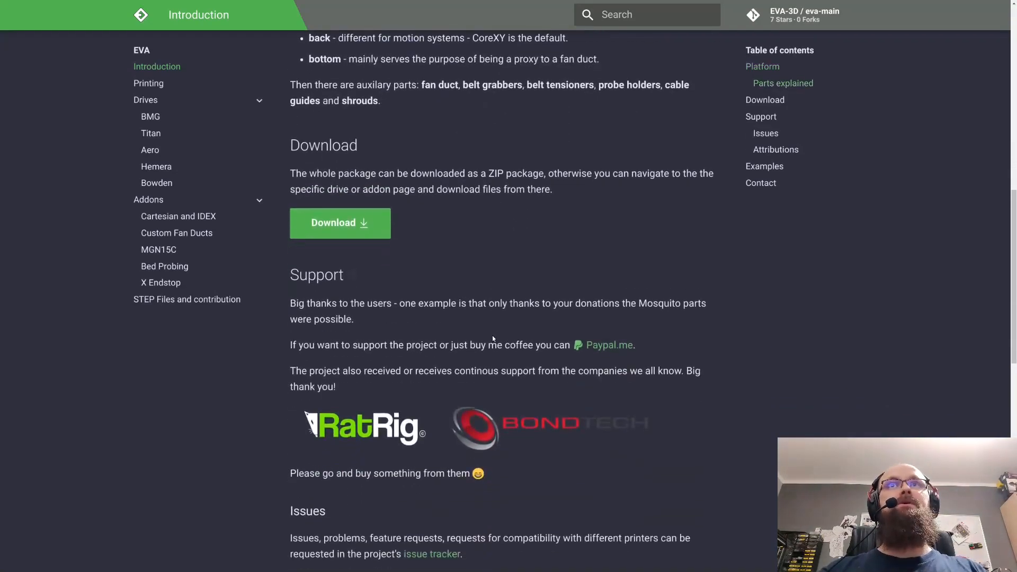
scroll(down, 3)
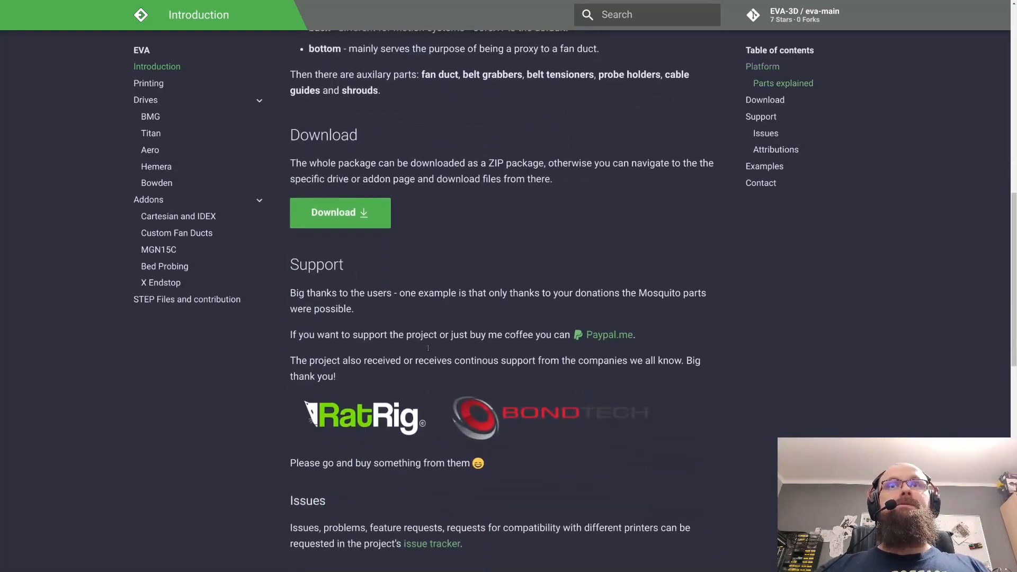
scroll(down, 3)
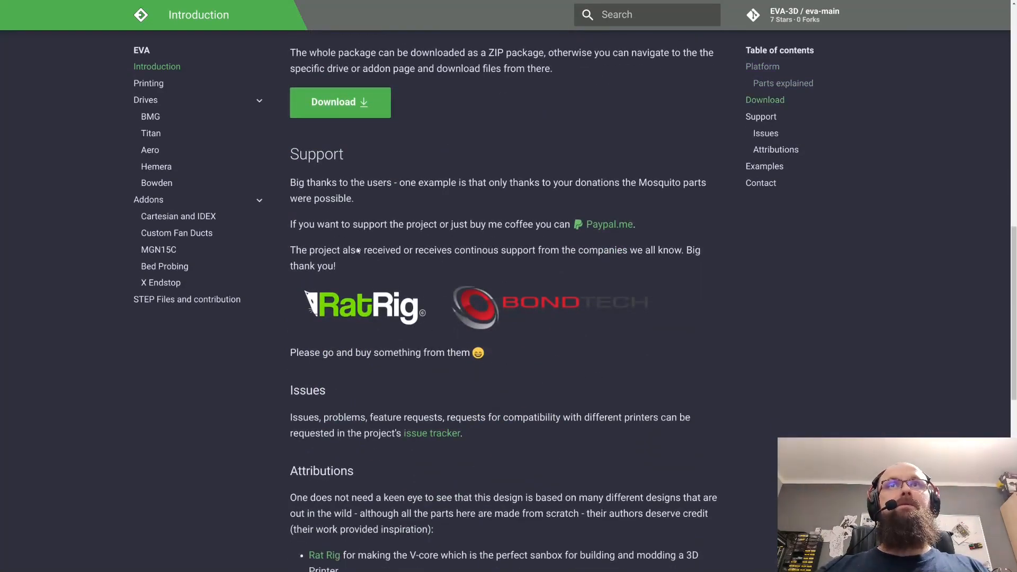
scroll(down, 3)
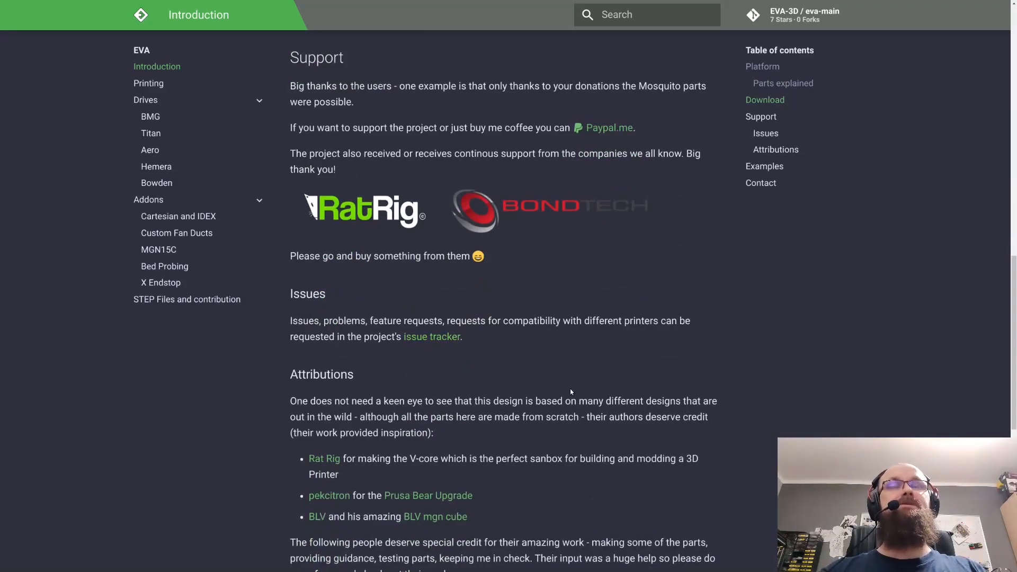
mouse_move(566, 368)
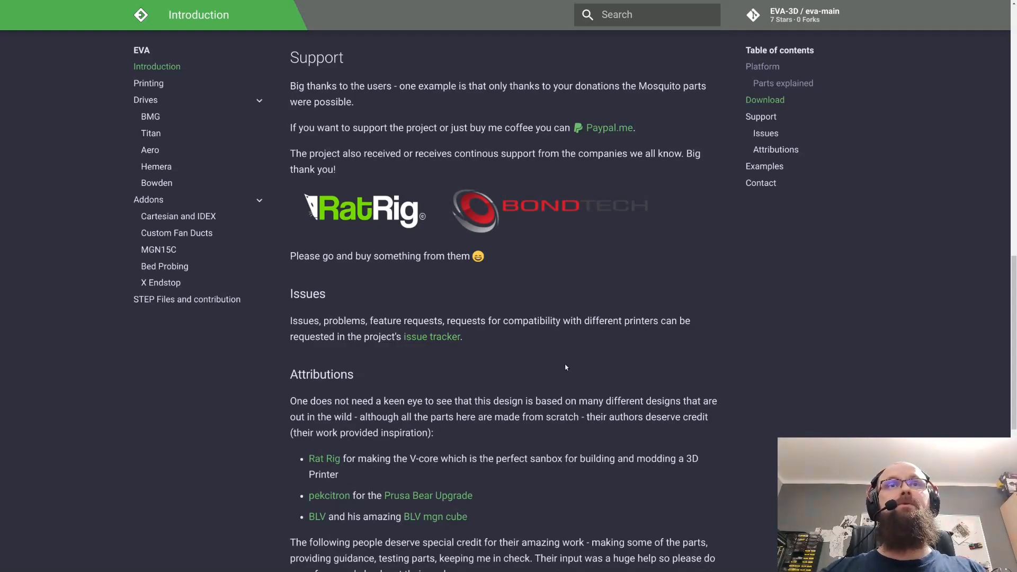
scroll(down, 3)
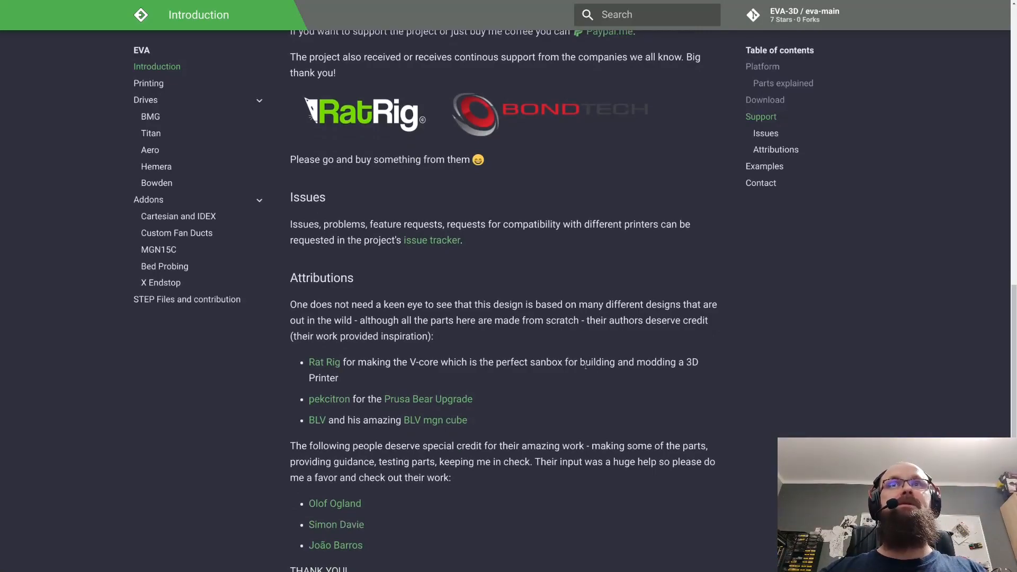
scroll(down, 3)
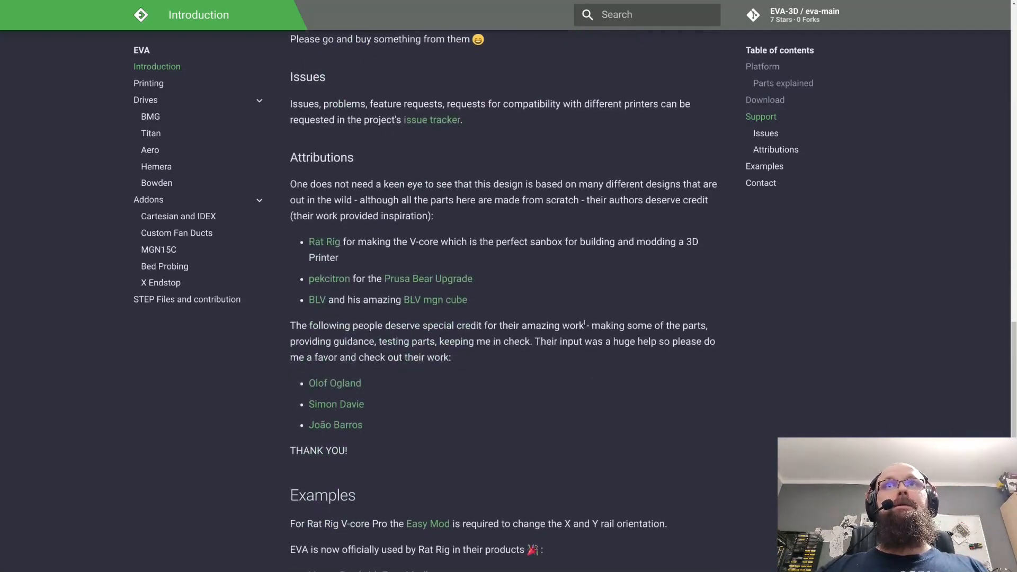
mouse_move(542, 305)
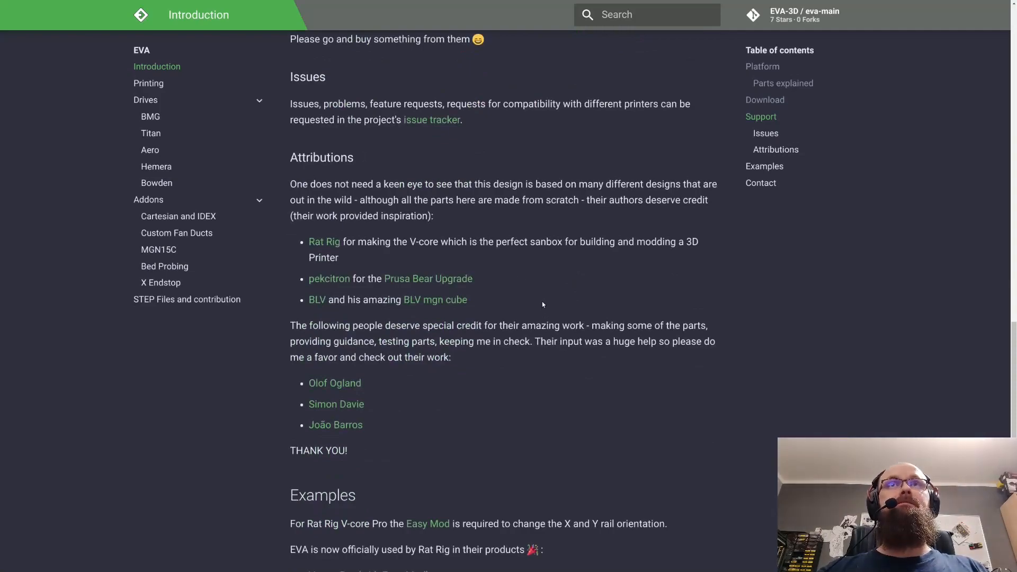
mouse_move(516, 436)
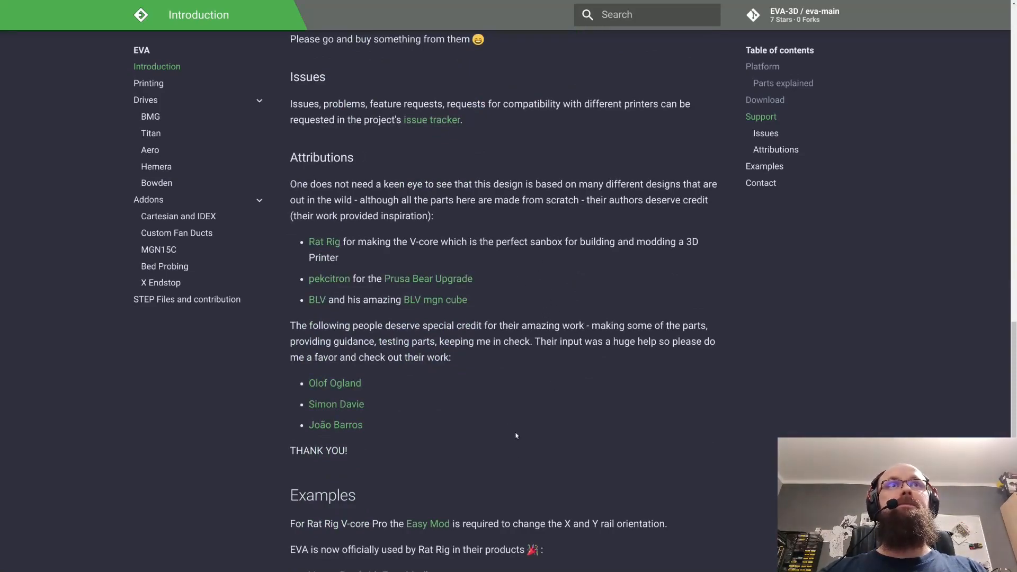
scroll(down, 3)
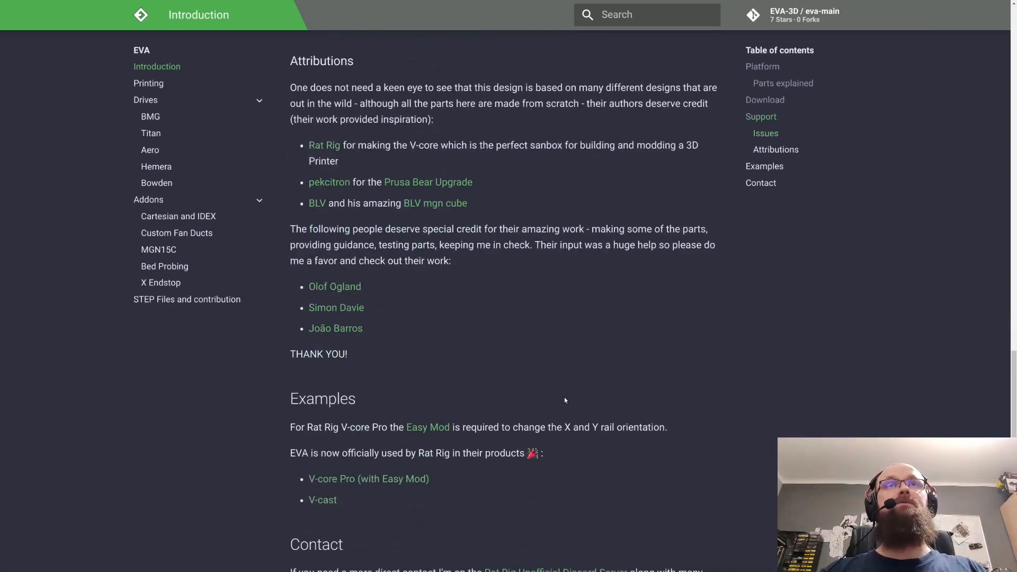
mouse_move(564, 267)
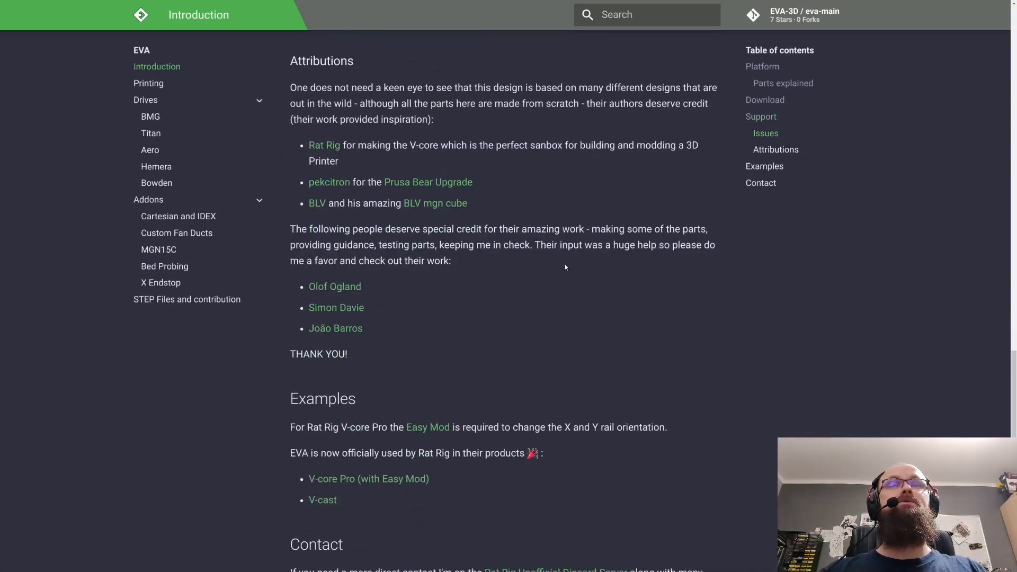
mouse_move(636, 325)
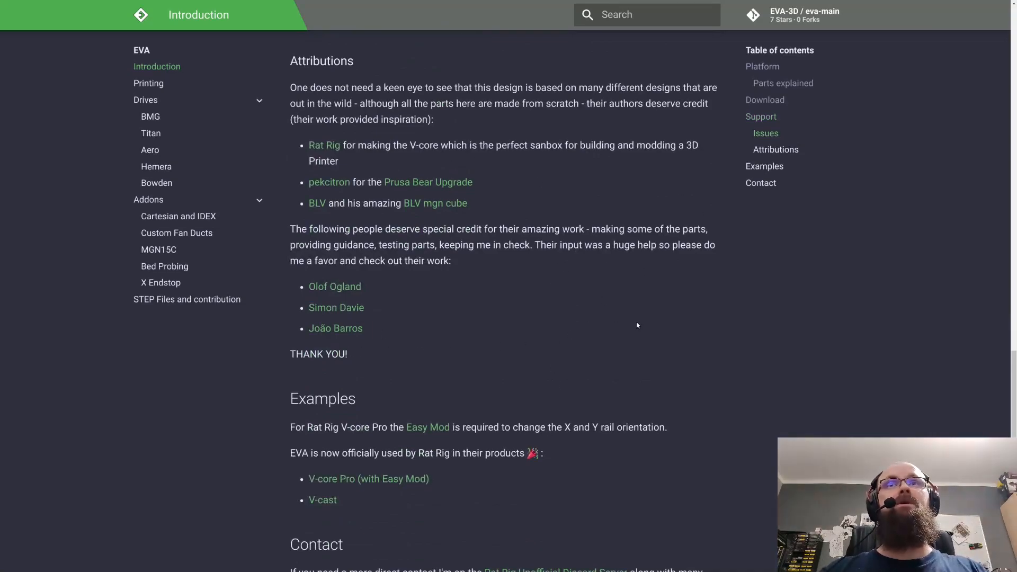
scroll(down, 3)
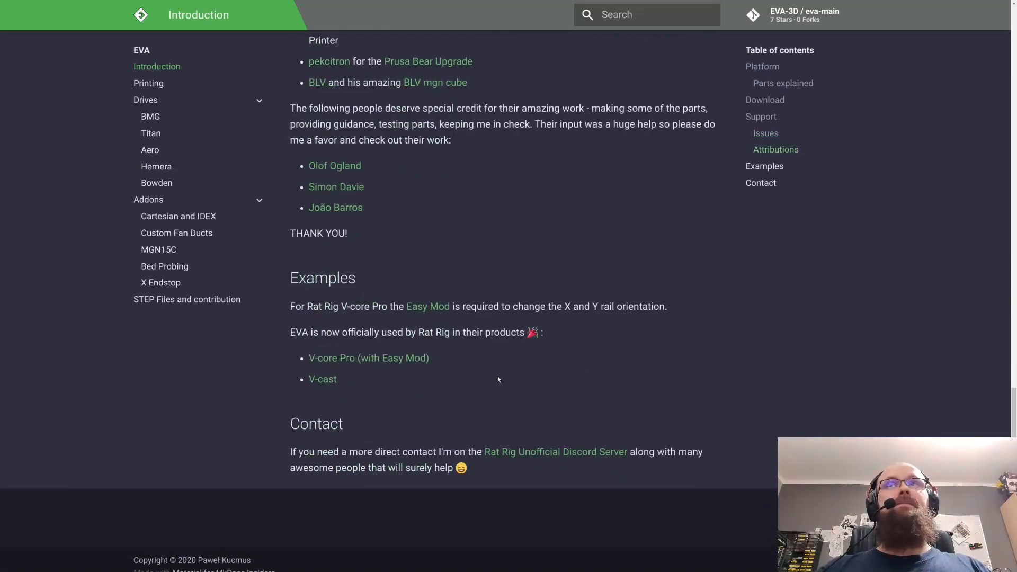
mouse_move(259, 411)
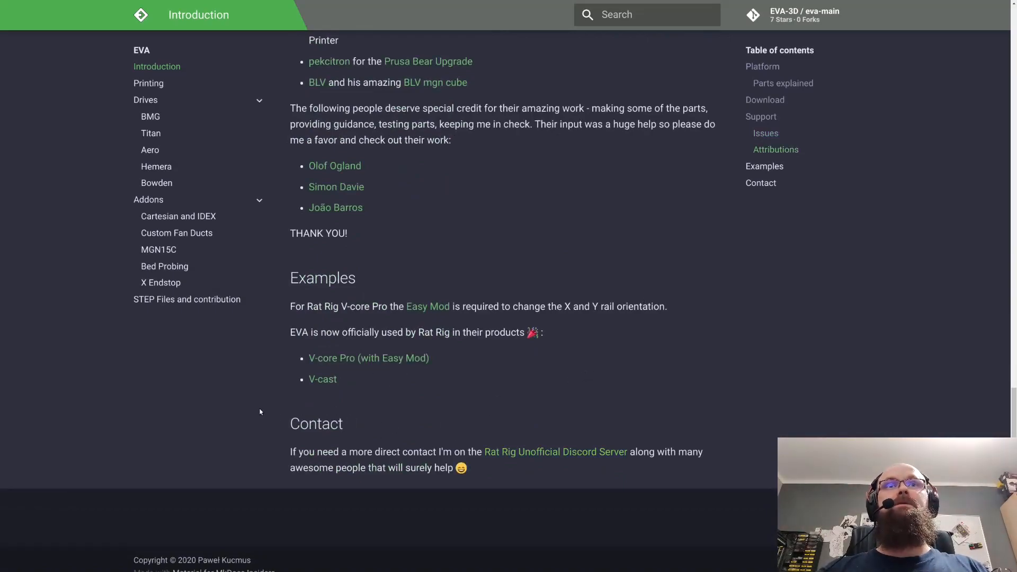
- Open the Printing page from the left navigation sidebar
click(149, 83)
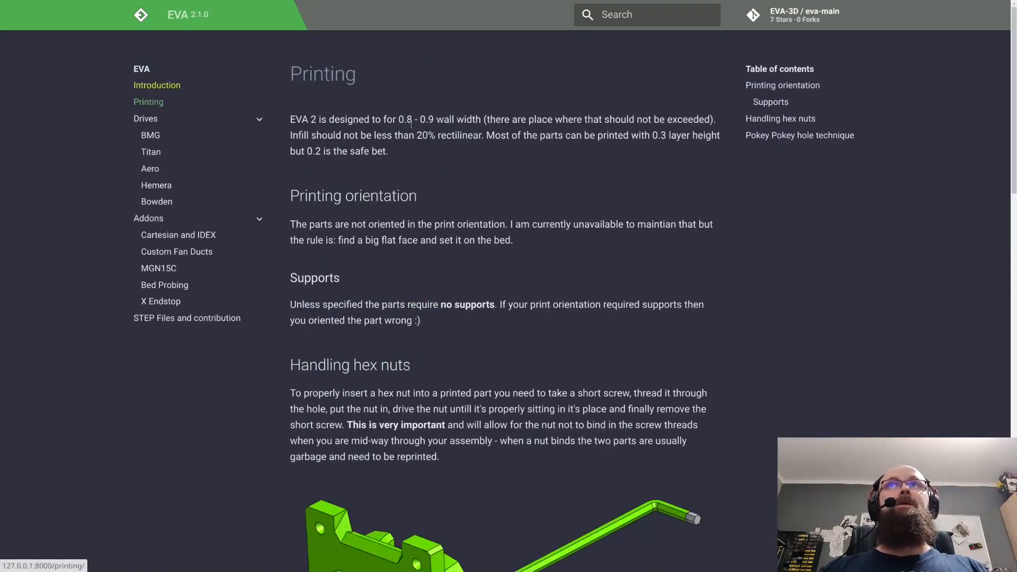
mouse_move(581, 173)
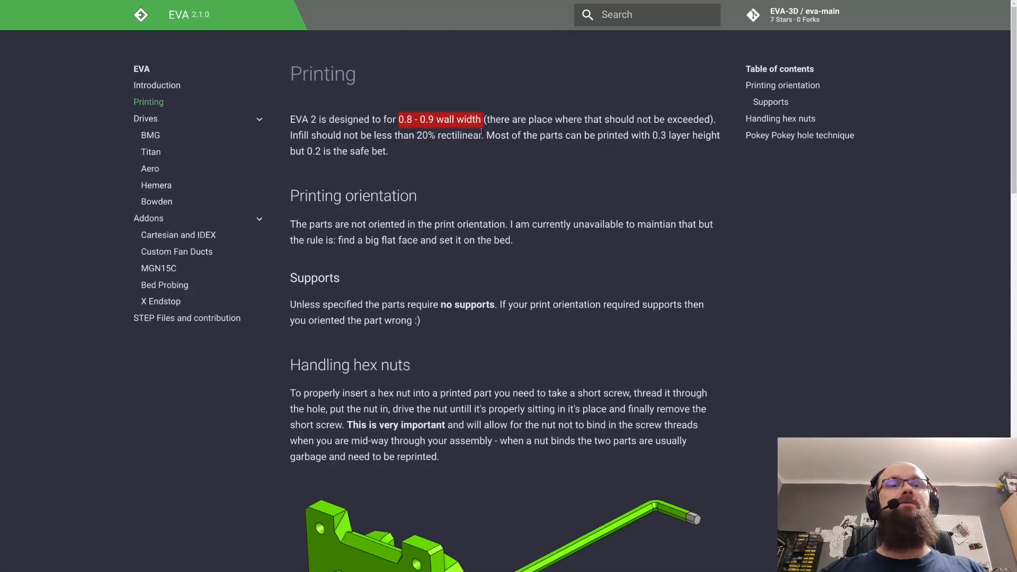
mouse_move(483, 149)
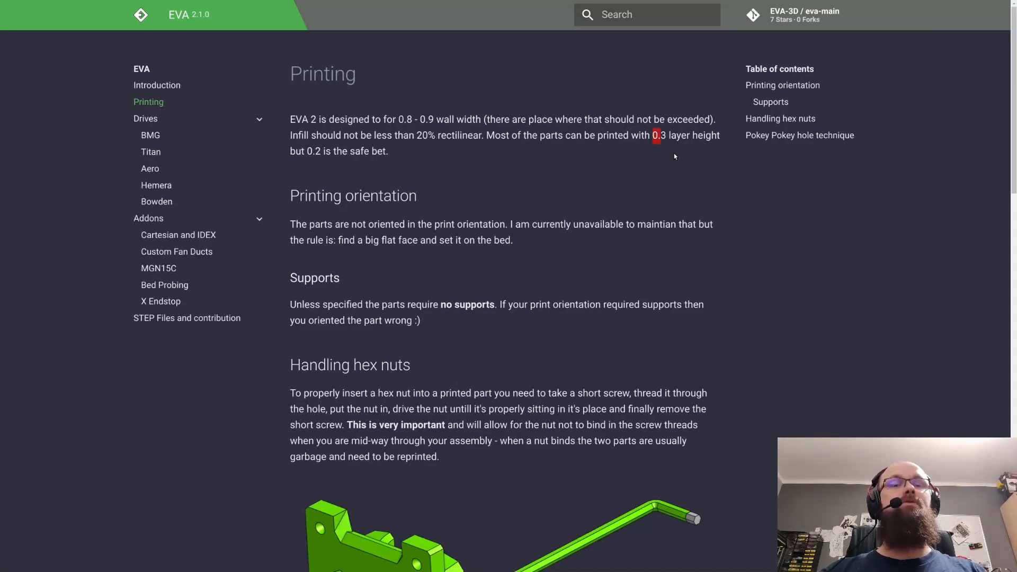
mouse_move(523, 148)
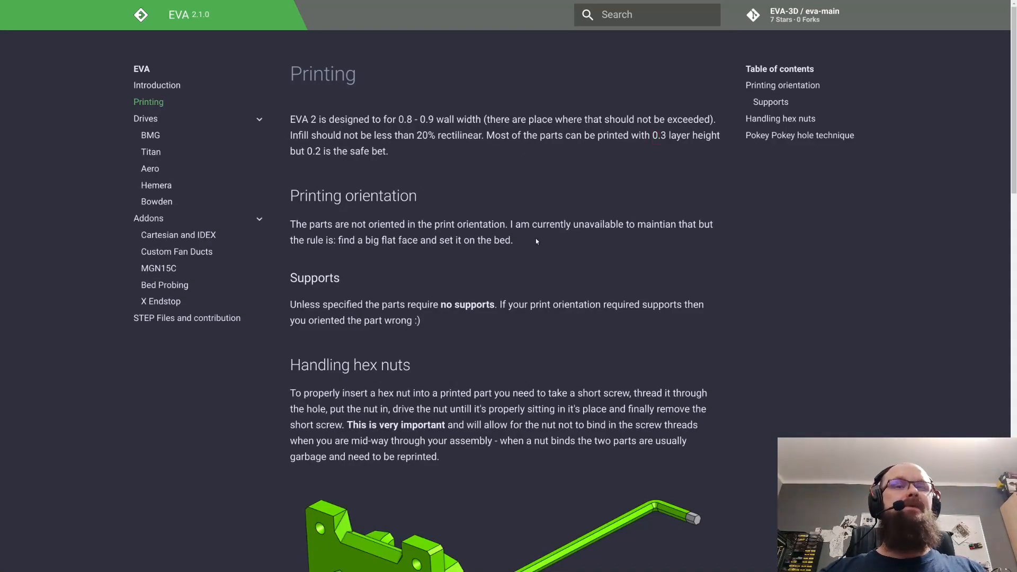
mouse_move(552, 256)
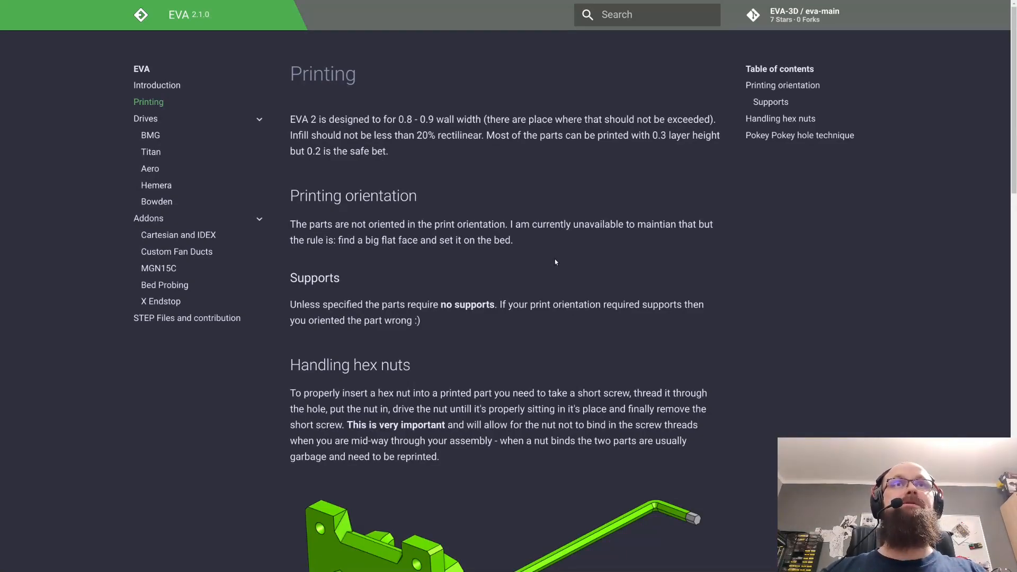
mouse_move(519, 284)
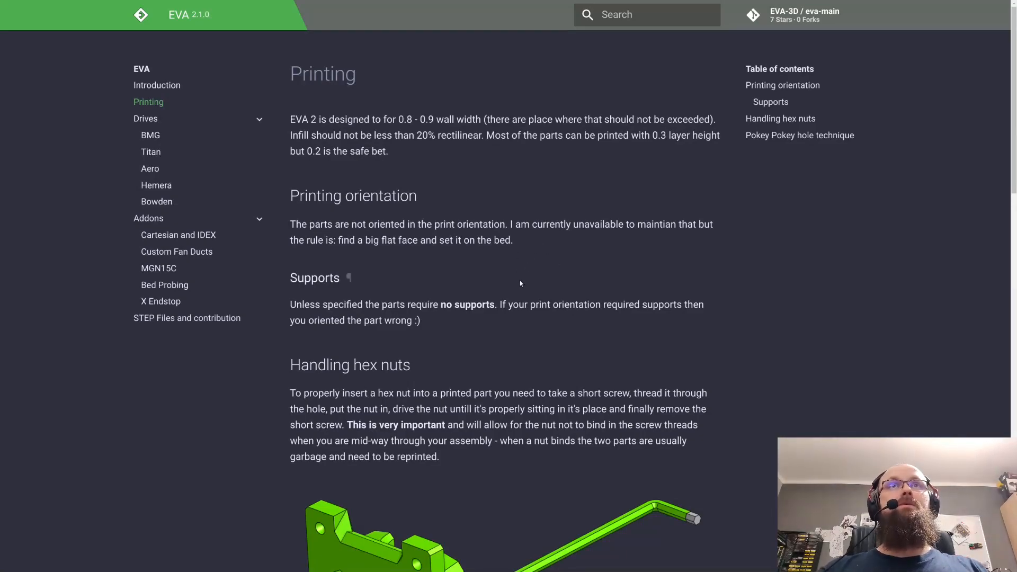
- Scroll the Printing page to the Handling hex nuts section and its screw-and-nut illustration
scroll(down, 3)
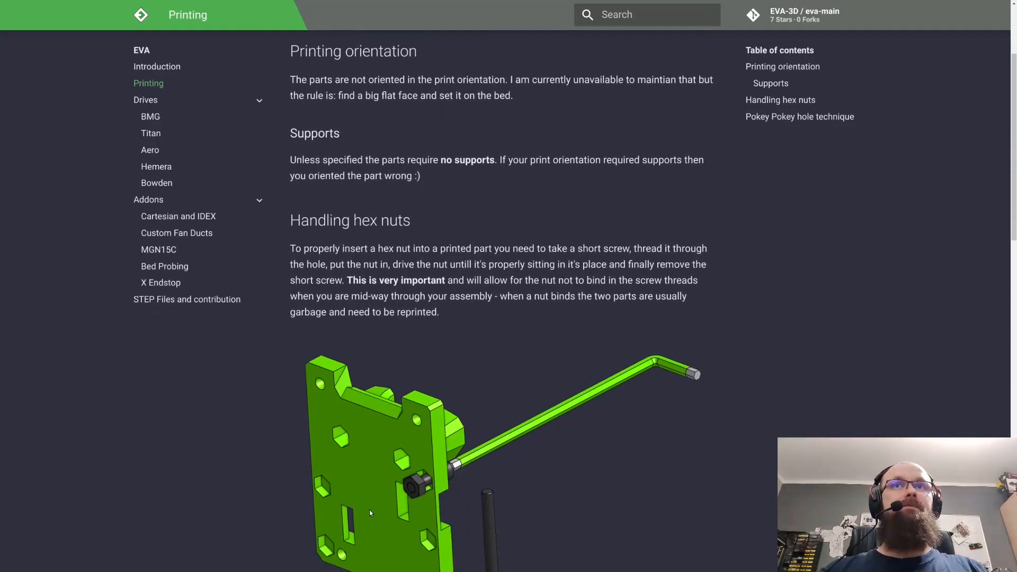
mouse_move(374, 516)
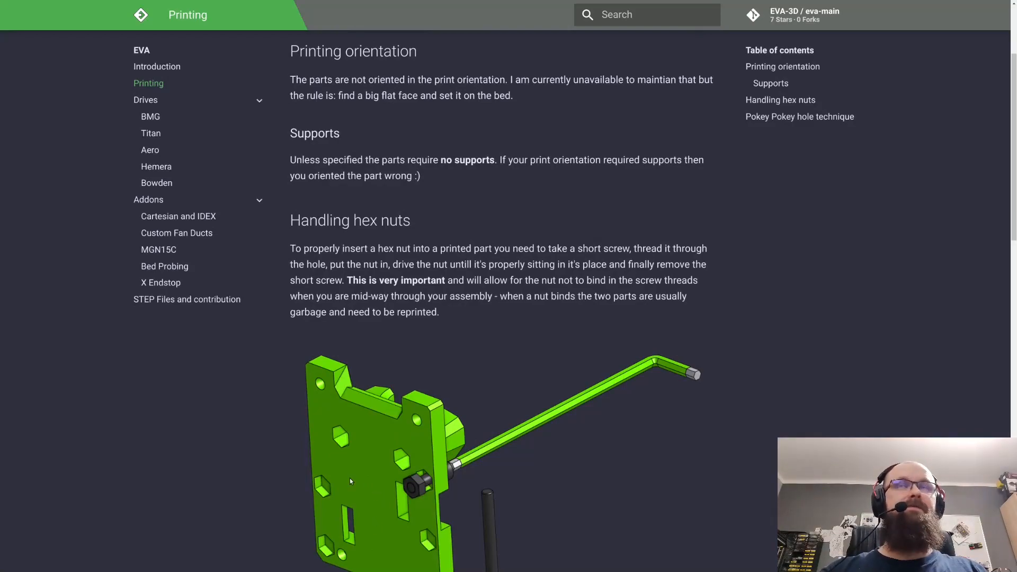
scroll(up, 3)
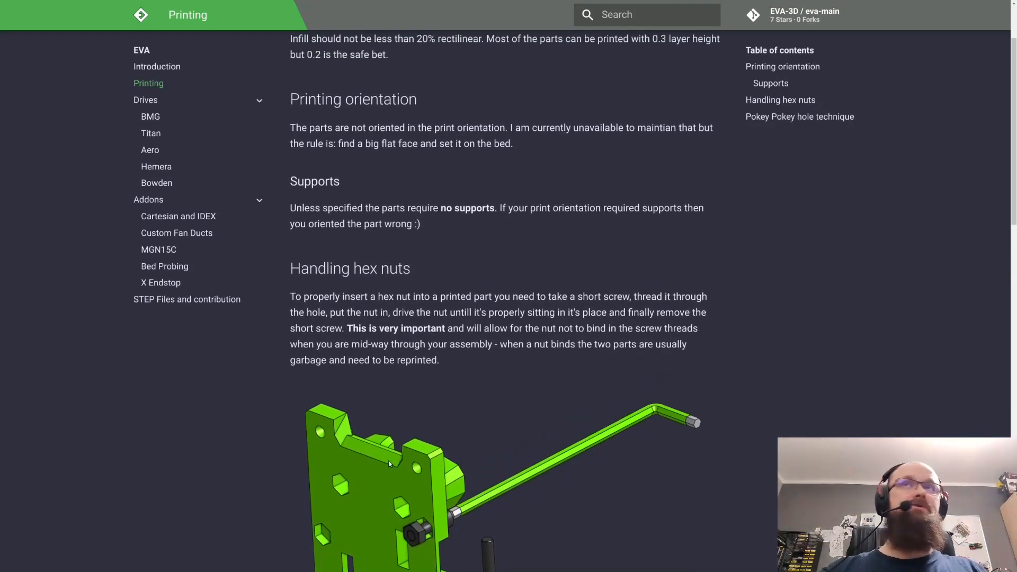
scroll(up, 3)
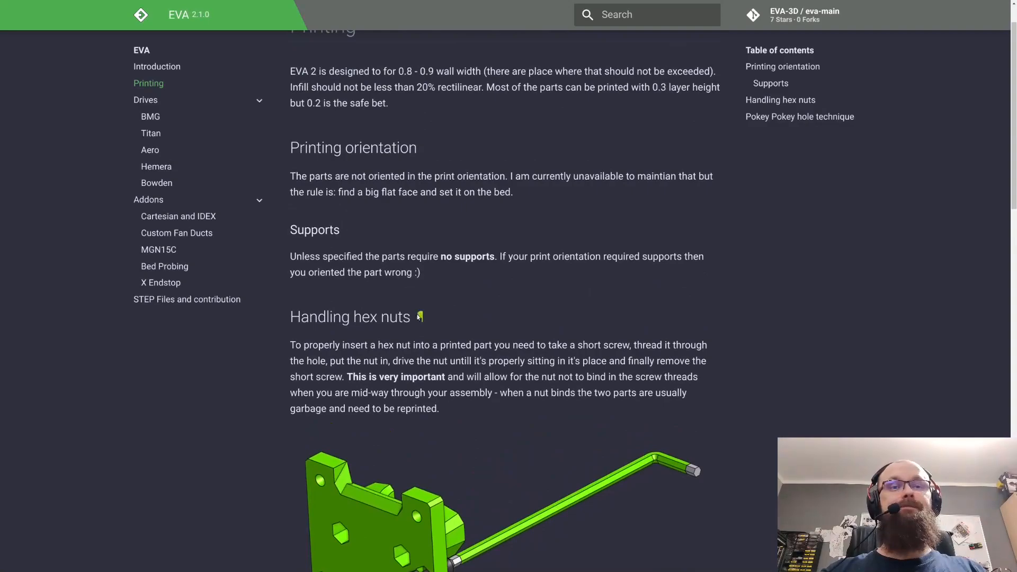
scroll(down, 3)
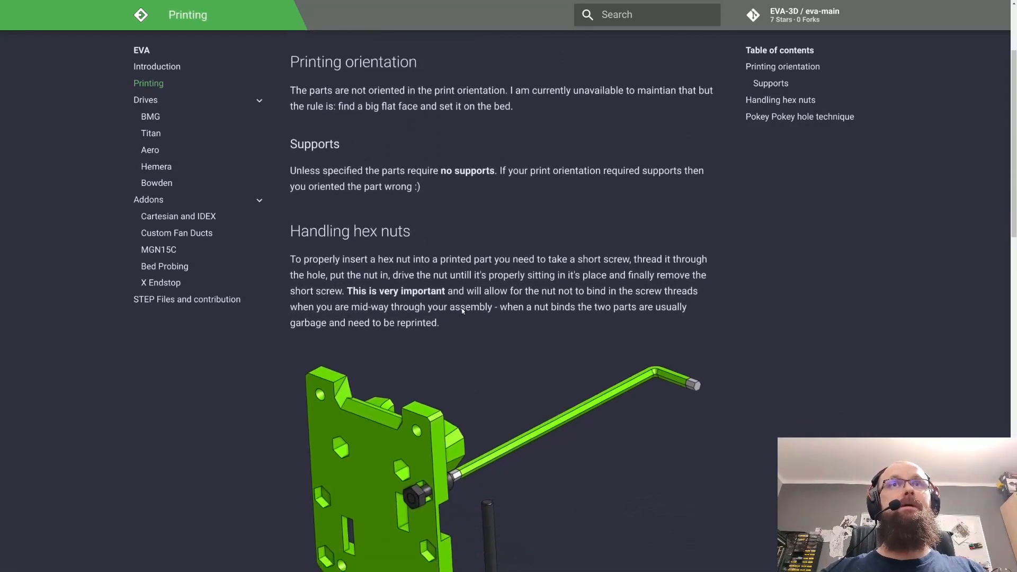
- Scroll through the Pokey Pokey hole technique section, then open the BMG drive page under Drives
scroll(down, 3)
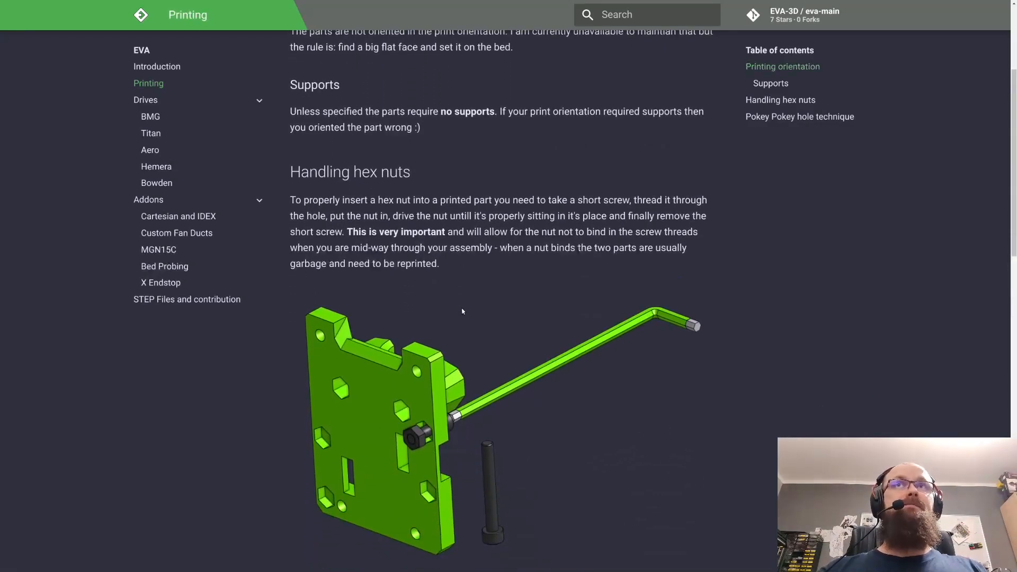
mouse_move(525, 306)
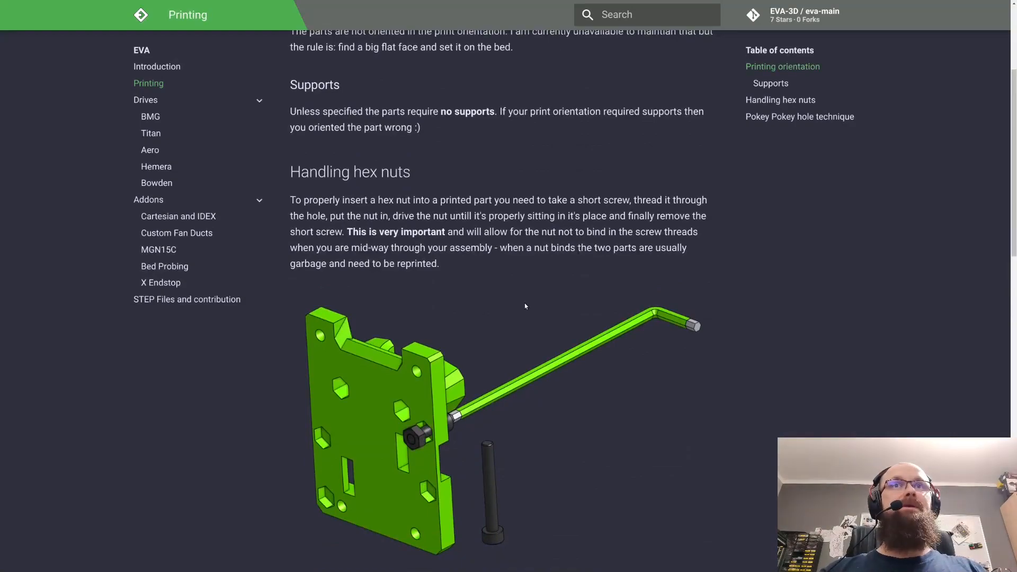
mouse_move(547, 280)
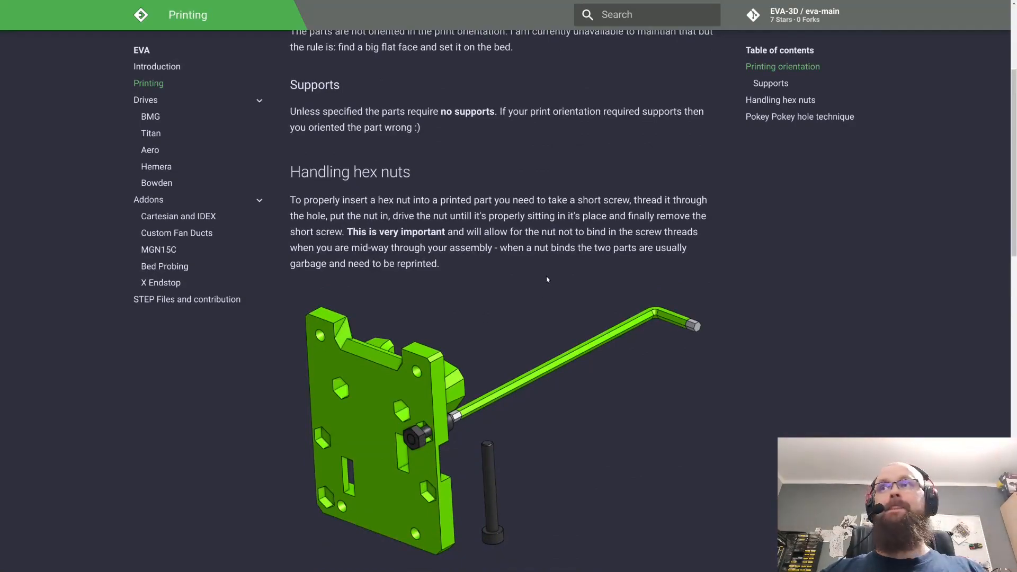
mouse_move(512, 284)
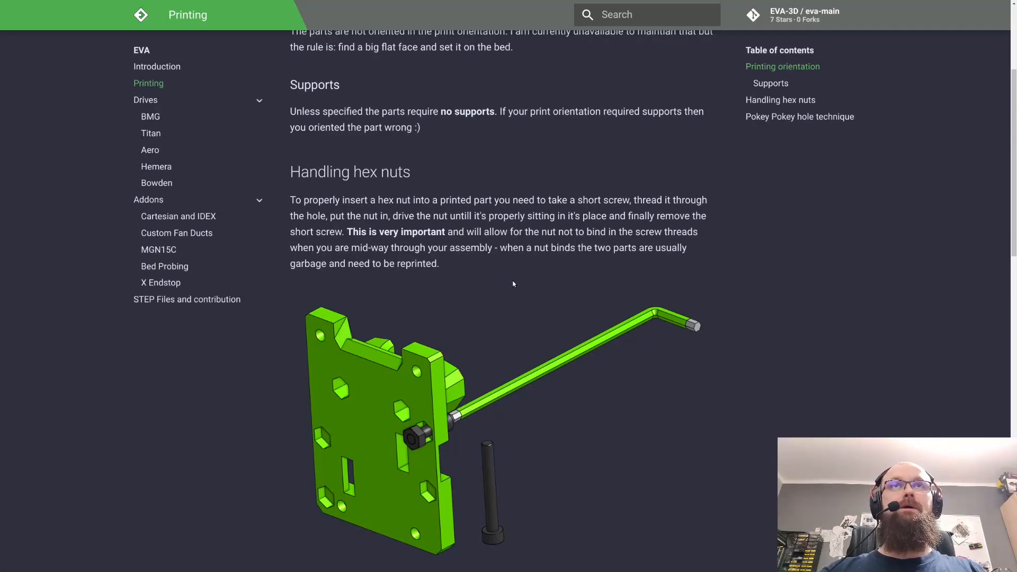
mouse_move(538, 280)
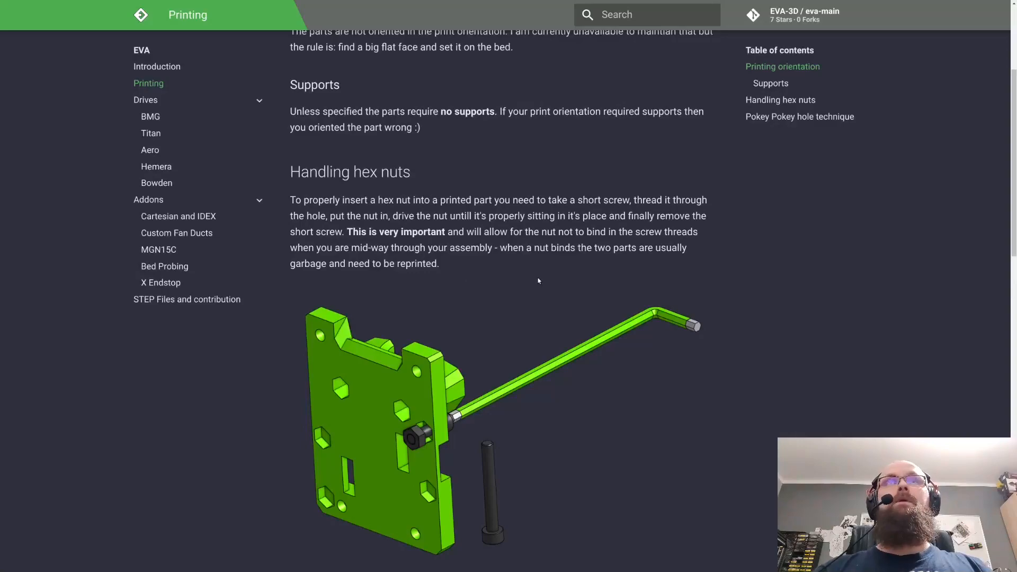
scroll(down, 3)
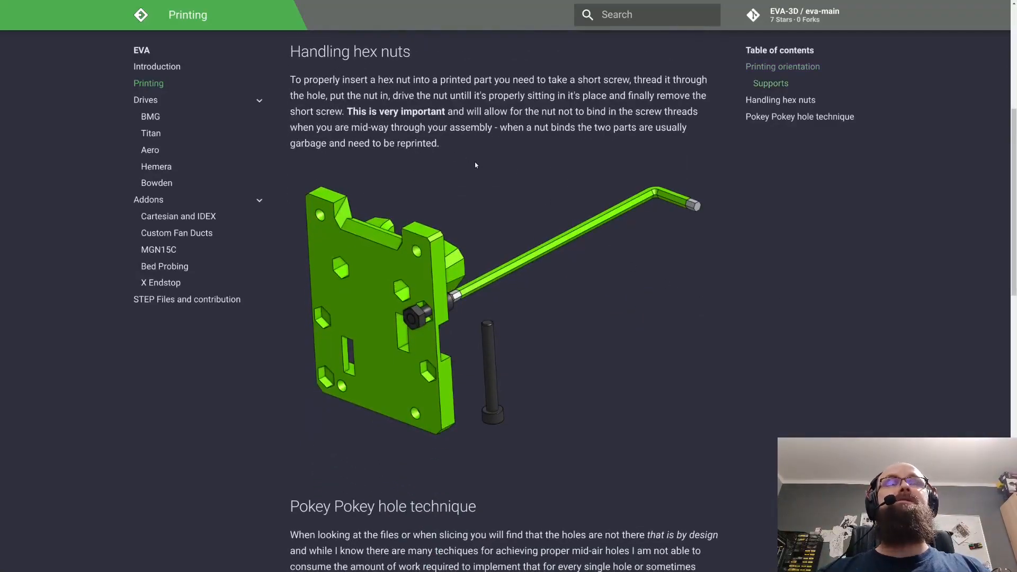
scroll(down, 3)
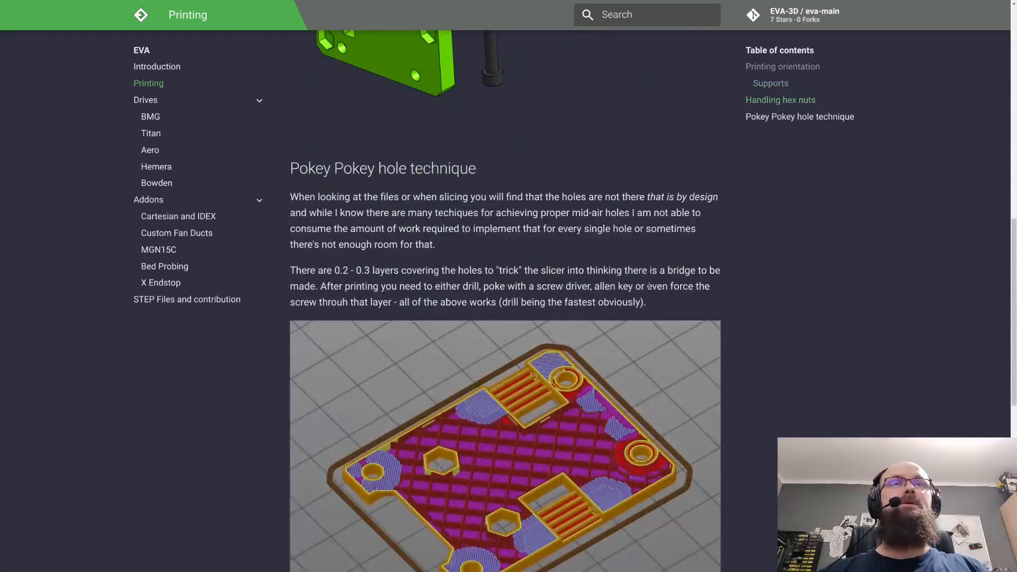
scroll(down, 3)
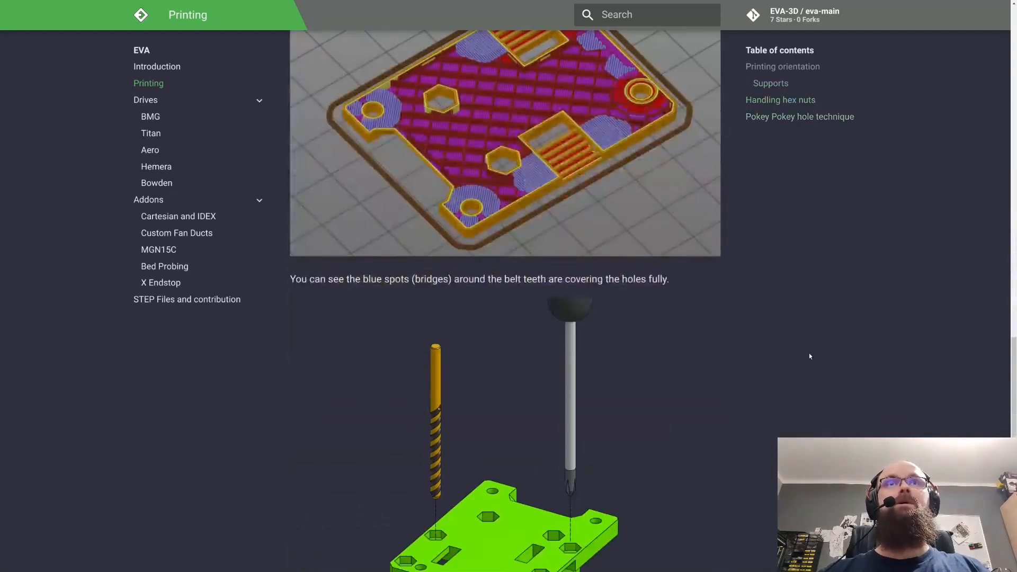
scroll(down, 3)
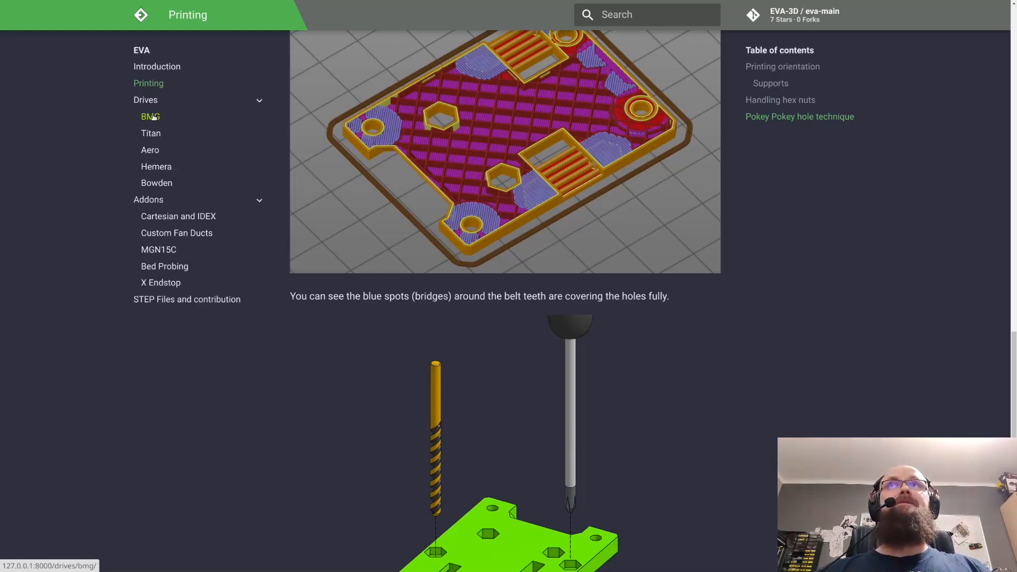
click(149, 117)
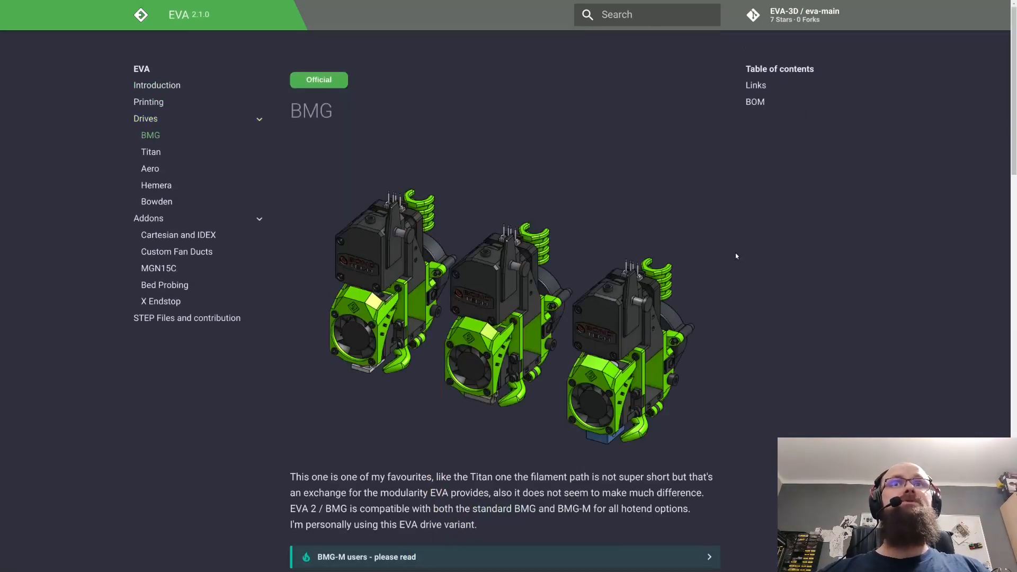
- Scroll through the BMG drive description down to its E3D V6 bill of materials
scroll(down, 3)
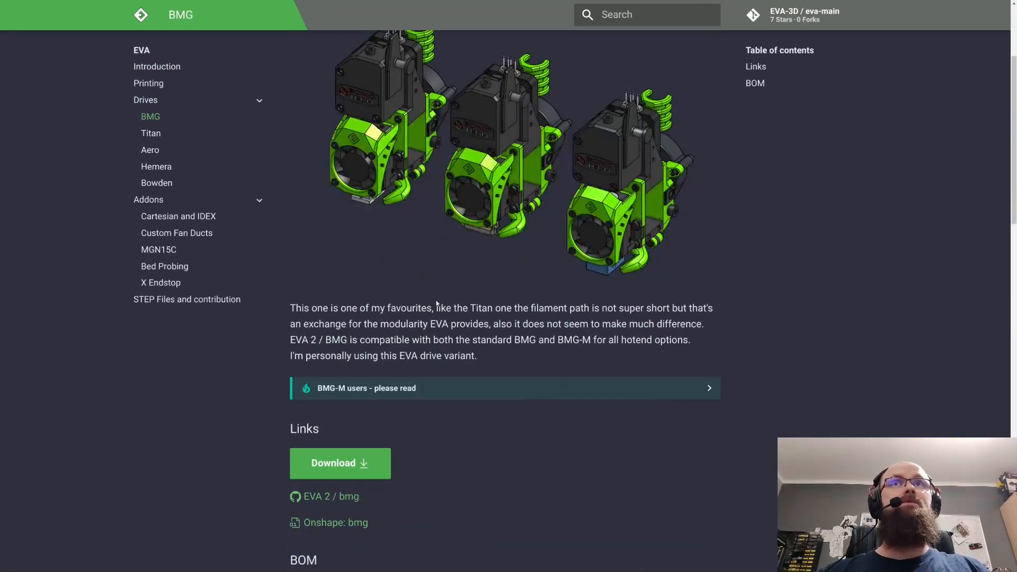
scroll(down, 3)
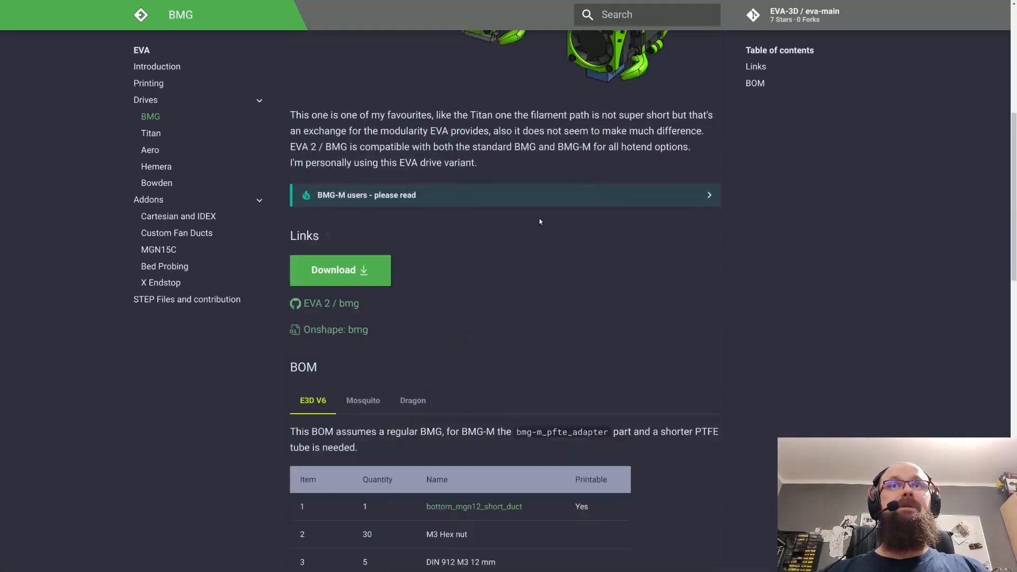
scroll(down, 3)
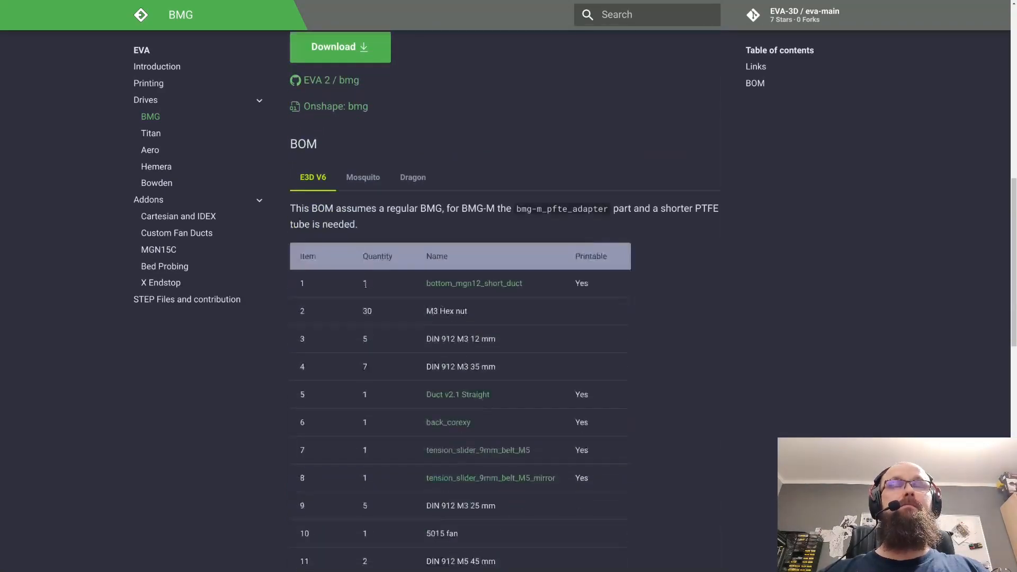
scroll(down, 3)
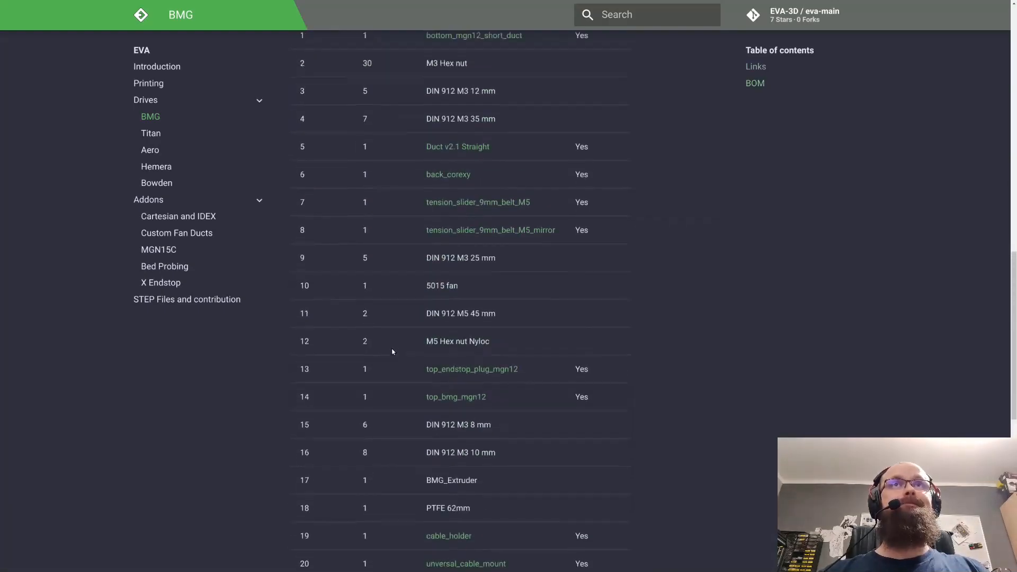
scroll(up, 3)
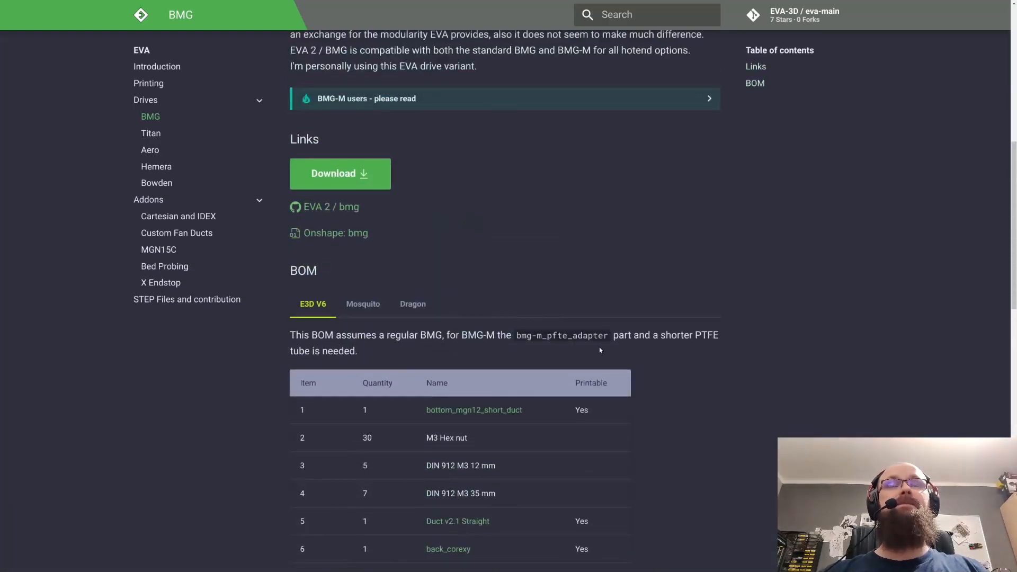
scroll(down, 3)
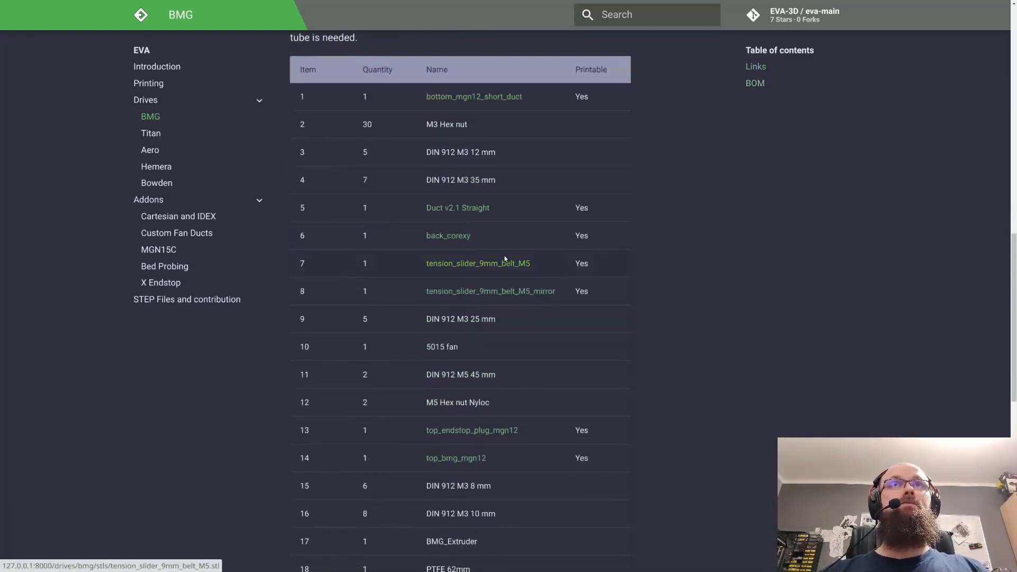
scroll(down, 3)
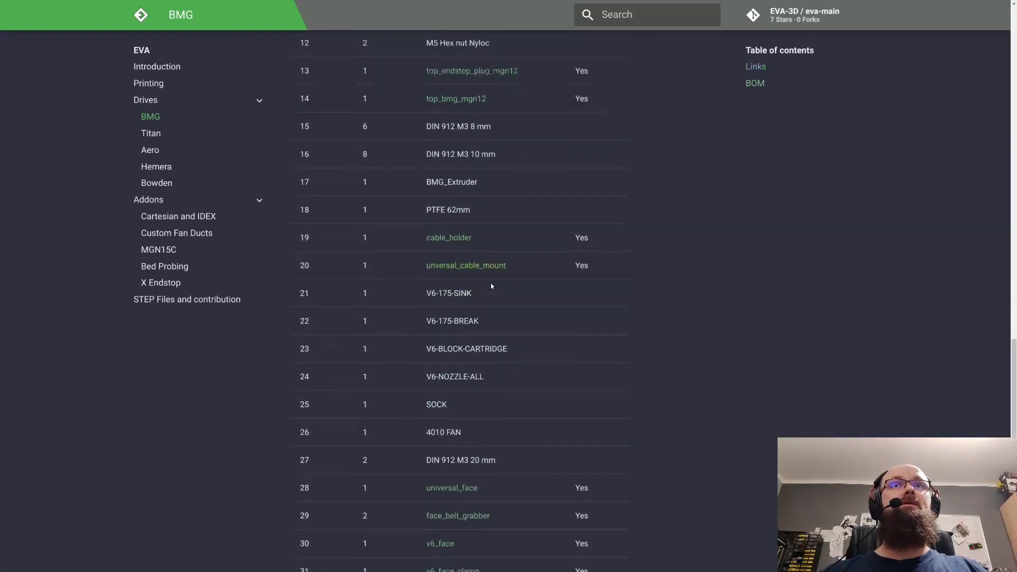
scroll(up, 3)
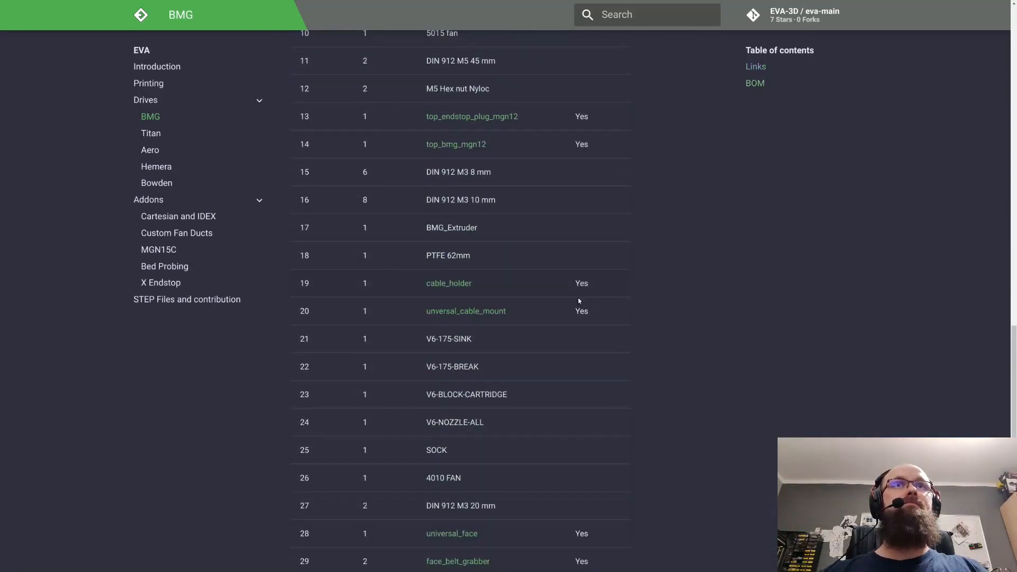
scroll(up, 3)
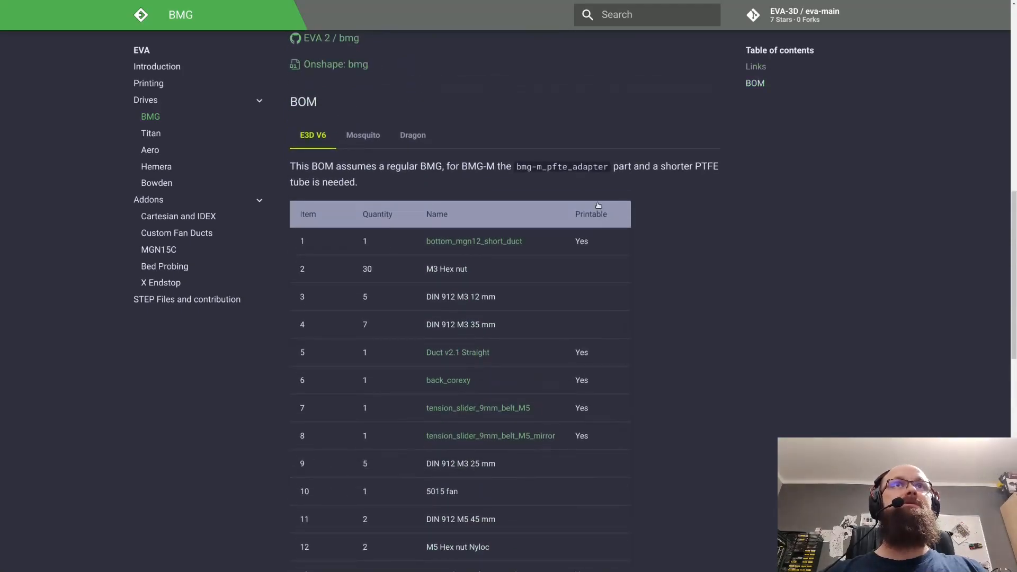
- Sort the BOM by Printable, then by Quantity, and switch to the Dragon hotend parts list
click(590, 214)
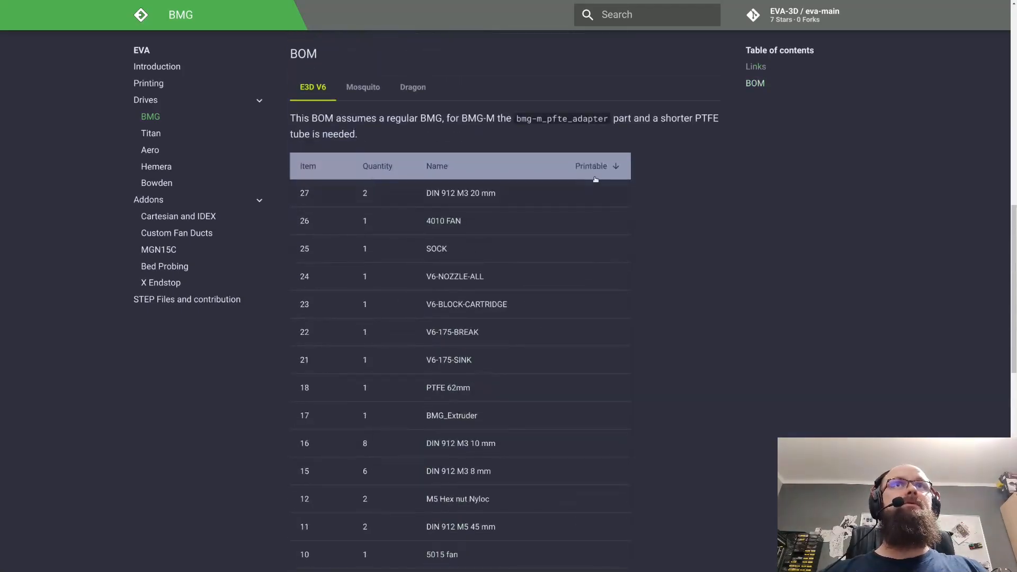
click(377, 181)
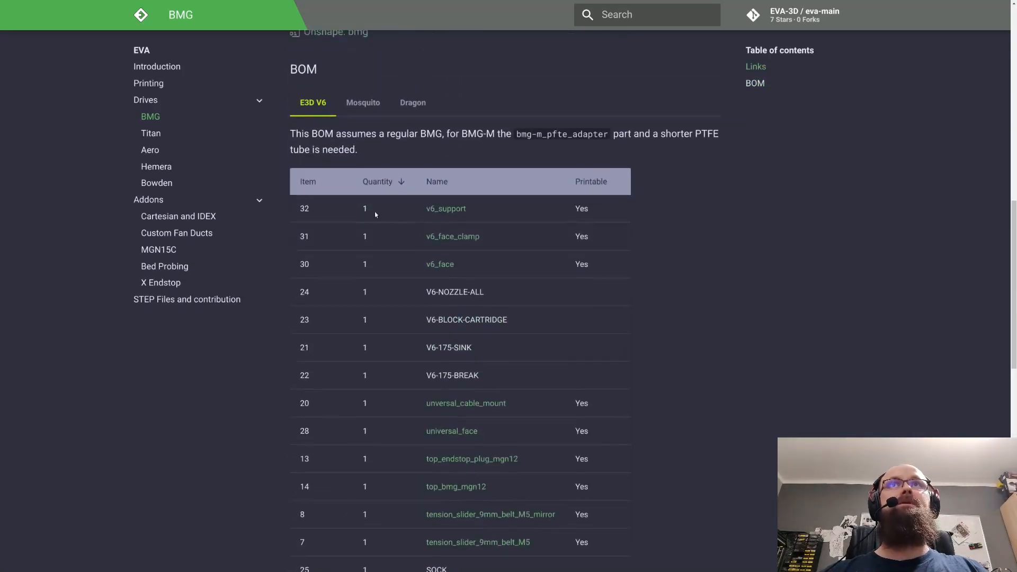
scroll(up, 3)
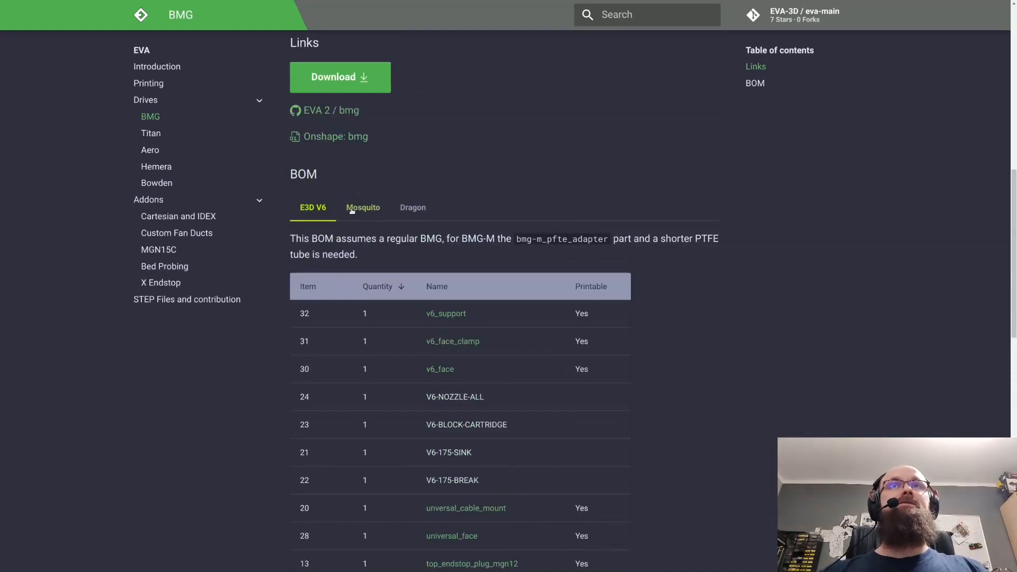
click(412, 207)
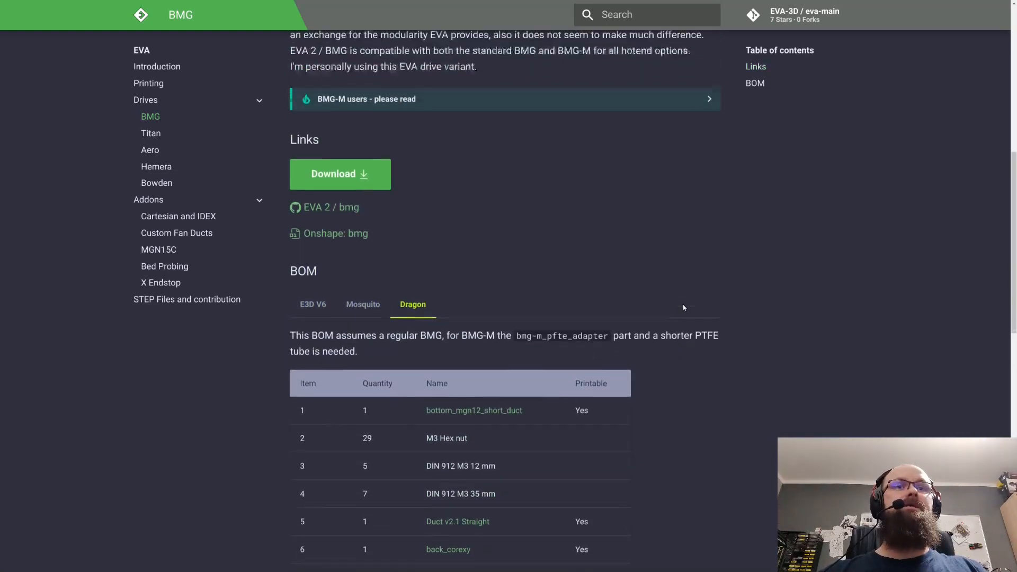
- Open the Titan drive page and scroll through its description and Custom Titan Tension Arm note
click(151, 133)
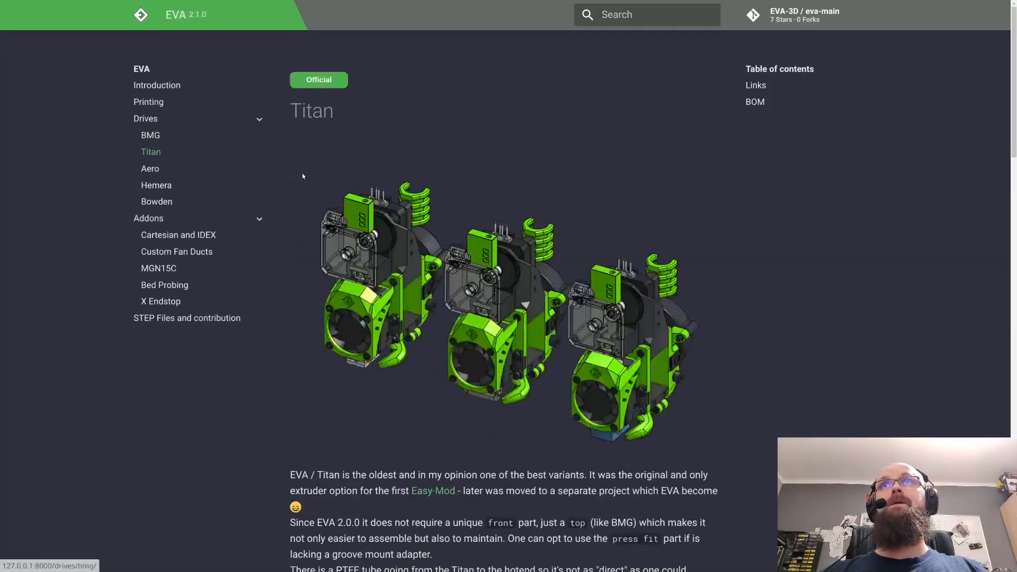
scroll(up, 3)
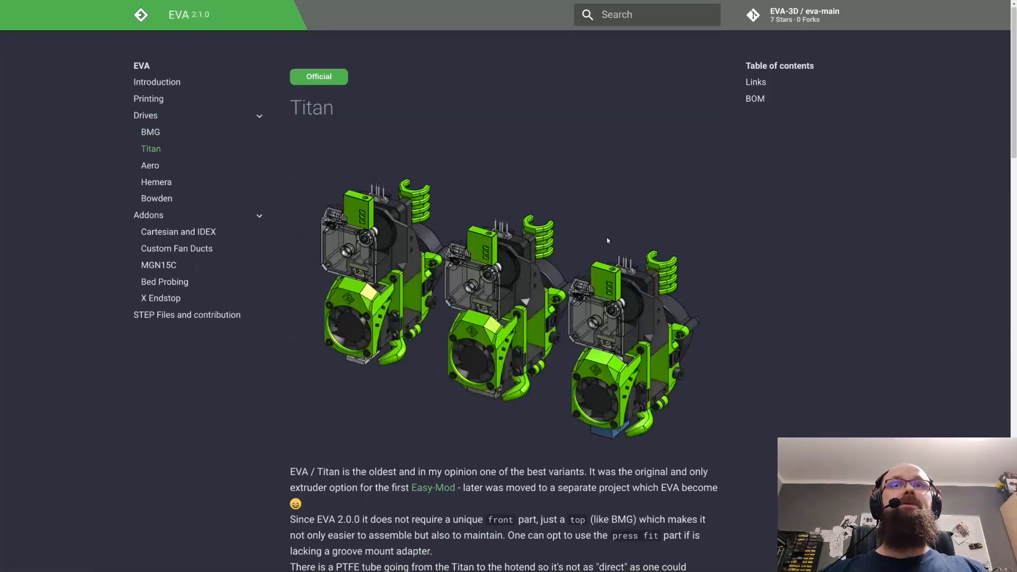
scroll(down, 3)
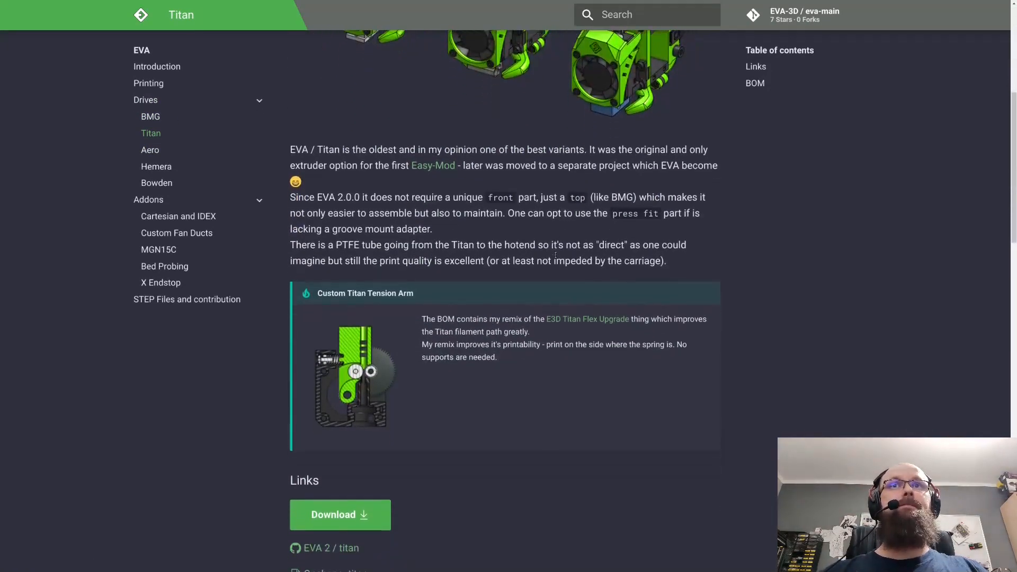
scroll(down, 3)
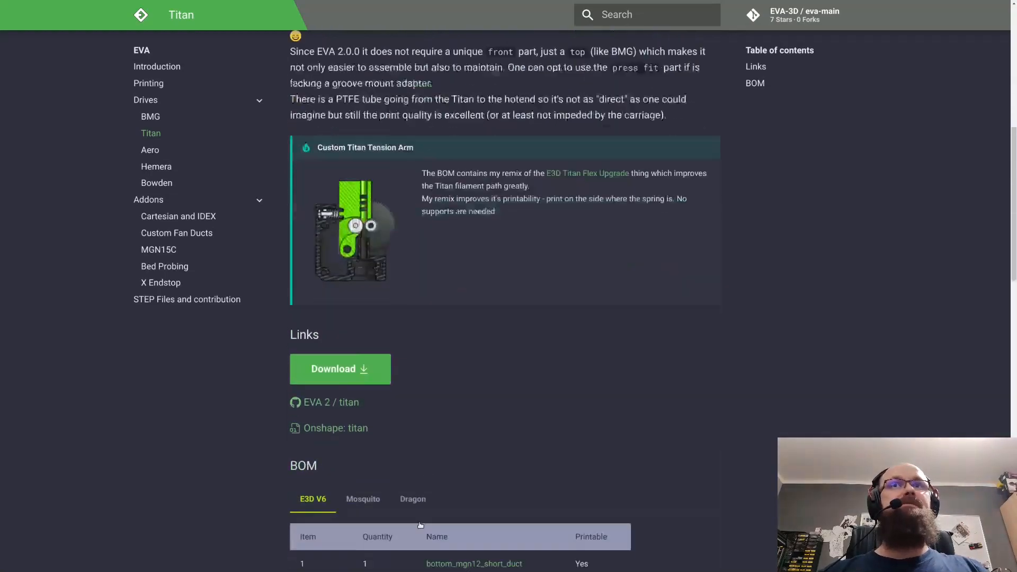
scroll(up, 3)
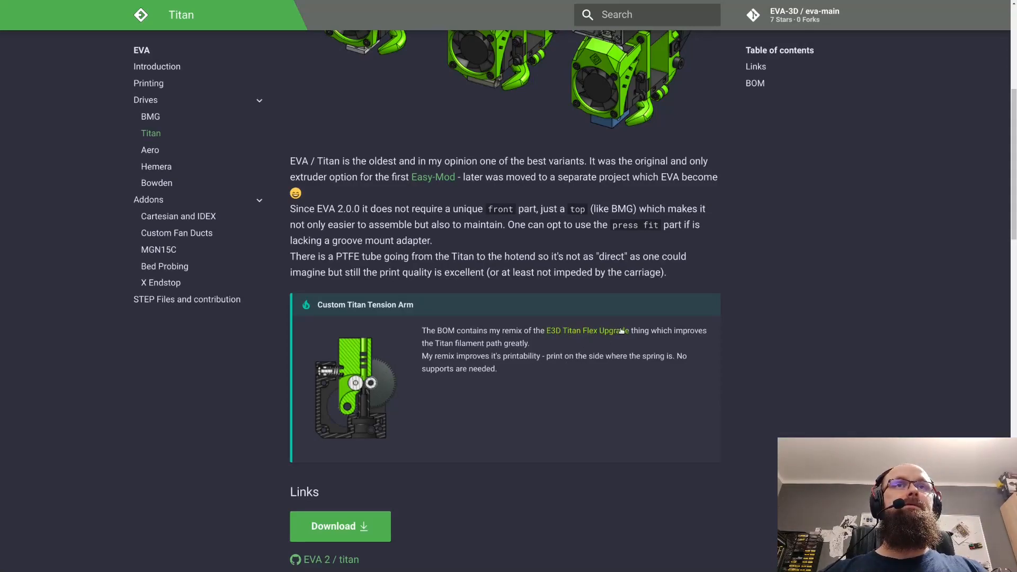
mouse_move(457, 391)
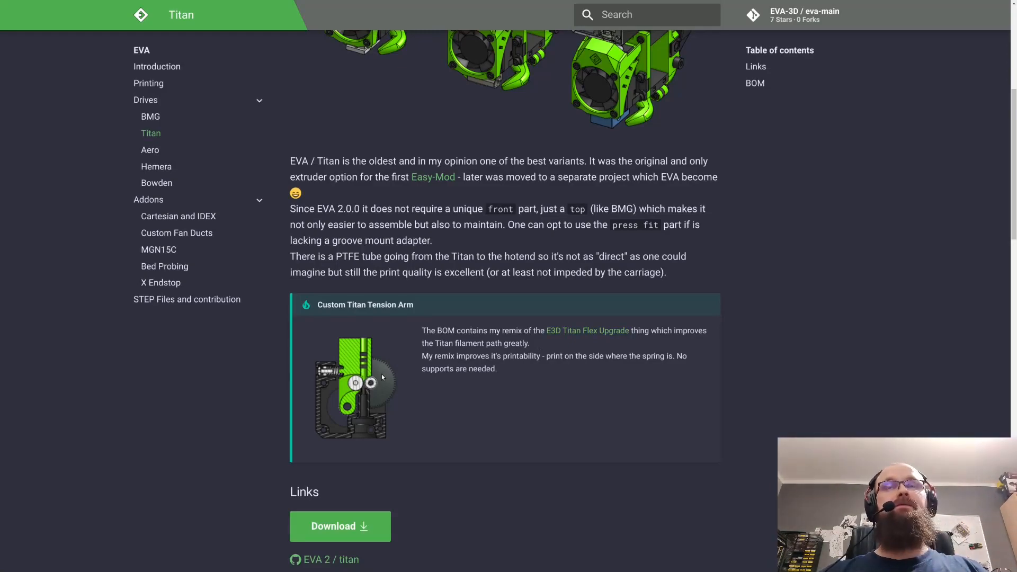
mouse_move(369, 348)
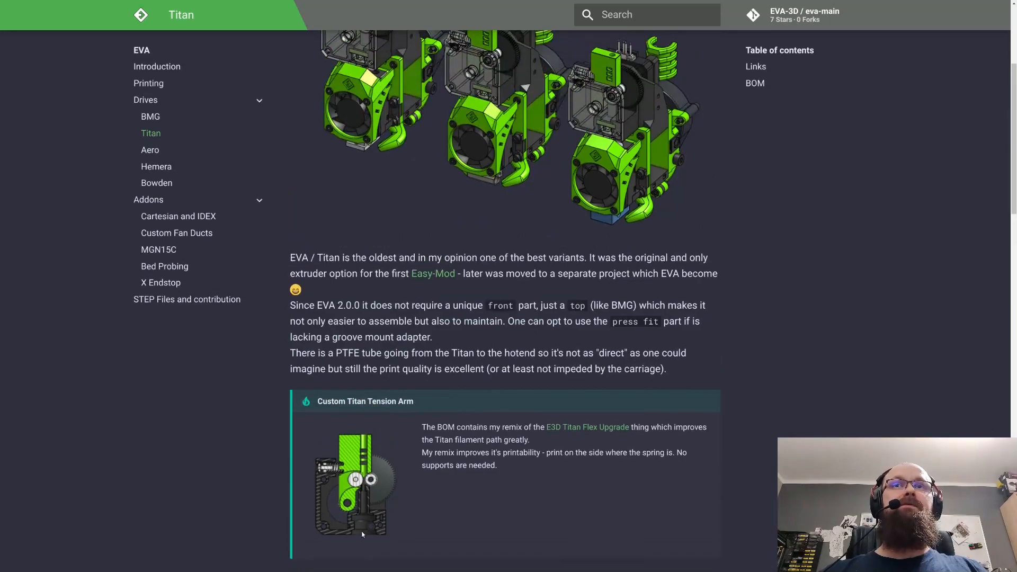
scroll(down, 3)
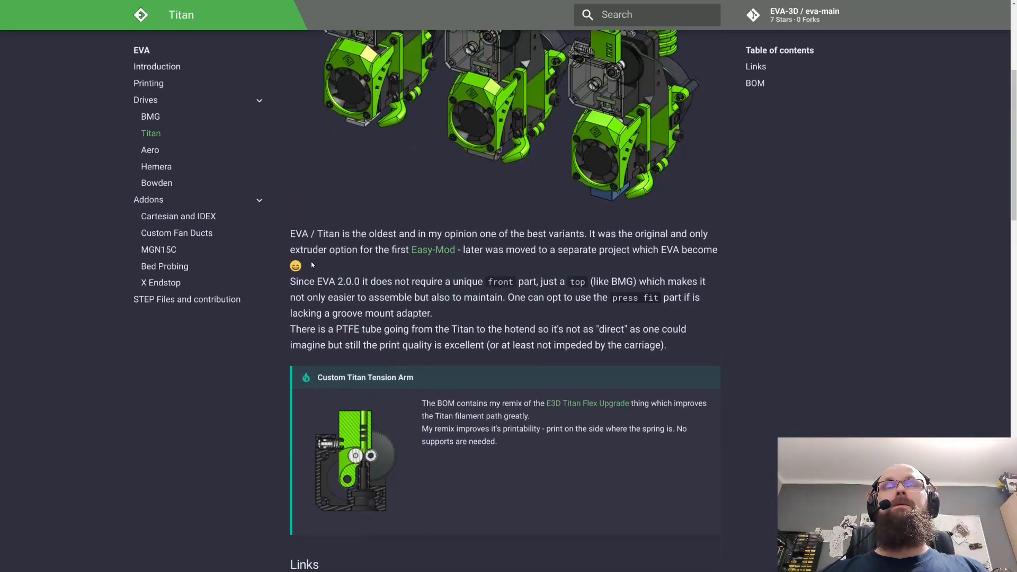
mouse_move(149, 149)
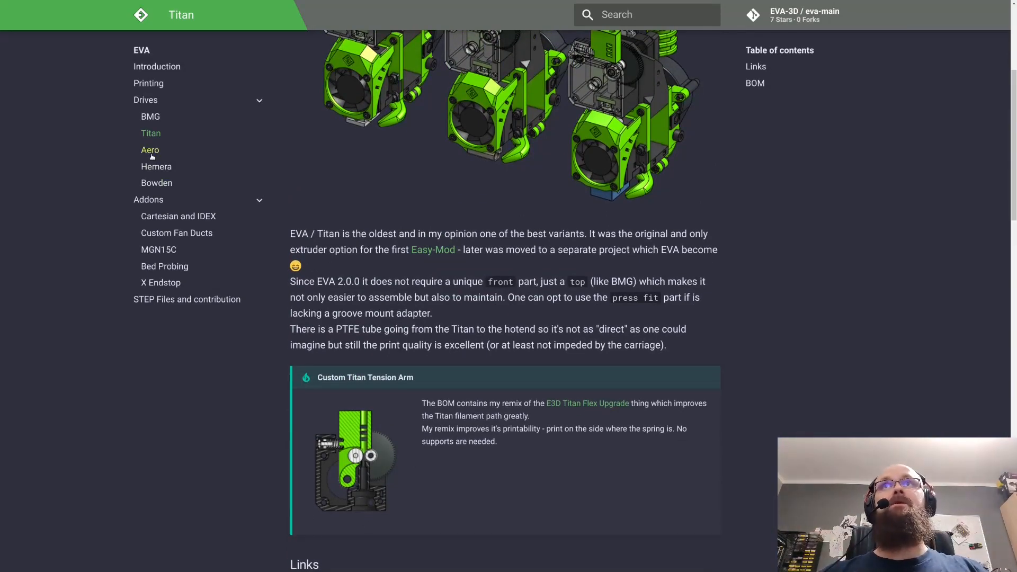
mouse_move(149, 149)
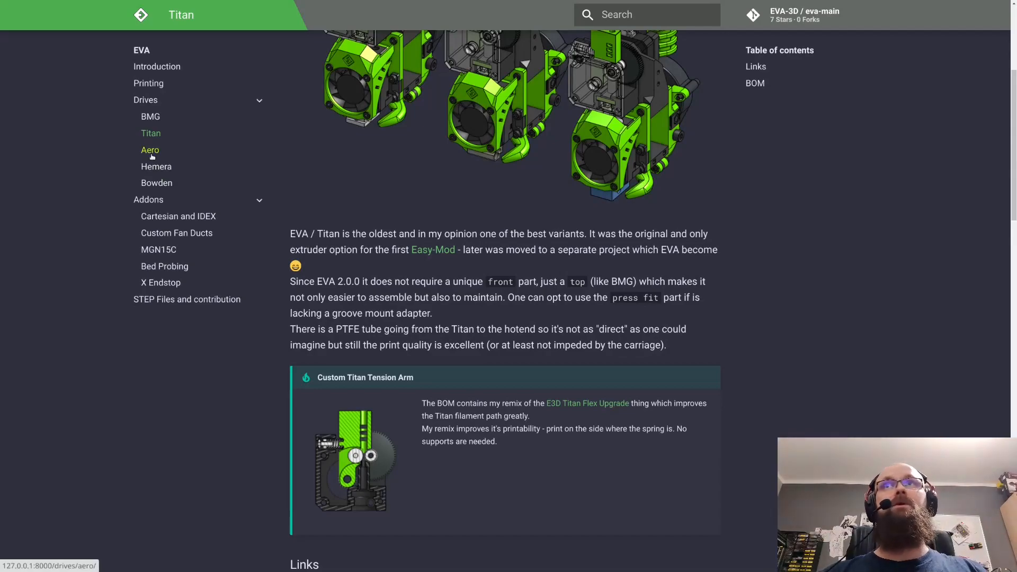
- Open the Aero drive page and scroll through its front-heavy design and probe mounting description
click(150, 149)
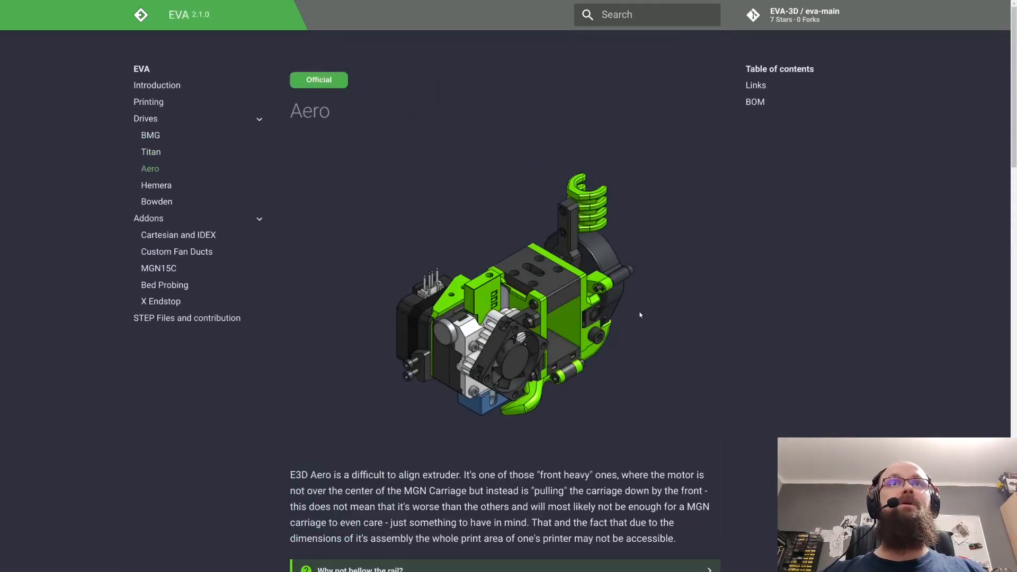
scroll(down, 3)
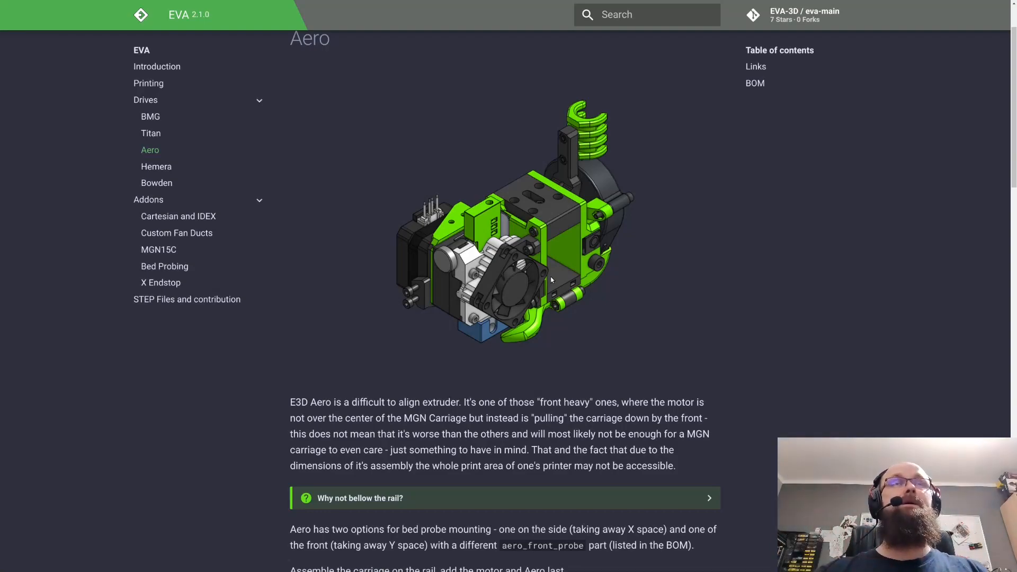
mouse_move(654, 271)
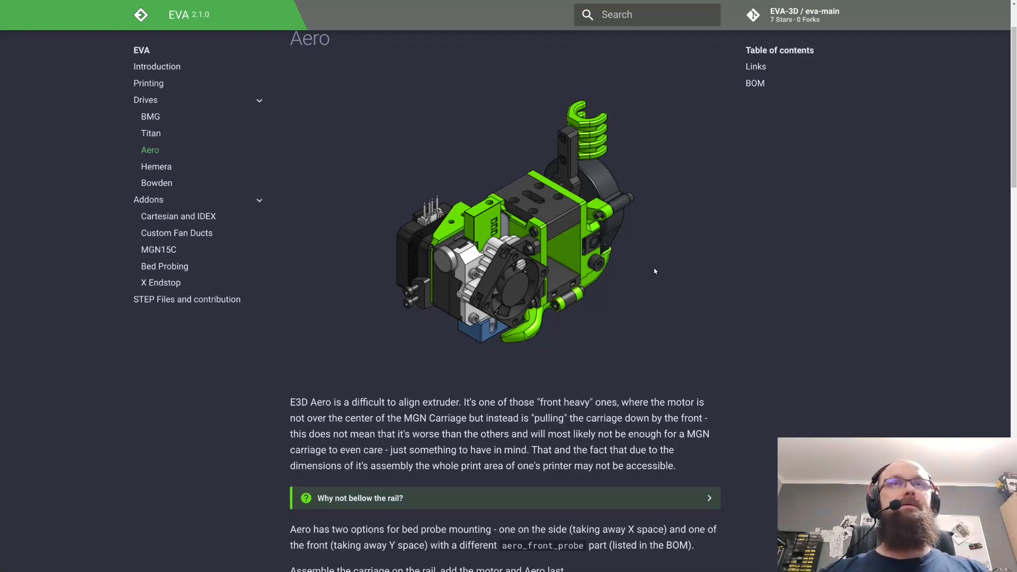
mouse_move(770, 296)
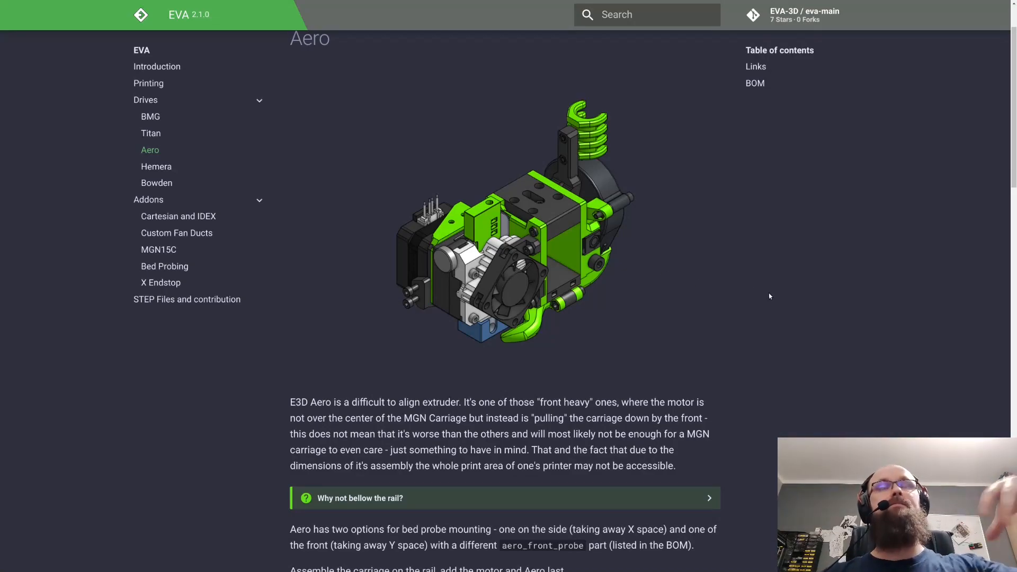
scroll(down, 3)
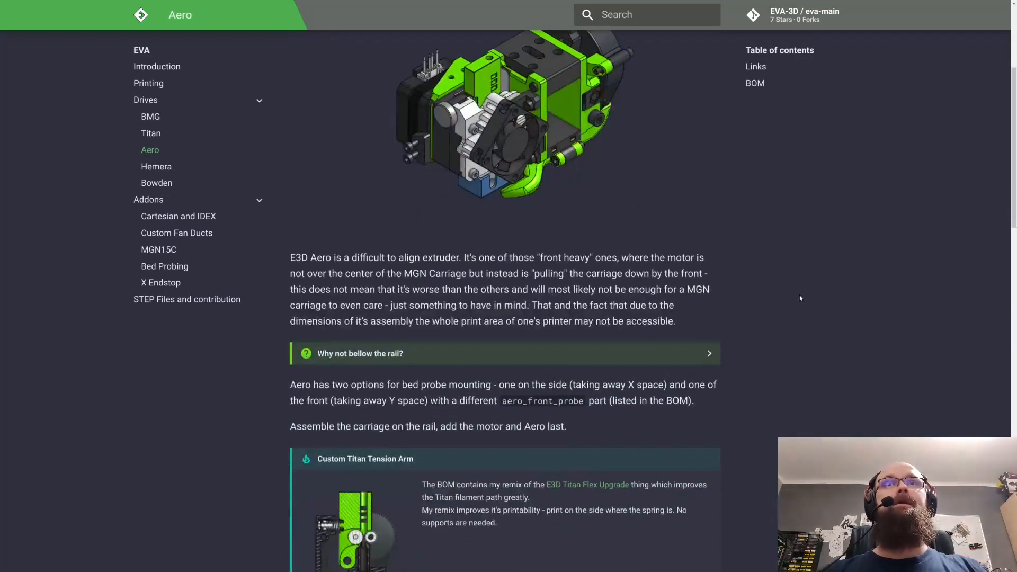
scroll(down, 3)
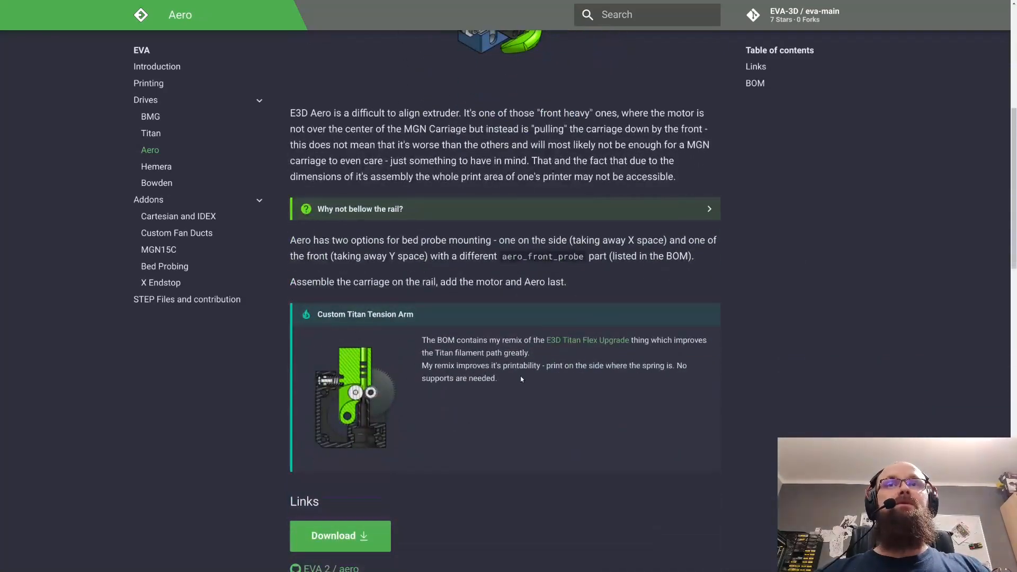
scroll(up, 3)
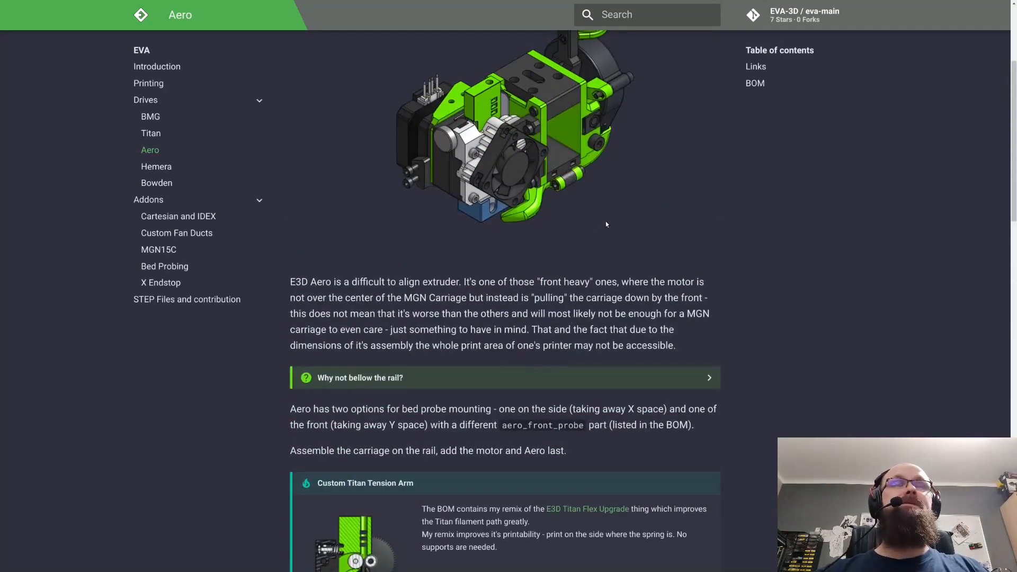
scroll(down, 3)
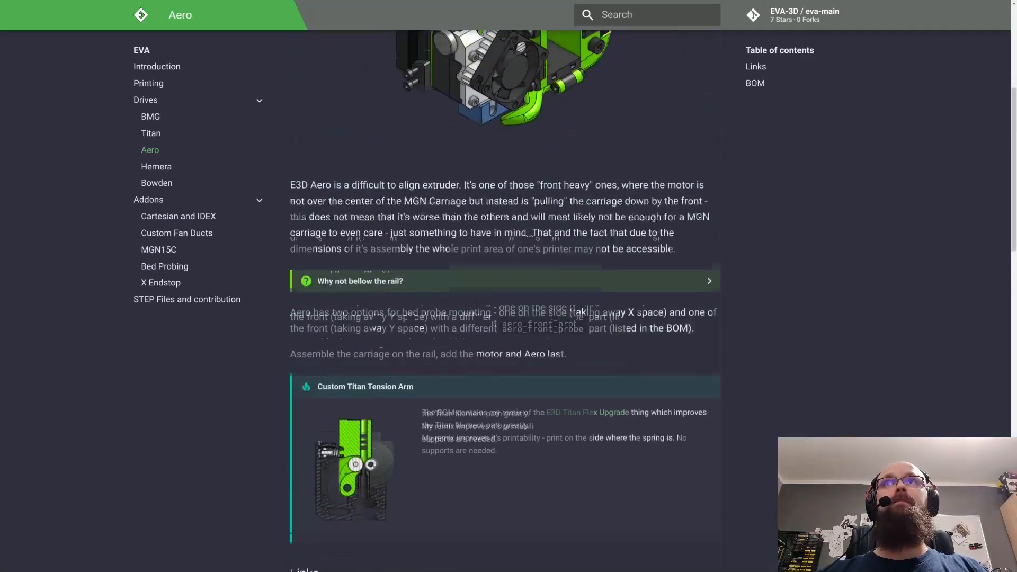
click(157, 166)
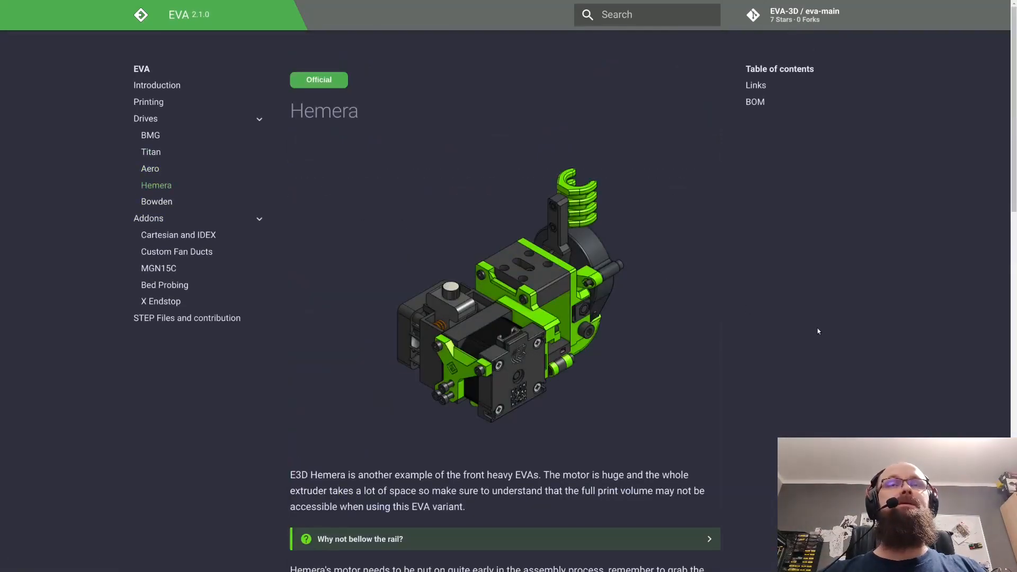
scroll(down, 3)
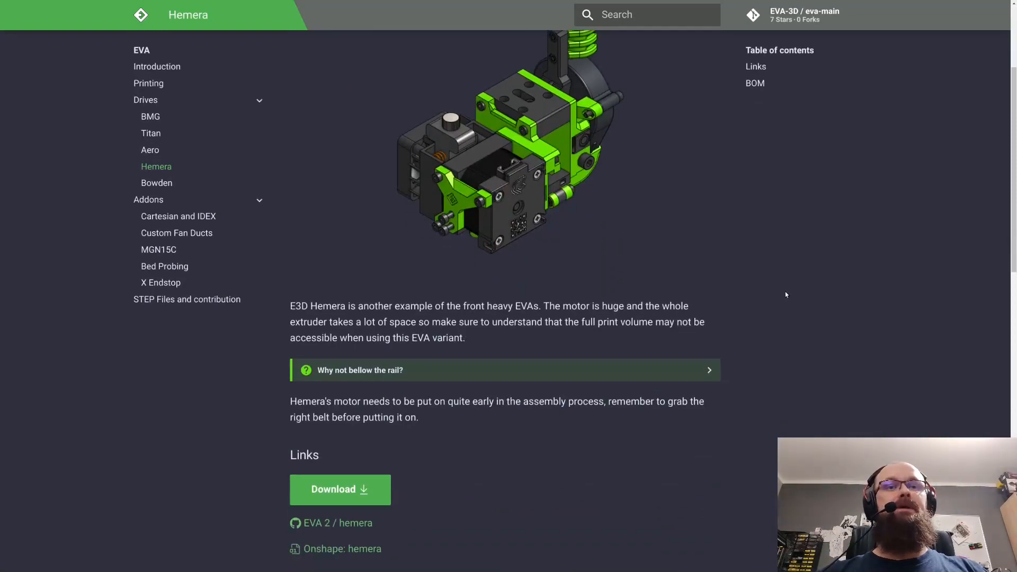
mouse_move(820, 318)
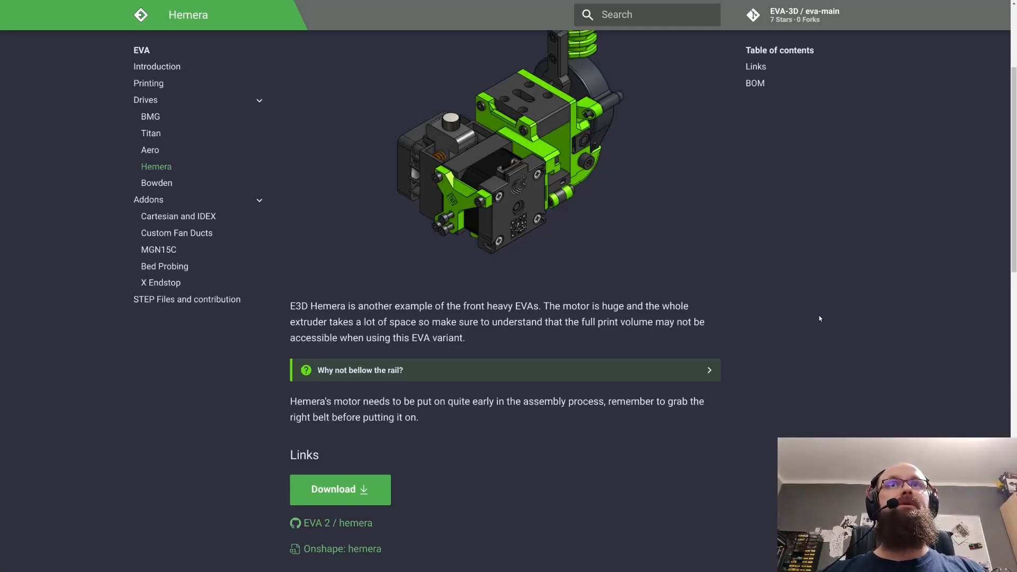
- Open the Bowden drive page and scroll down to its PC4-M6 pneumatic fitting note
click(156, 182)
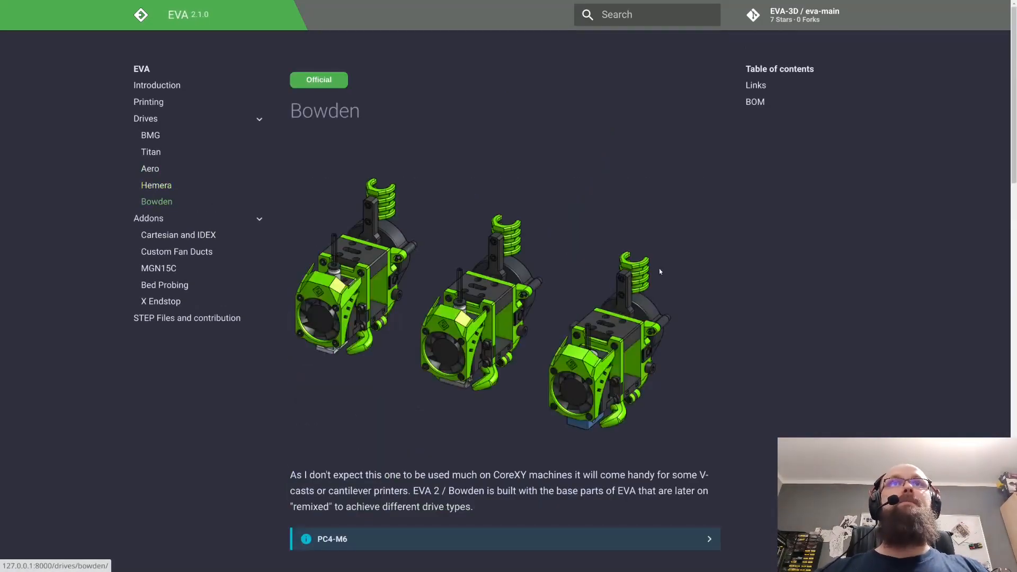
mouse_move(289, 264)
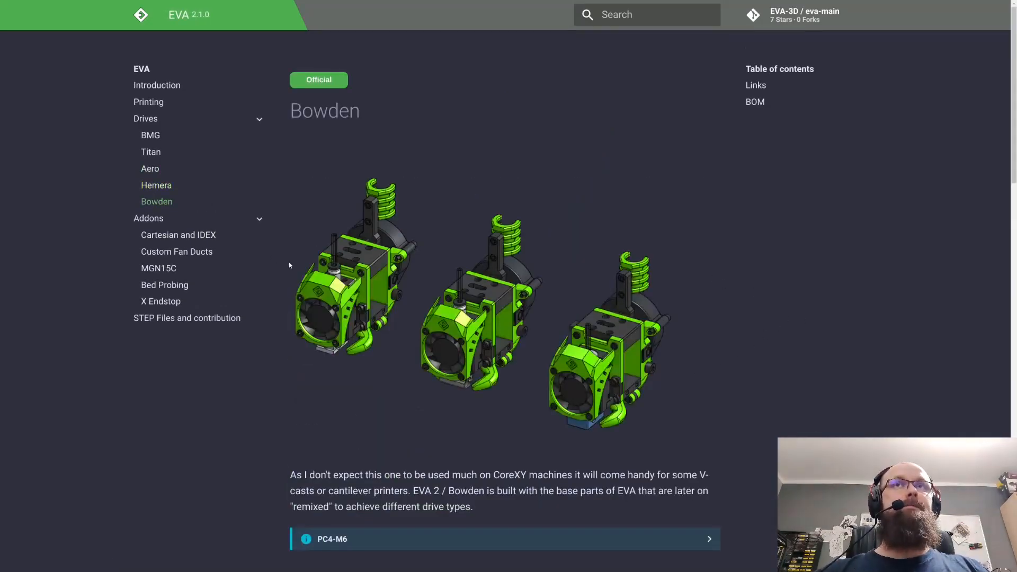
scroll(down, 3)
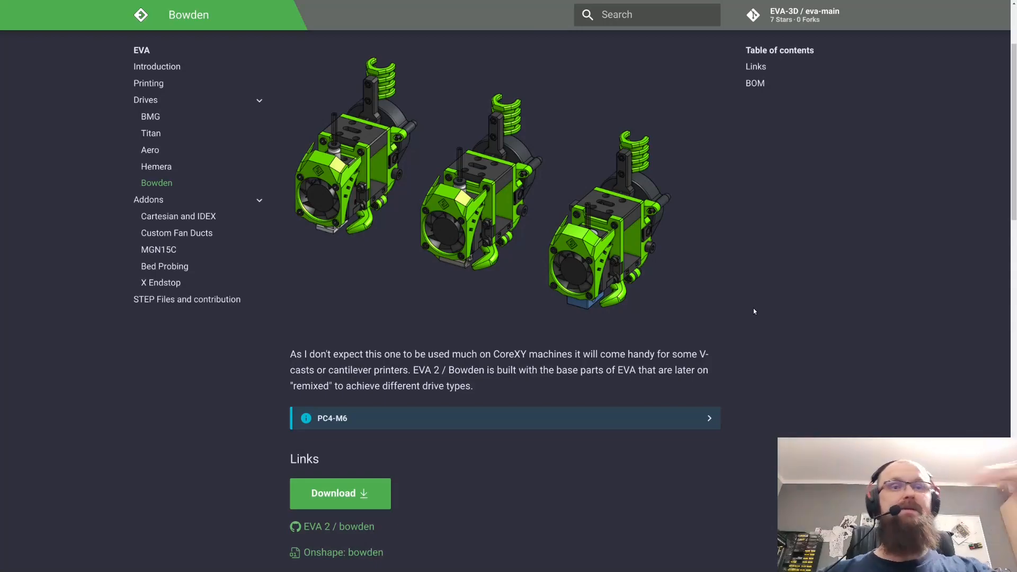
mouse_move(771, 318)
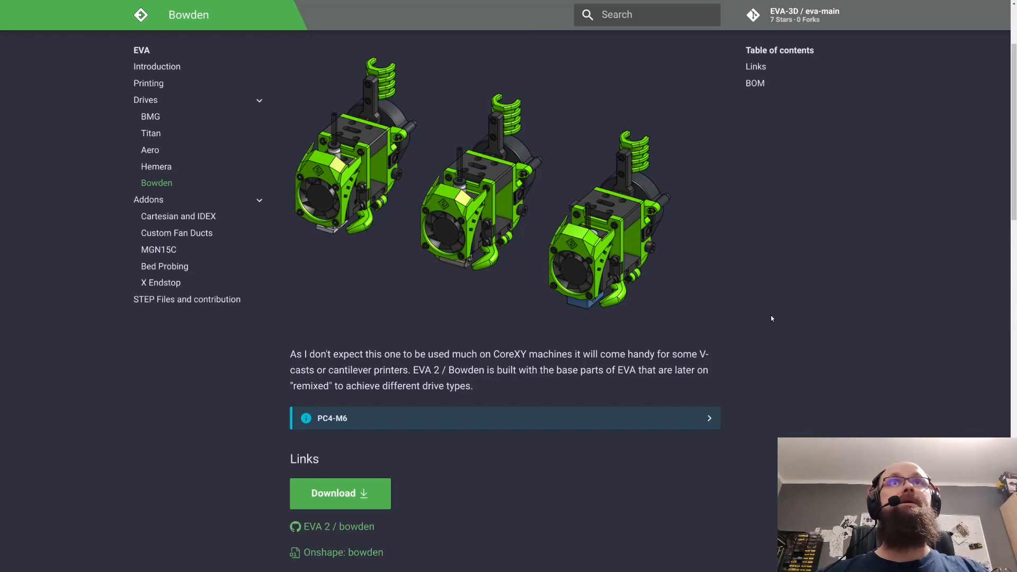
mouse_move(512, 268)
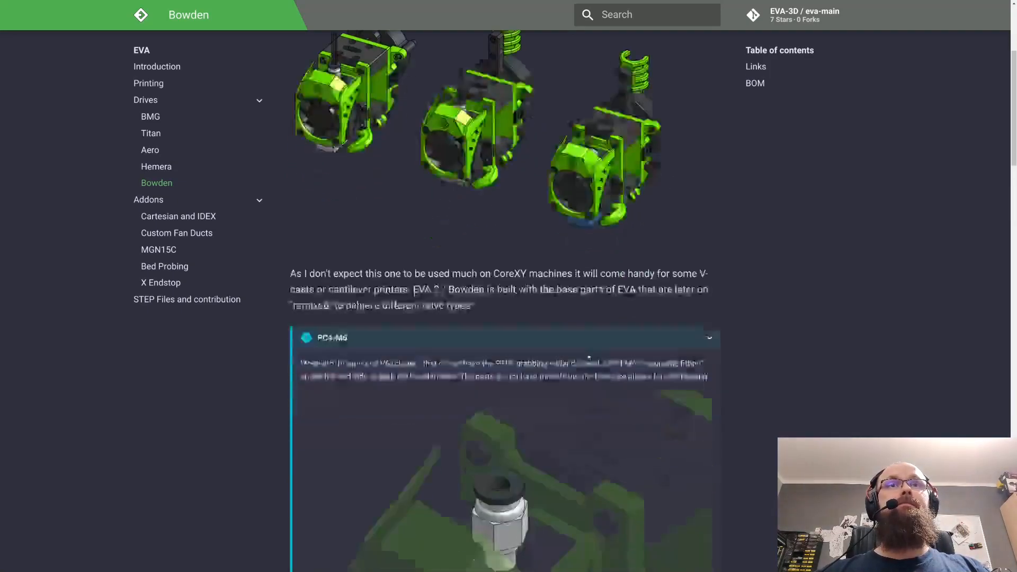
scroll(down, 3)
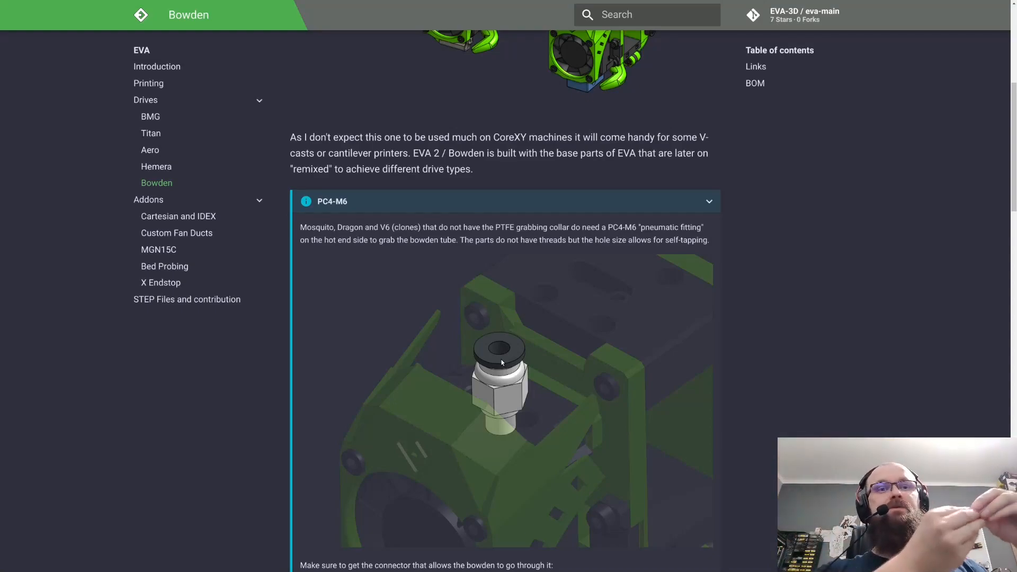
mouse_move(478, 188)
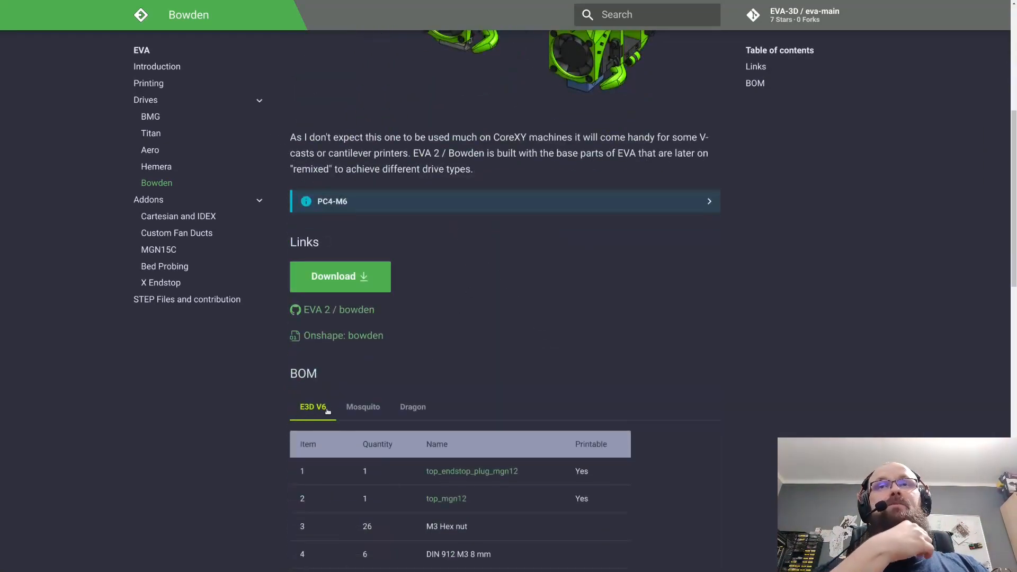
mouse_move(537, 332)
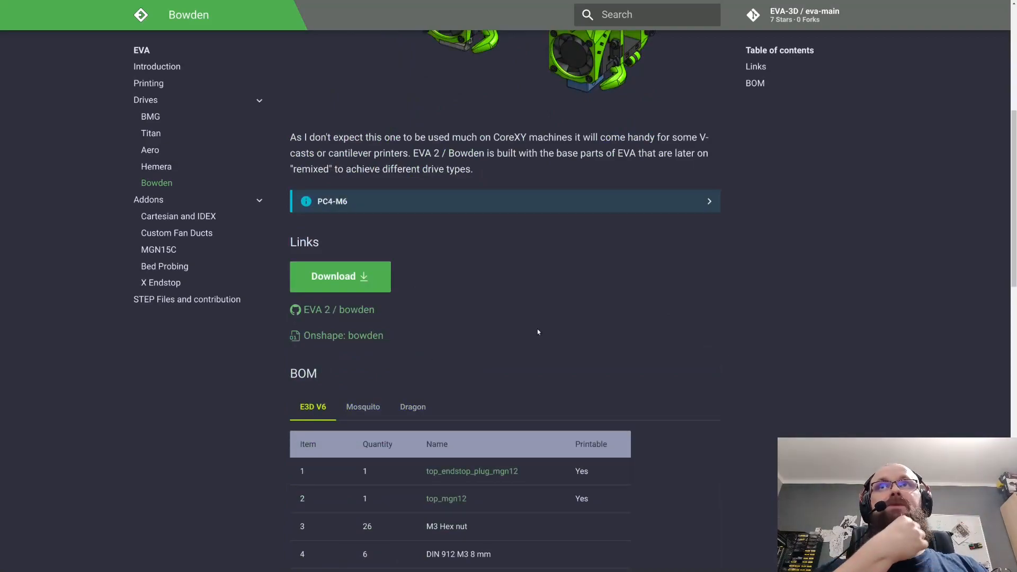
mouse_move(178, 216)
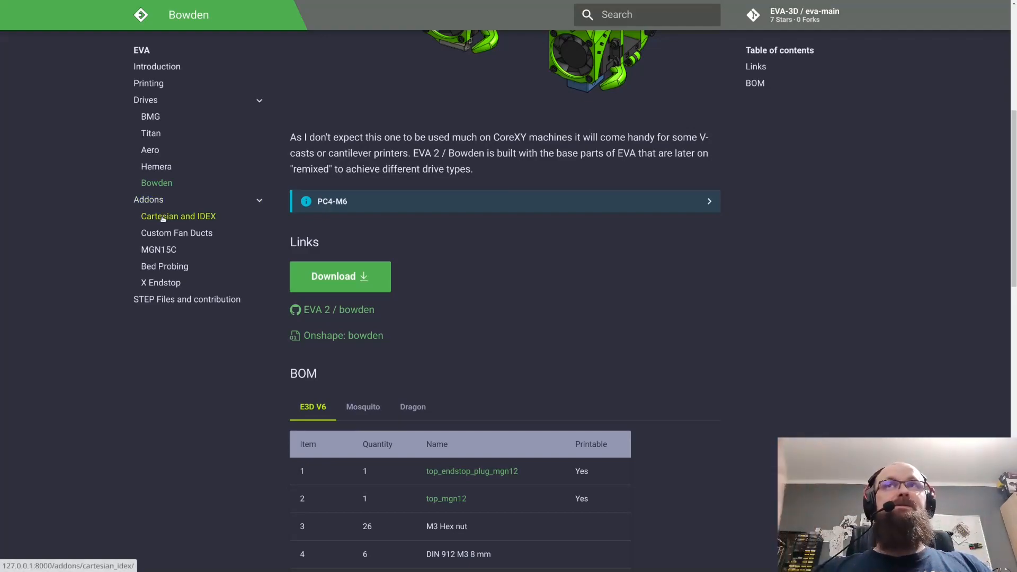
mouse_move(149, 116)
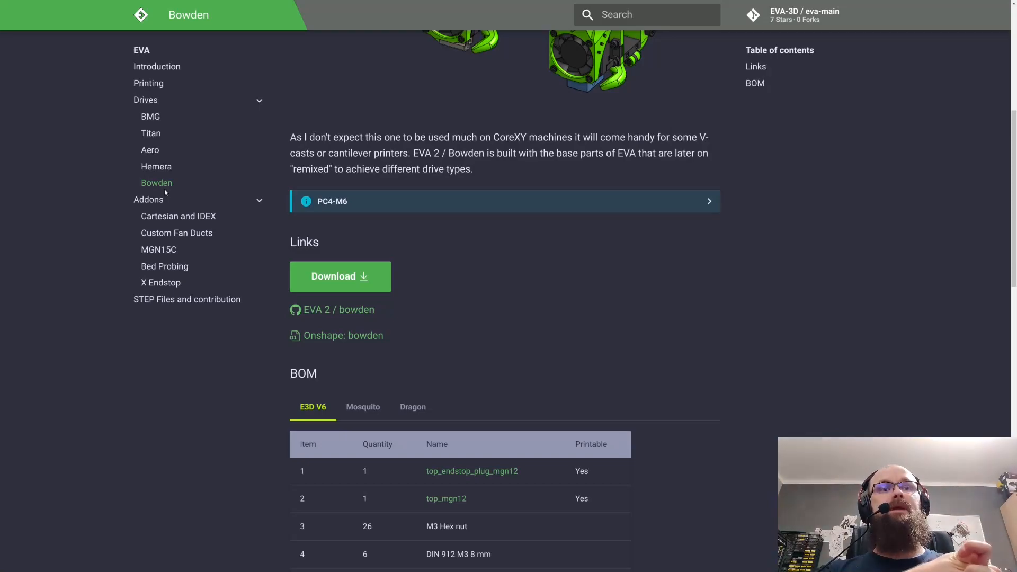
mouse_move(162, 197)
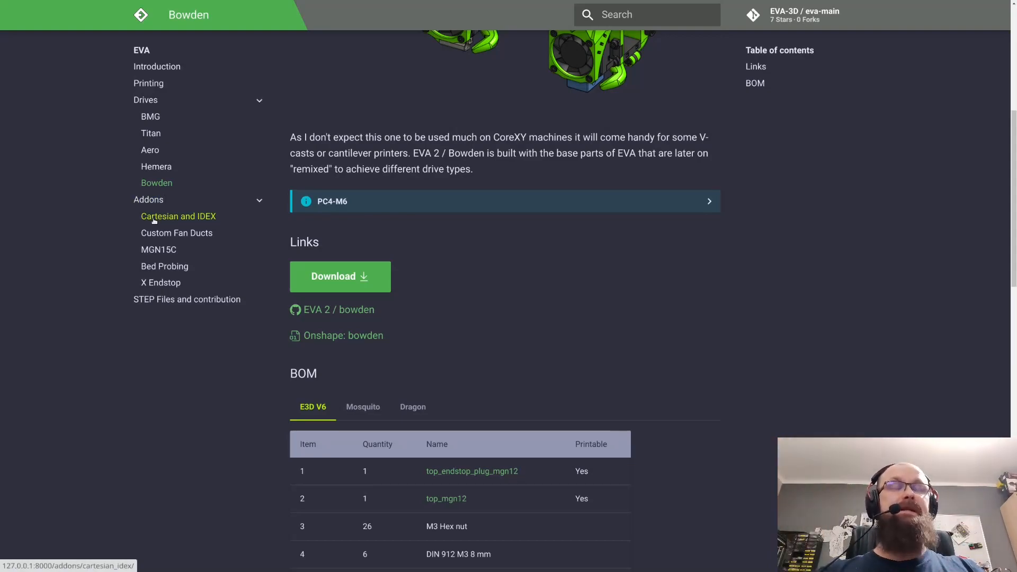
- Open the Cartesian and IDEX support addon page and scroll through its V-cast note, render and links
click(178, 216)
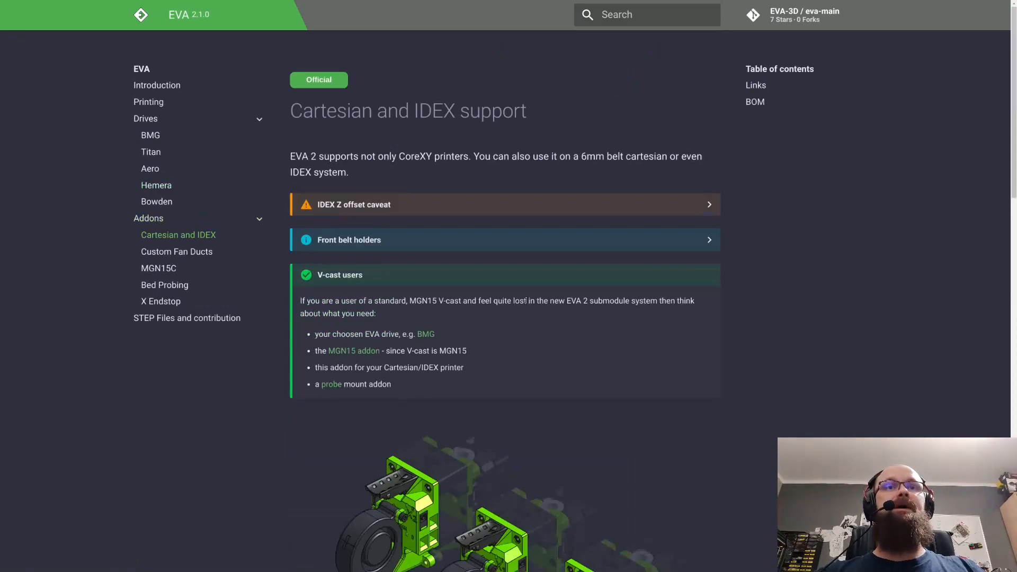
scroll(down, 3)
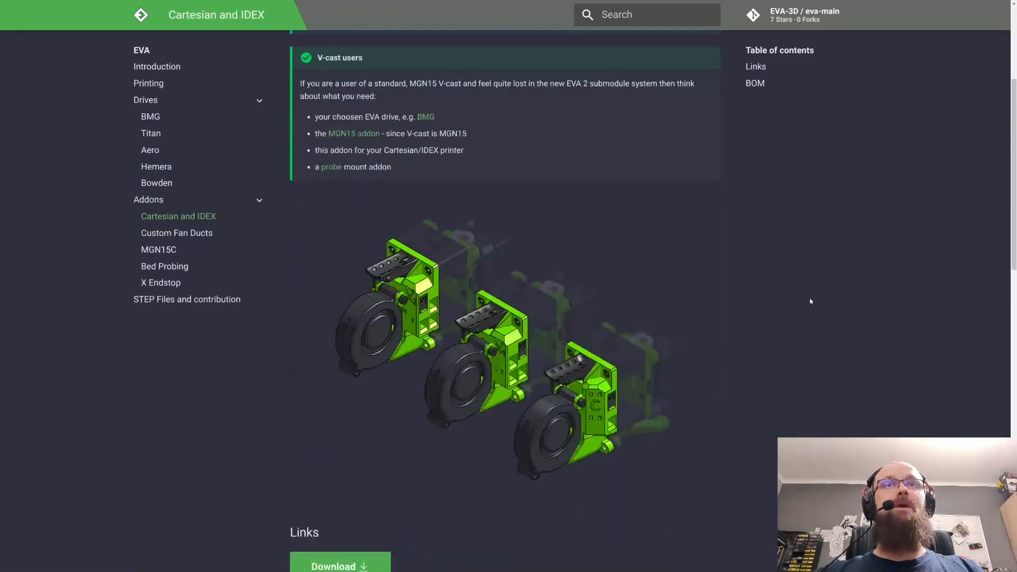
scroll(down, 3)
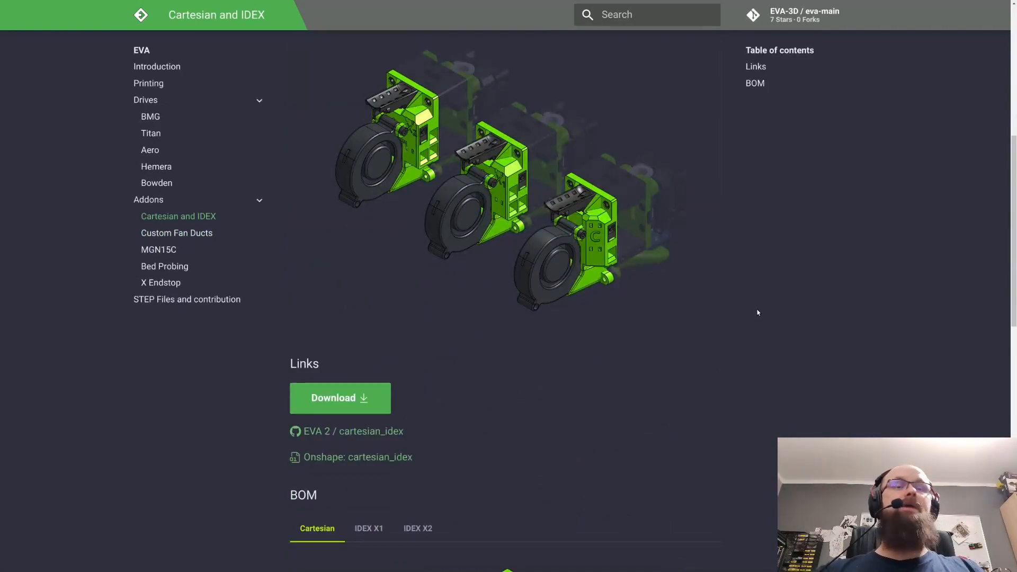
scroll(up, 3)
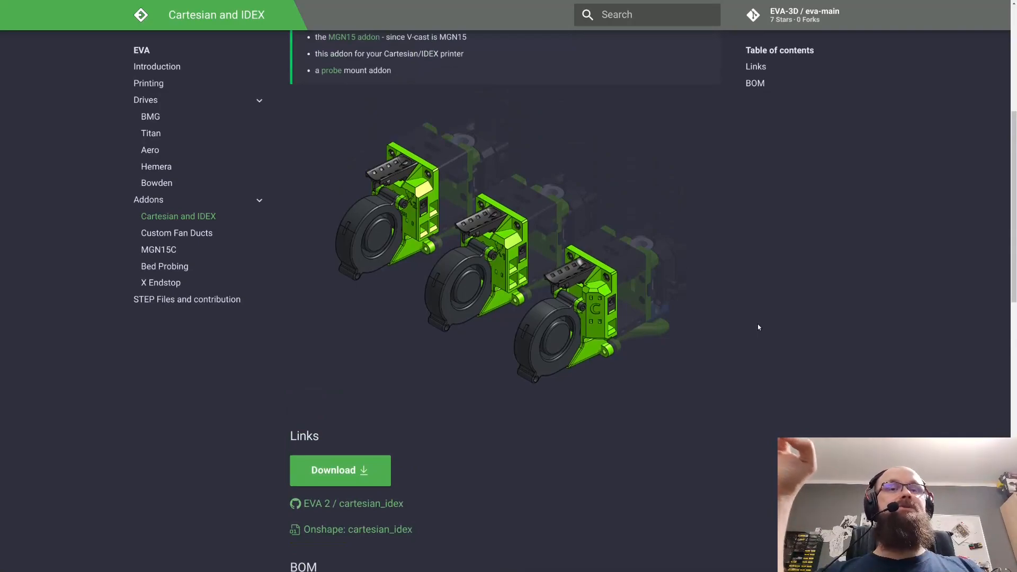
scroll(up, 3)
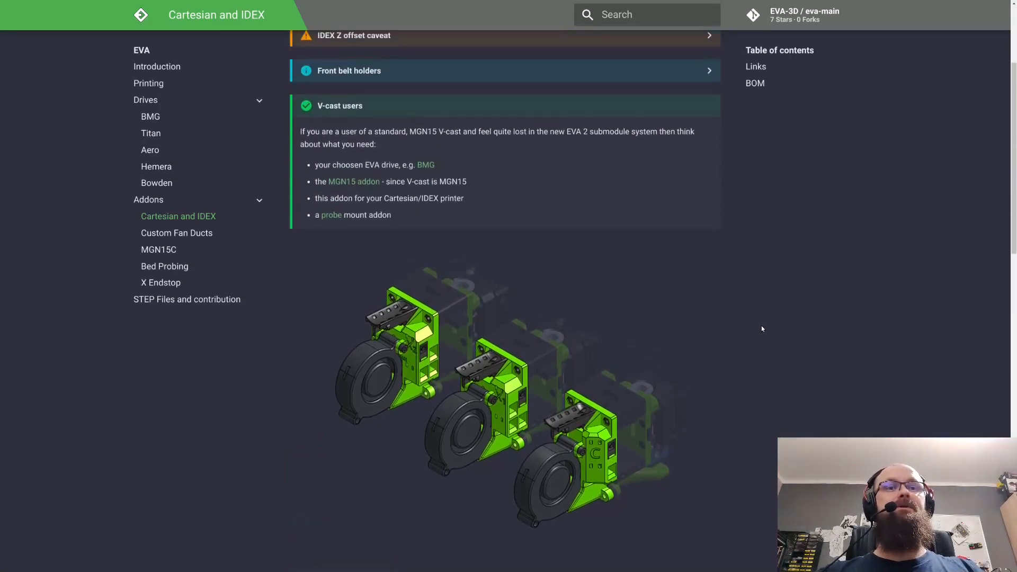
mouse_move(628, 280)
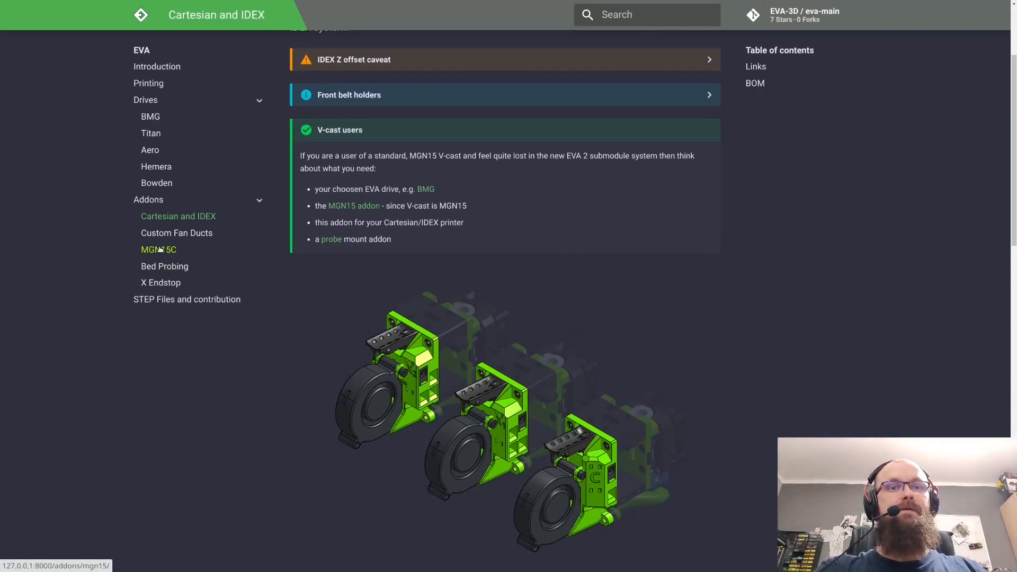
mouse_move(216, 244)
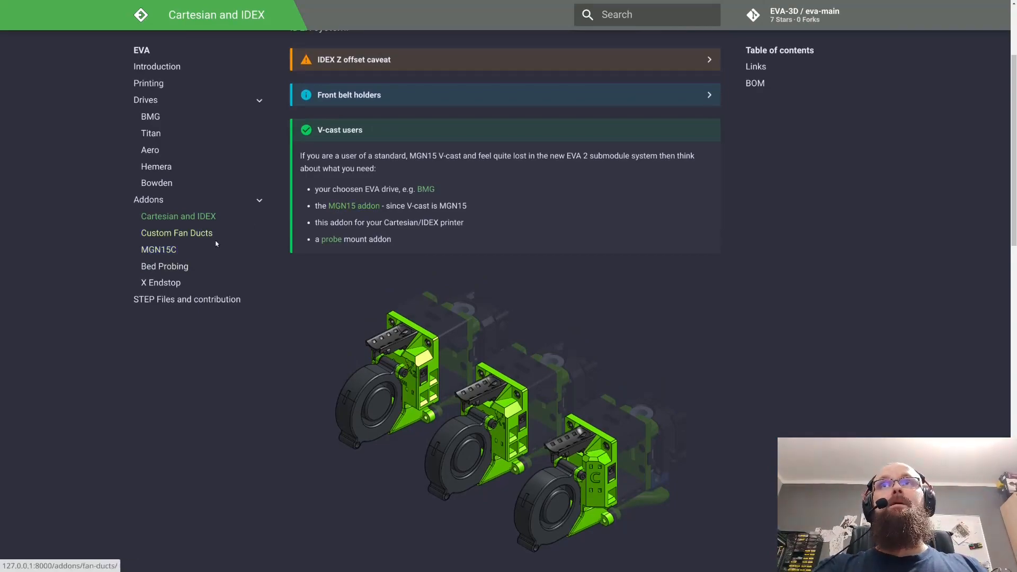
- View the Custom Fan Ducts addon page, scrolling through its Volcano and RHD Duct sections
click(177, 233)
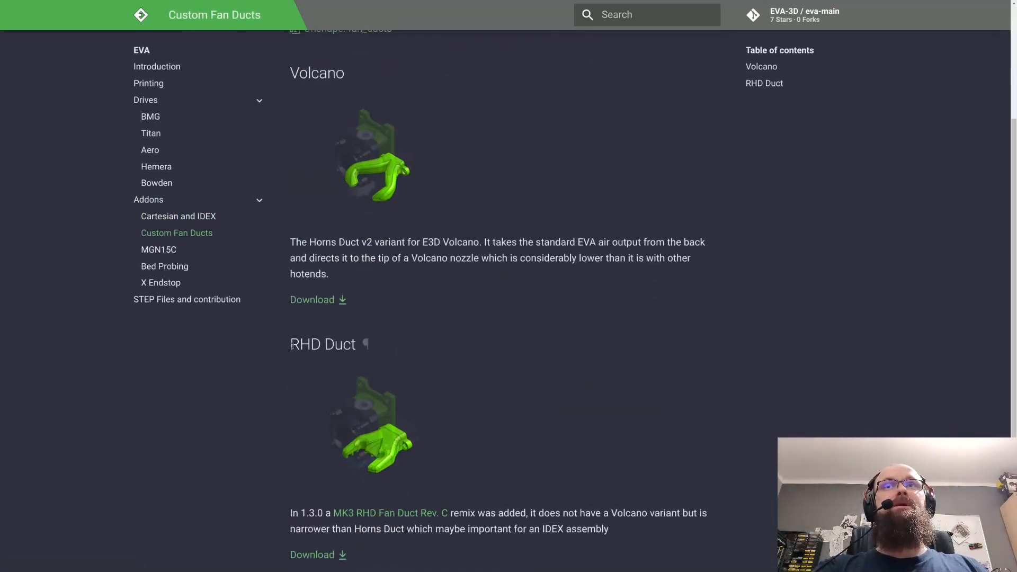
mouse_move(437, 478)
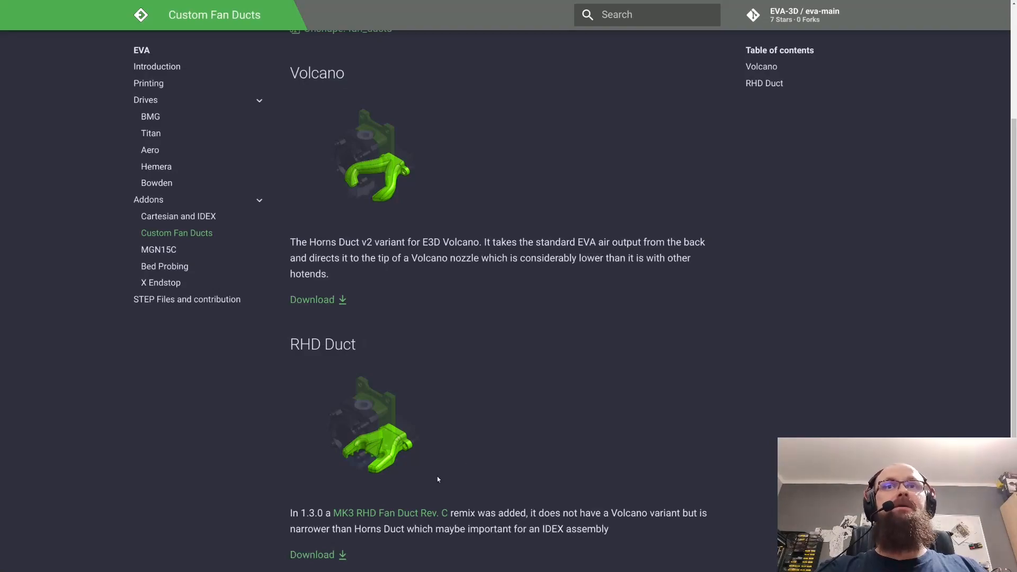
scroll(down, 3)
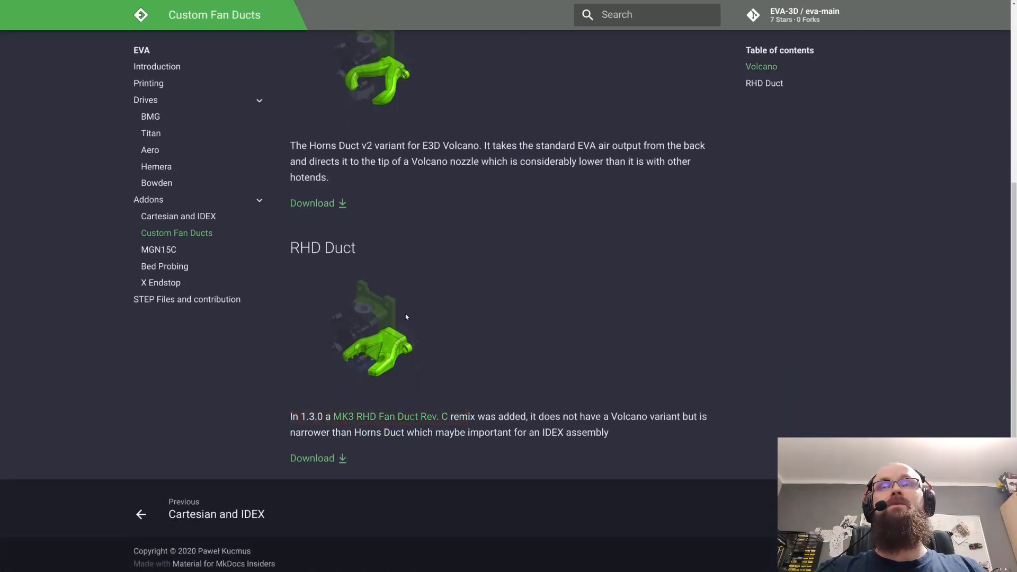
scroll(up, 3)
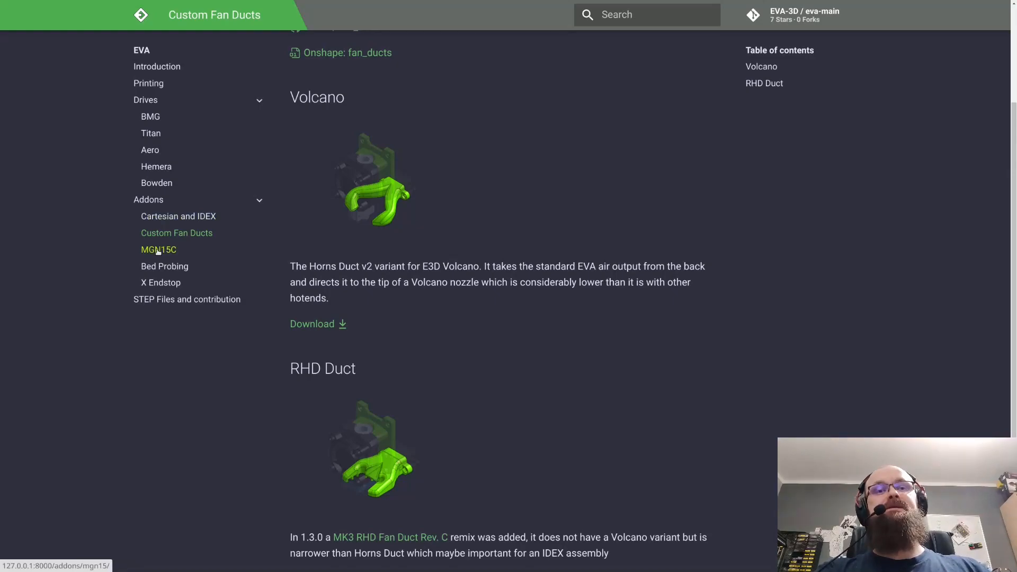
mouse_move(347, 302)
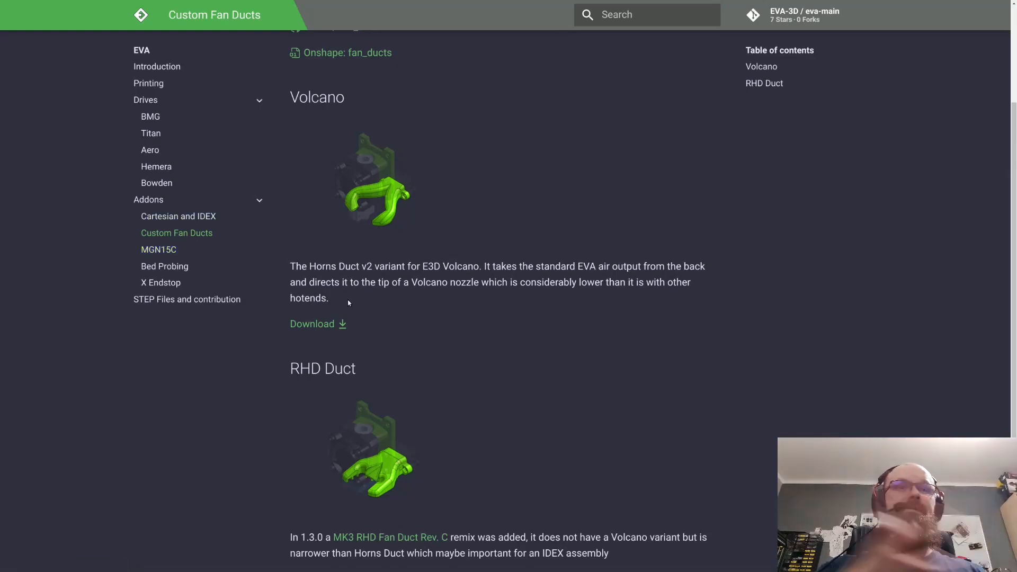
mouse_move(376, 309)
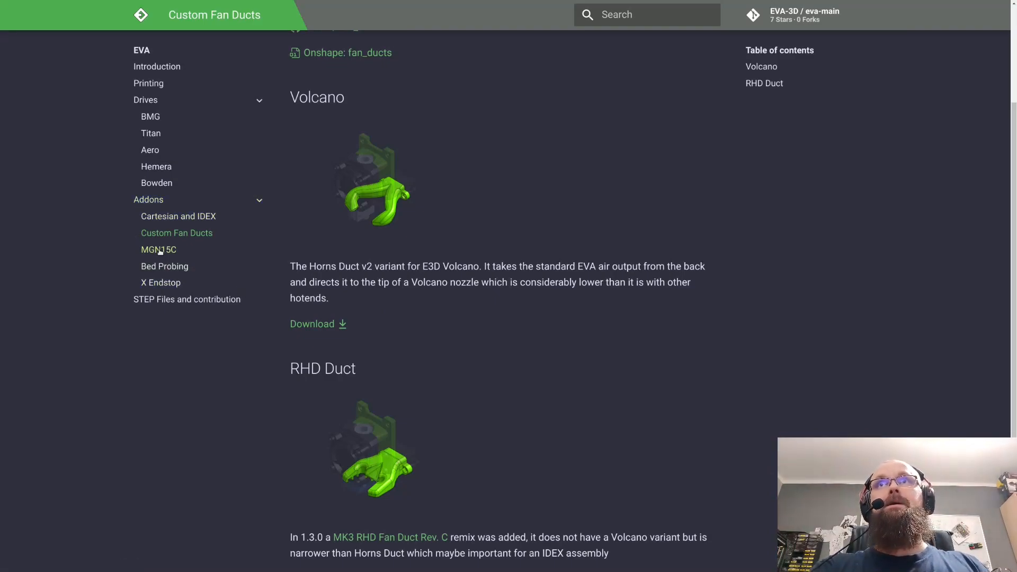
scroll(up, 3)
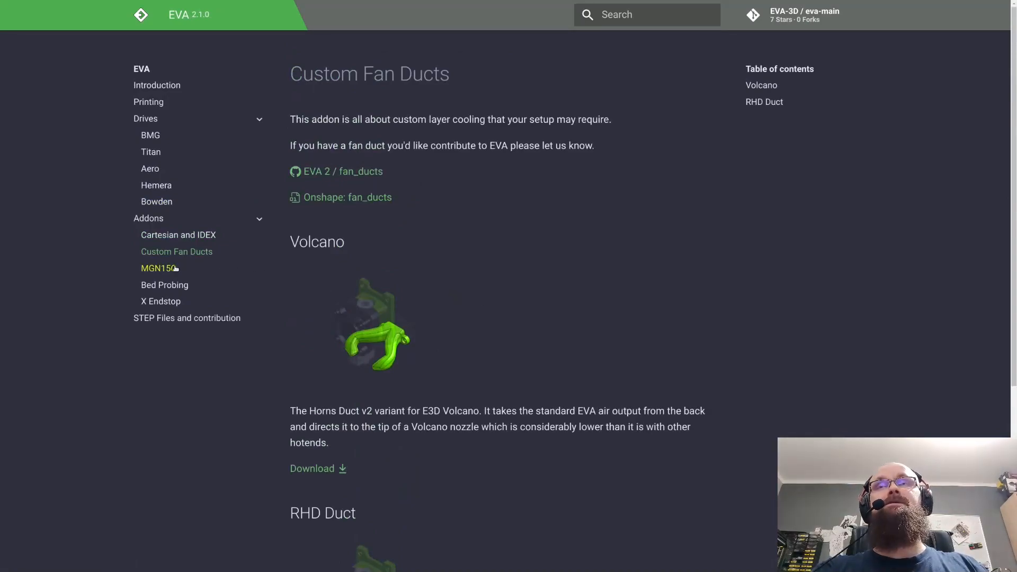
click(158, 268)
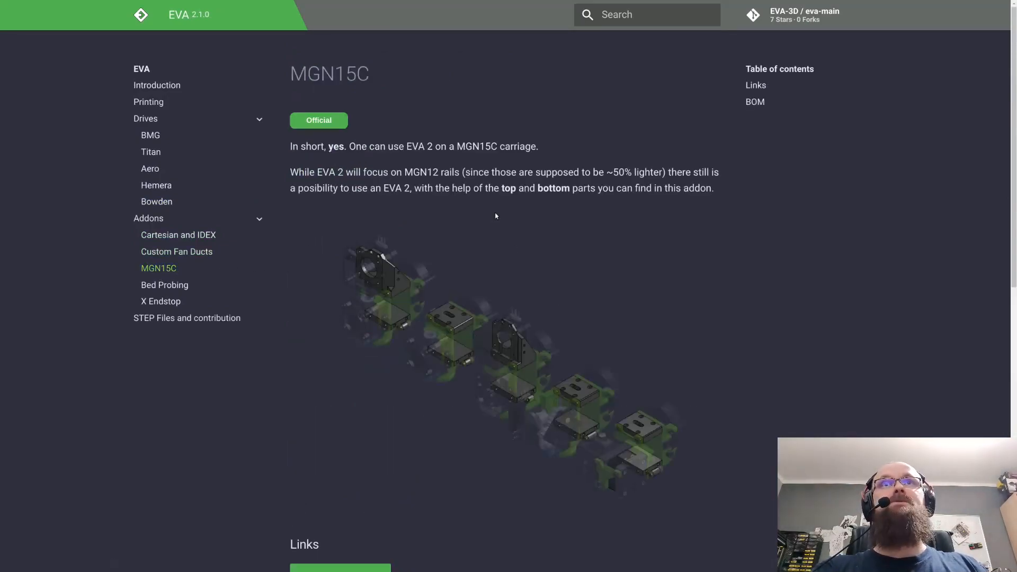
scroll(down, 3)
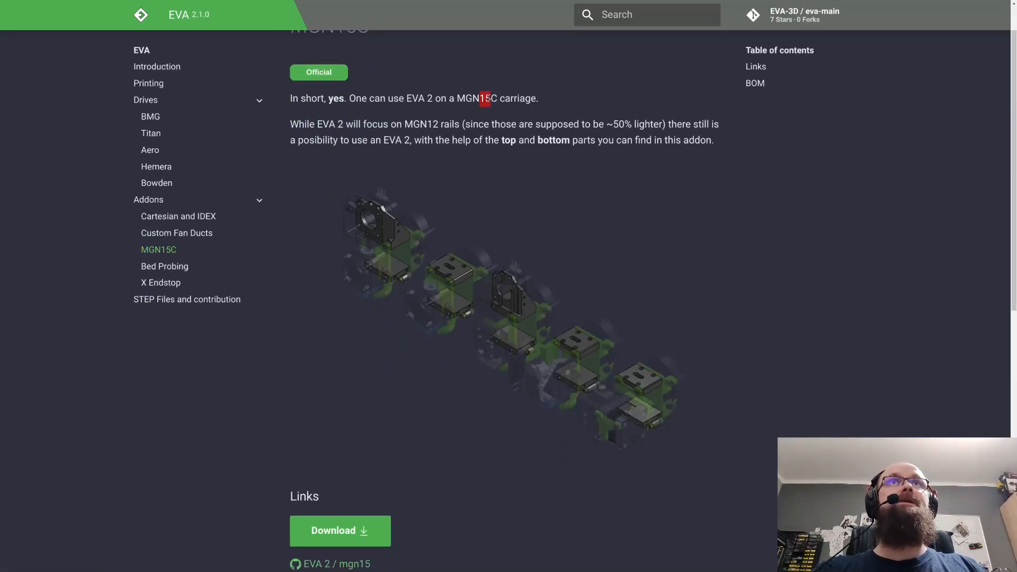
scroll(down, 3)
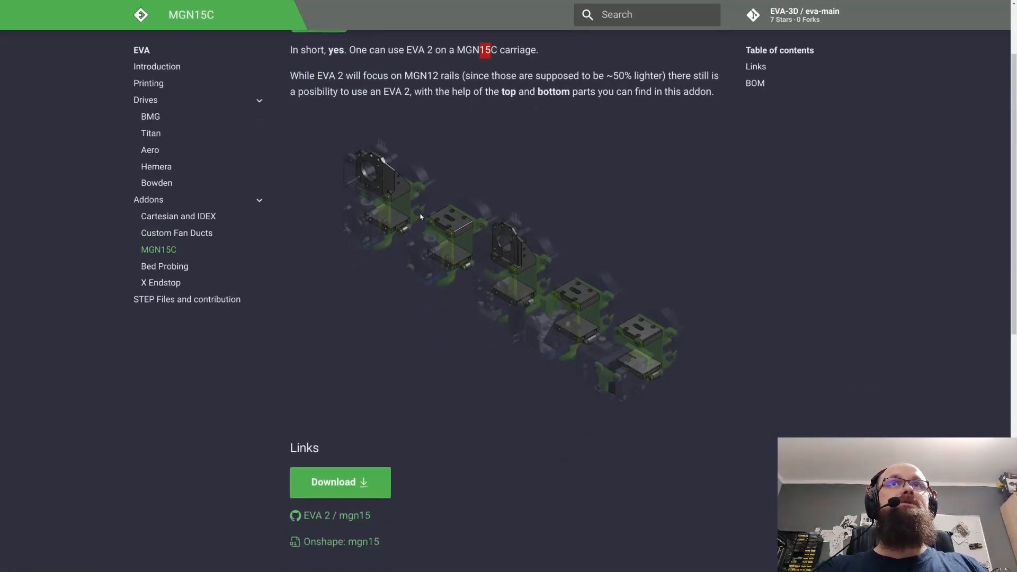
mouse_move(391, 222)
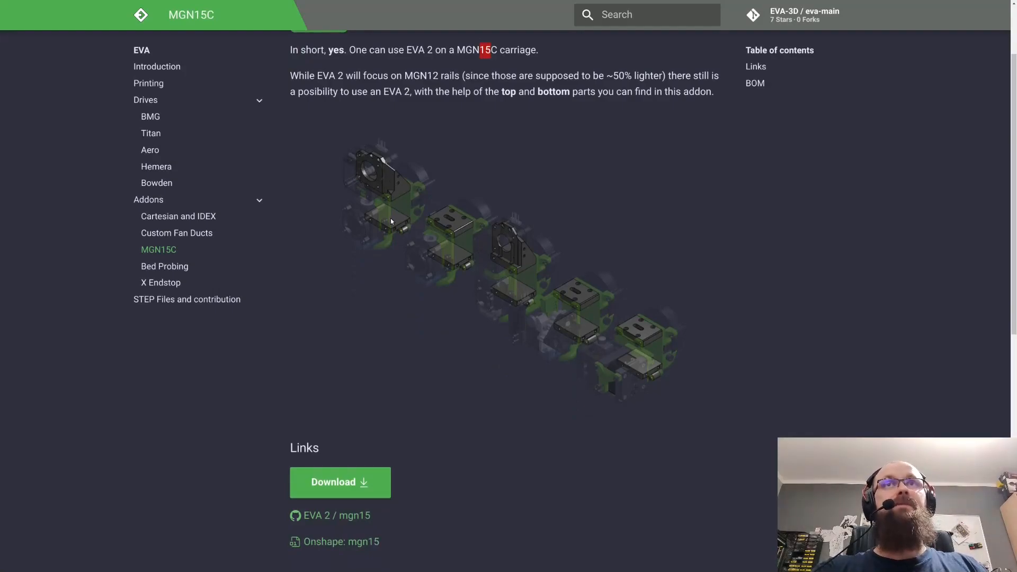
mouse_move(566, 309)
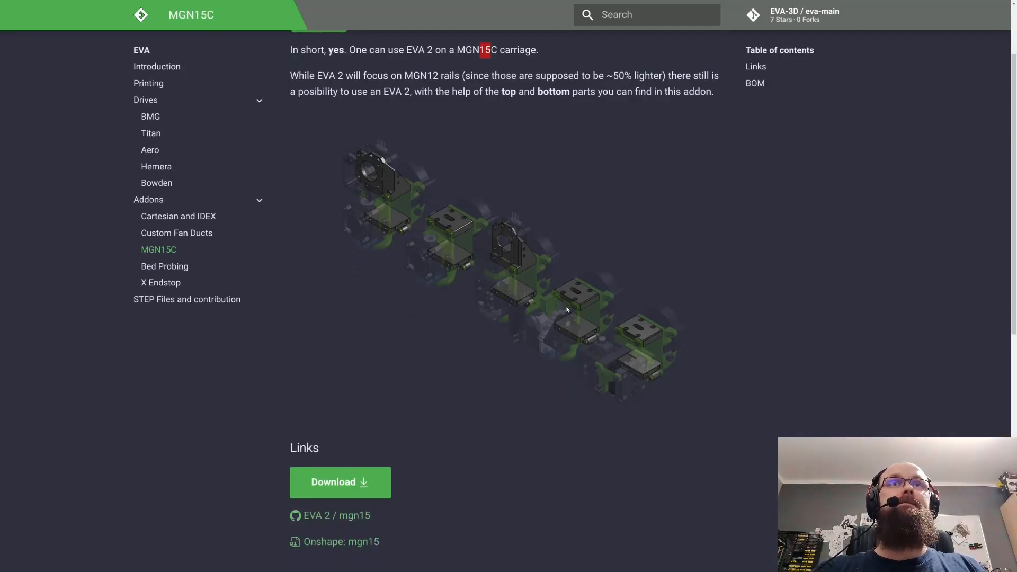
- View the Bed Probing addon page, scrolling through its probe offsets and parts list
click(164, 266)
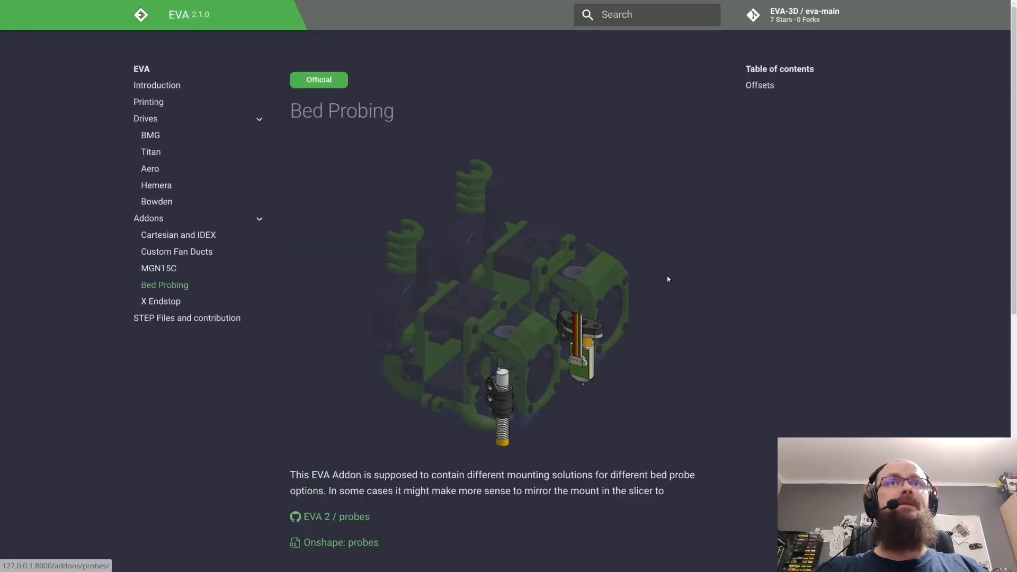
scroll(down, 3)
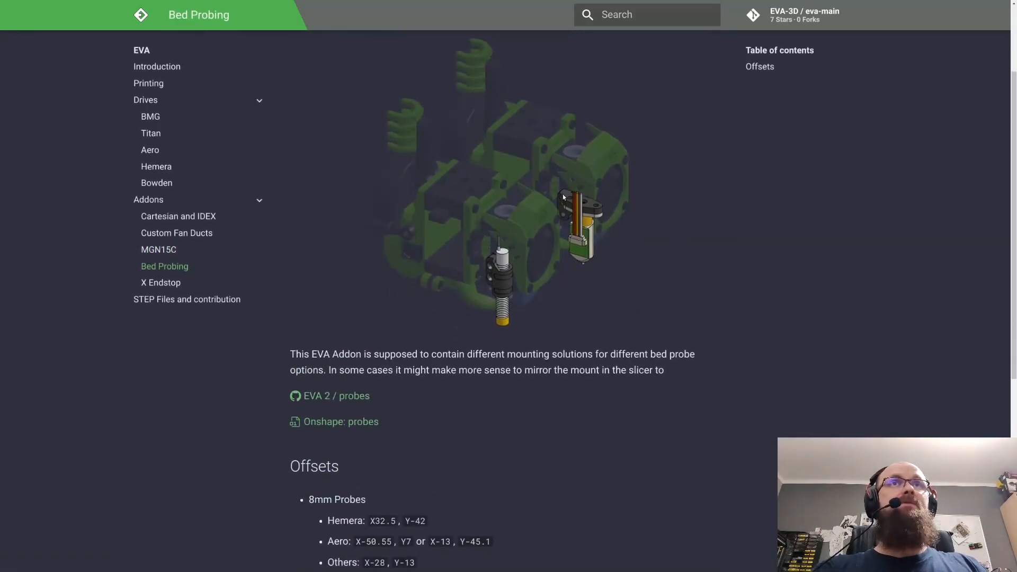
mouse_move(494, 266)
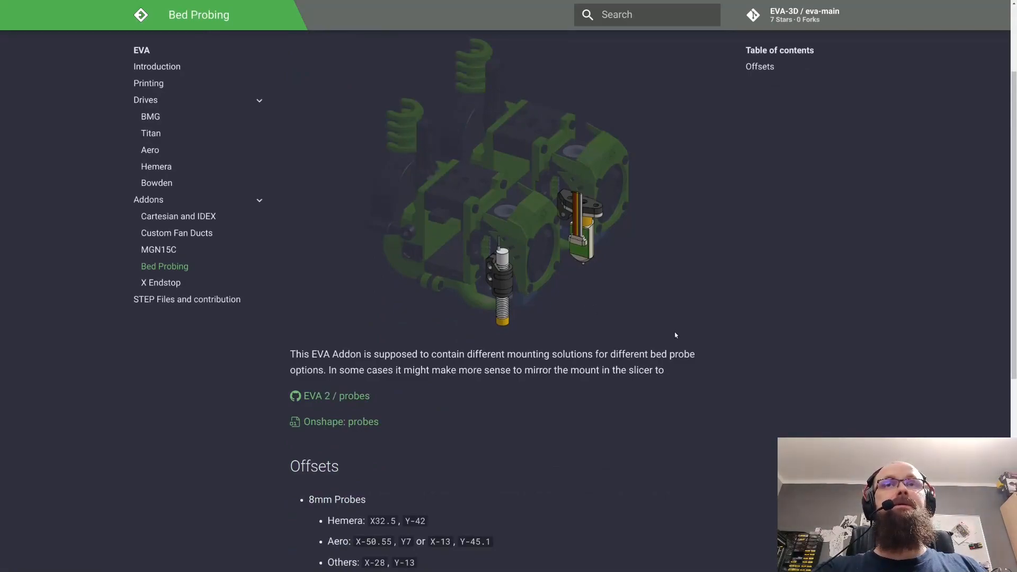
scroll(down, 3)
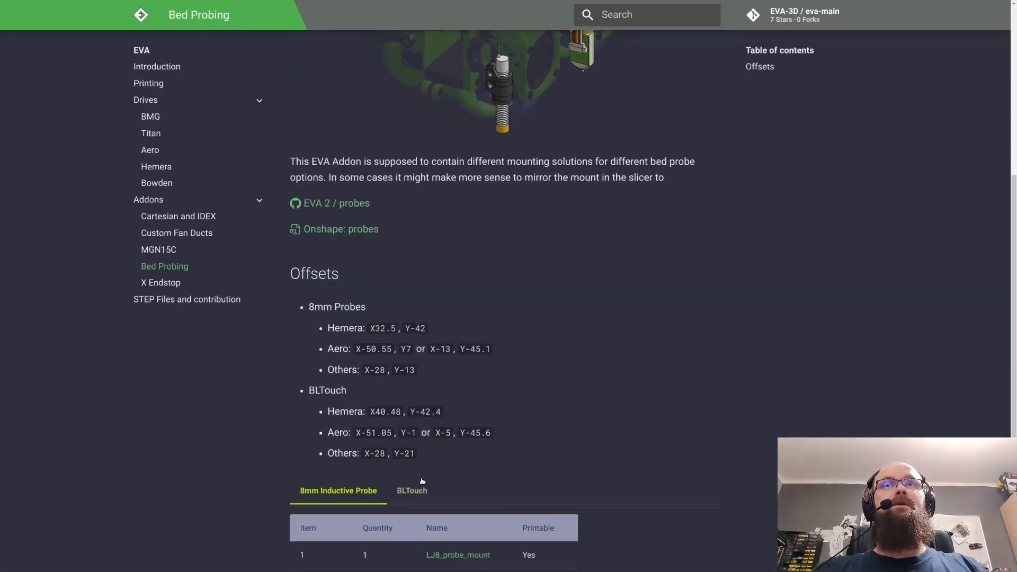
scroll(down, 3)
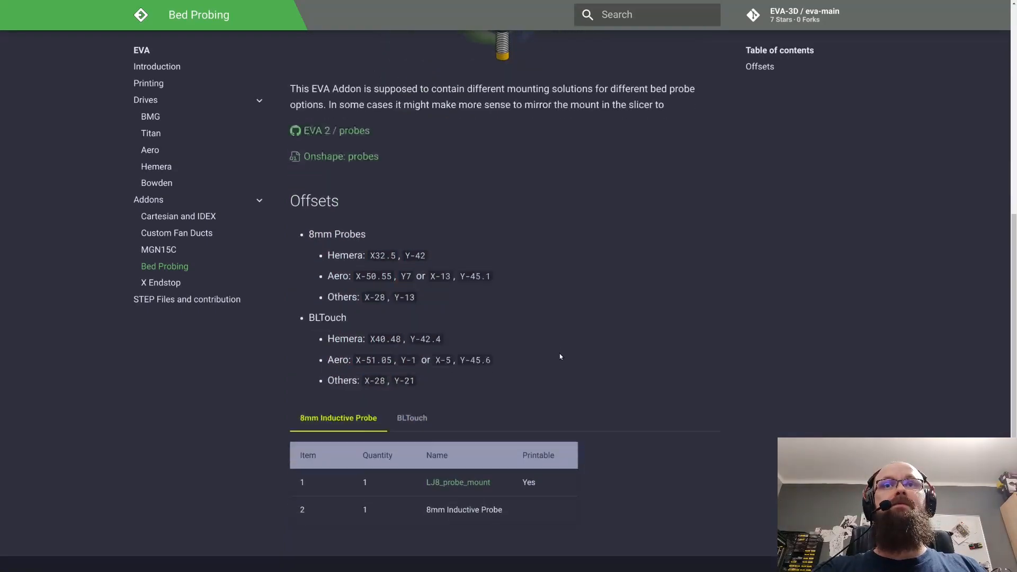
scroll(up, 3)
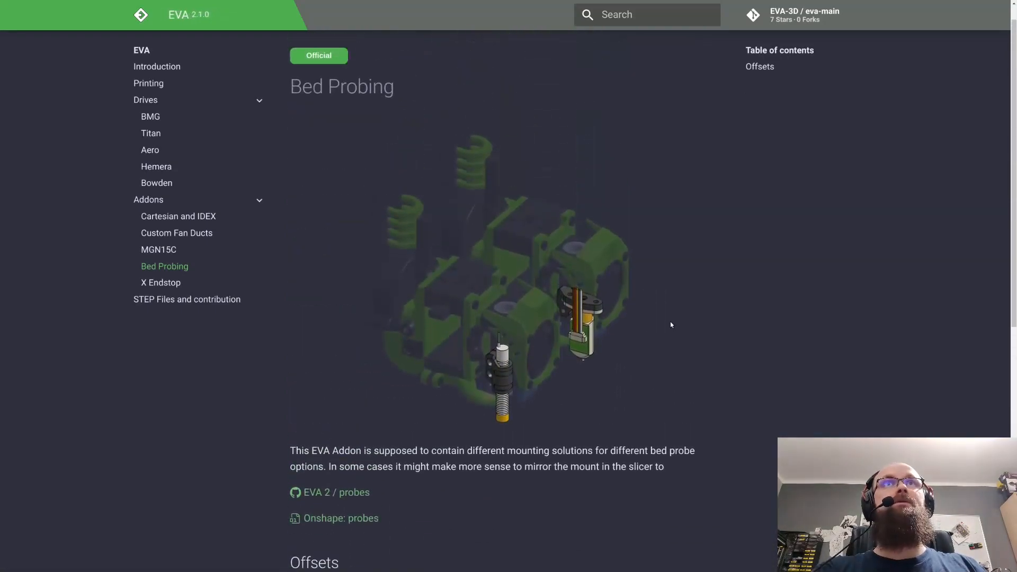
- View the X Endstop addon page and highlight the word 'blank' in its endstop description
click(160, 282)
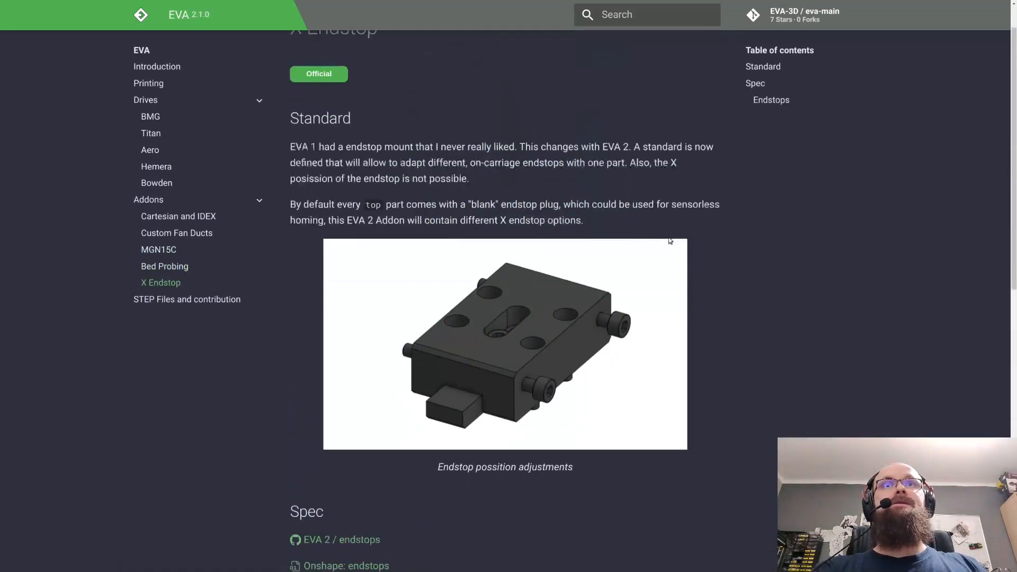
scroll(down, 3)
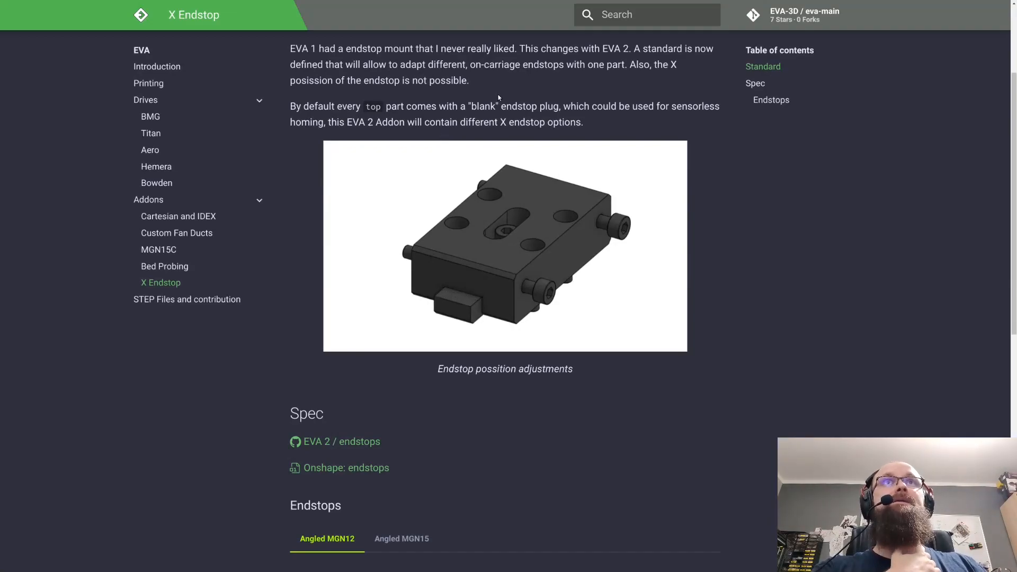
double_click(483, 106)
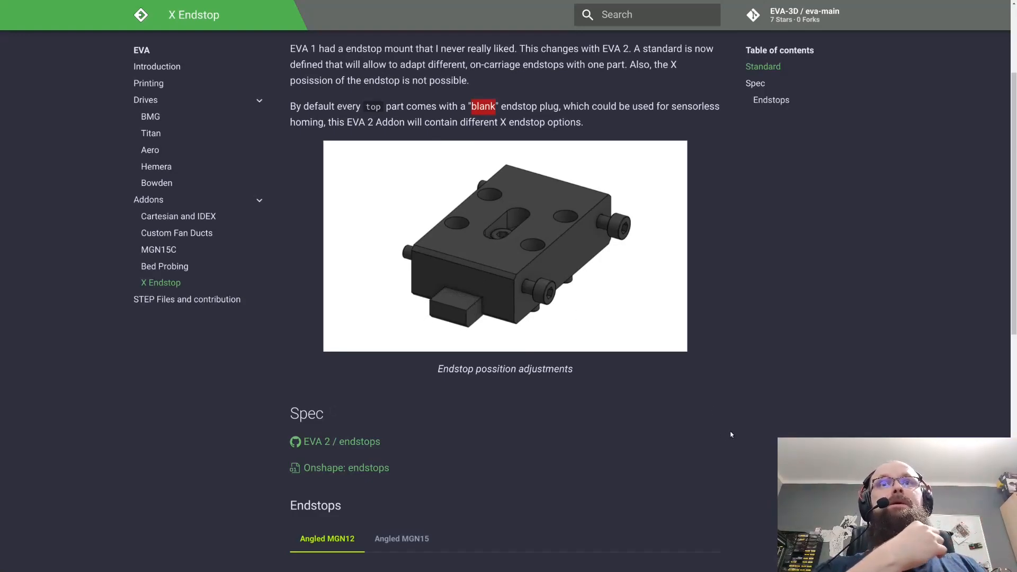
- Scroll through the Spec and Endstops sections of the X Endstop page, highlighting a word there
scroll(down, 3)
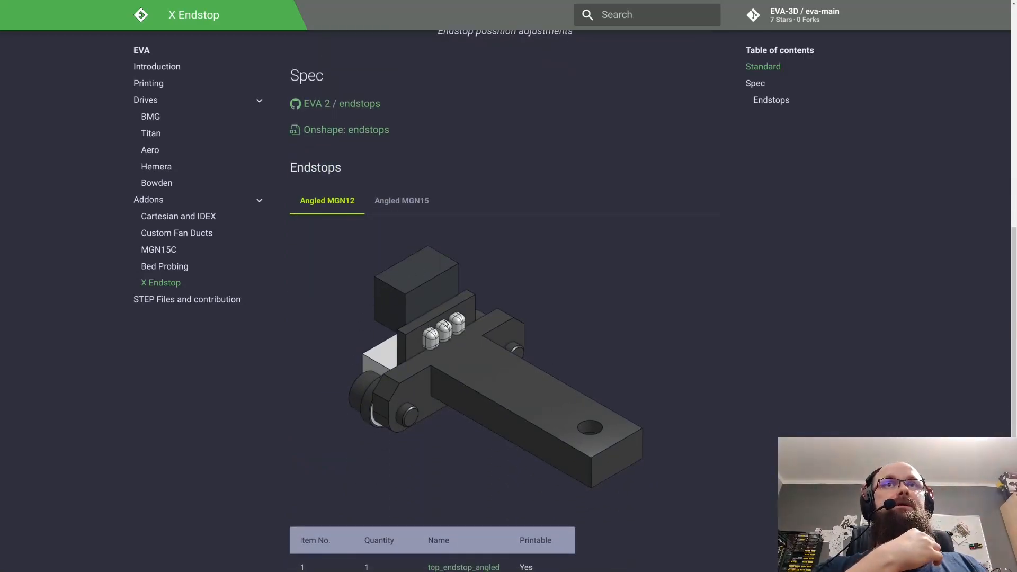
mouse_move(406, 349)
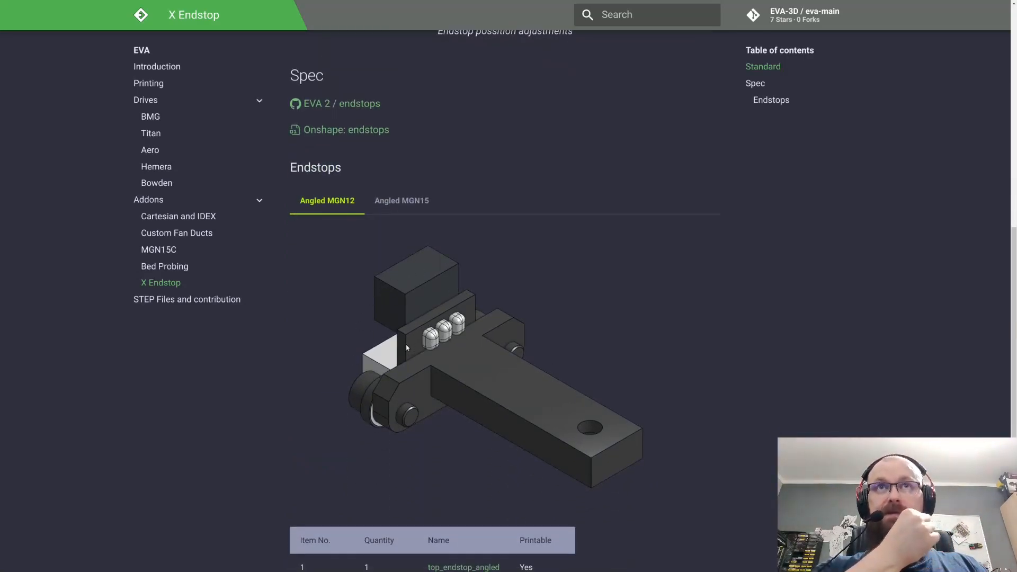
mouse_move(423, 306)
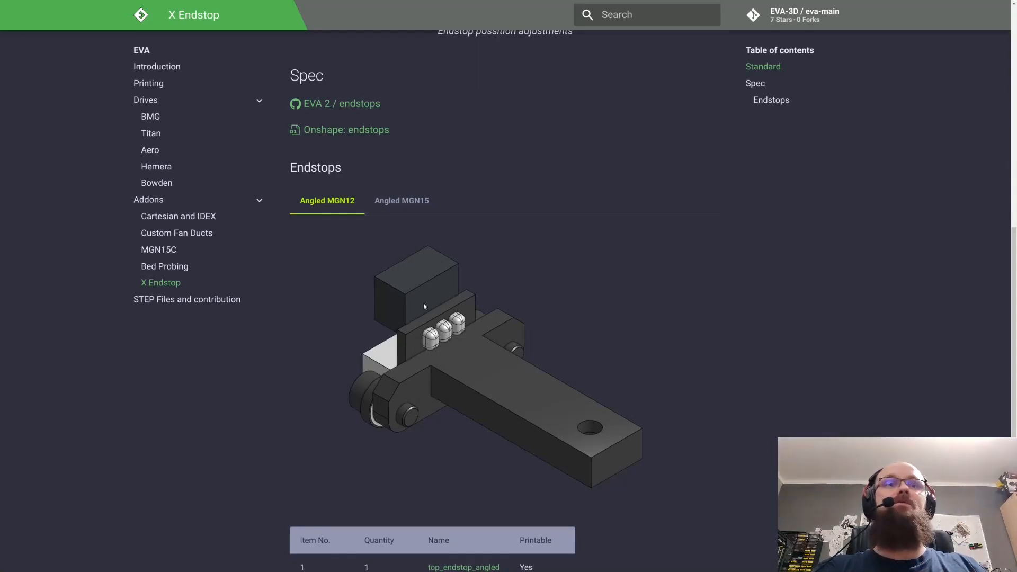
scroll(down, 3)
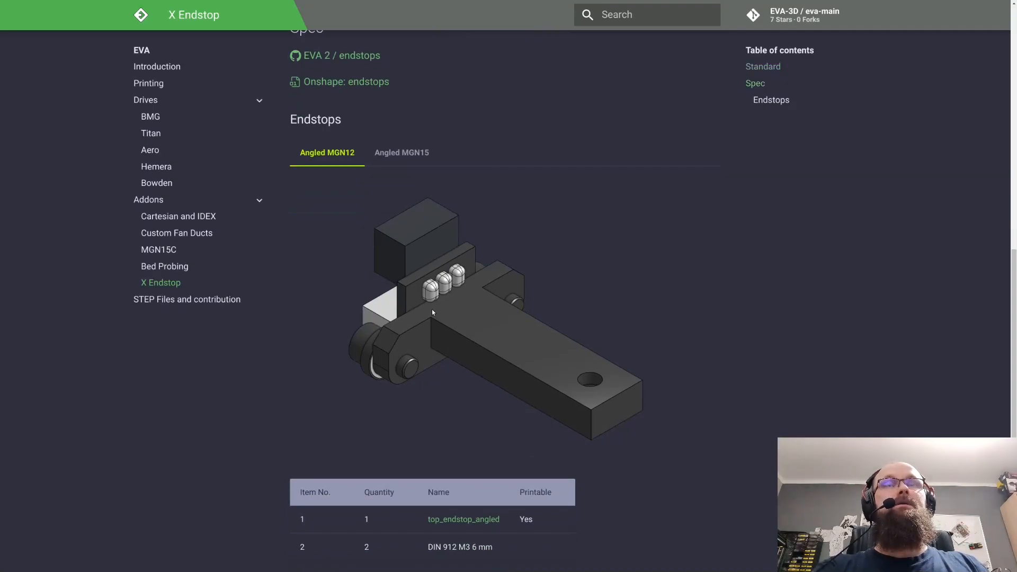
mouse_move(404, 319)
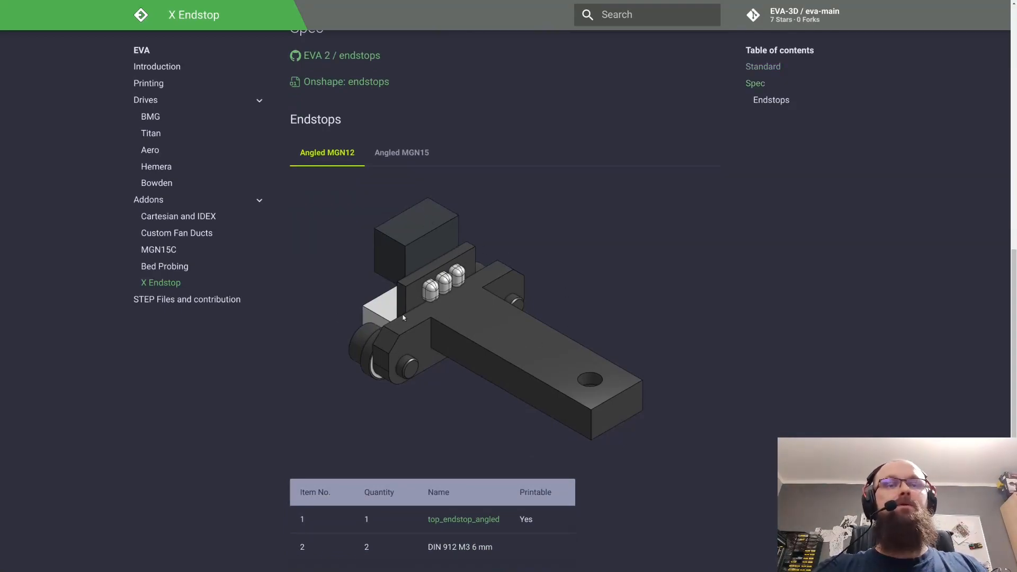
mouse_move(454, 340)
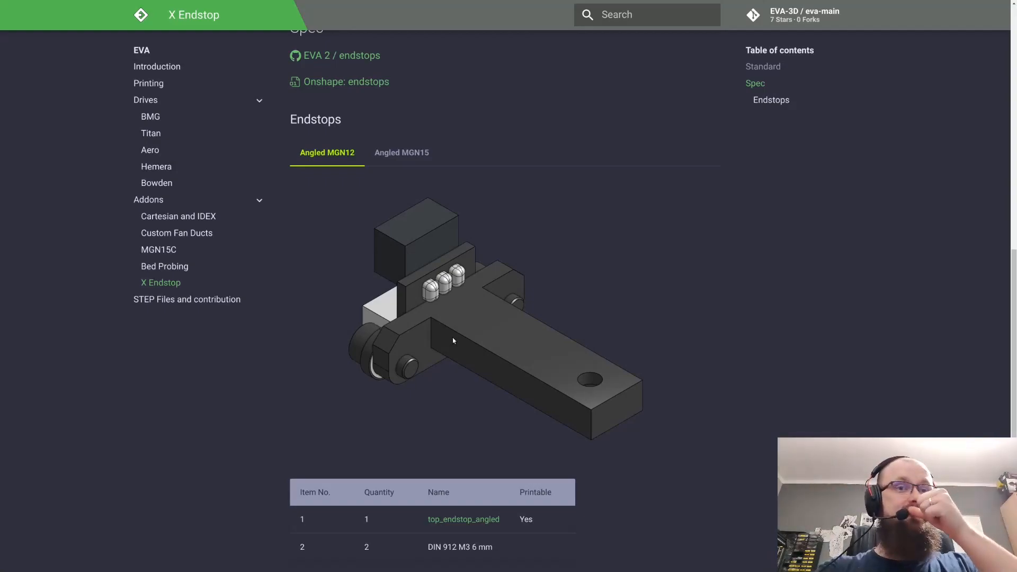
mouse_move(402, 369)
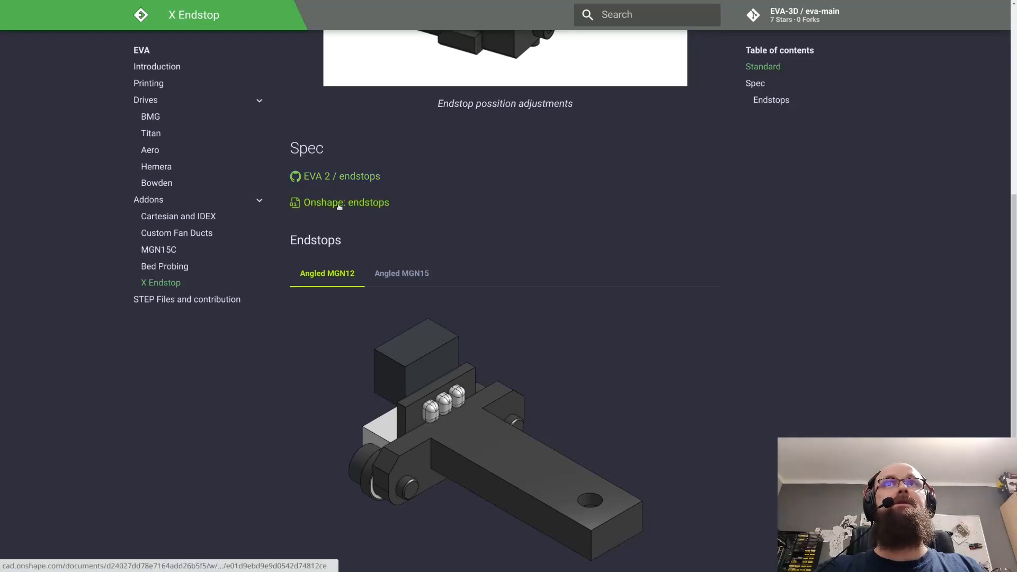
double_click(345, 202)
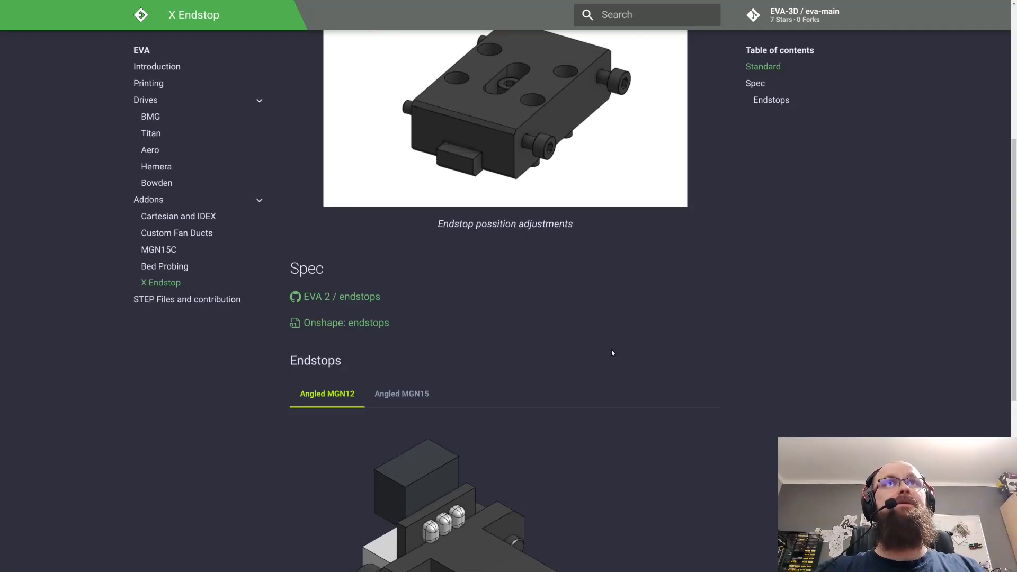
mouse_move(597, 348)
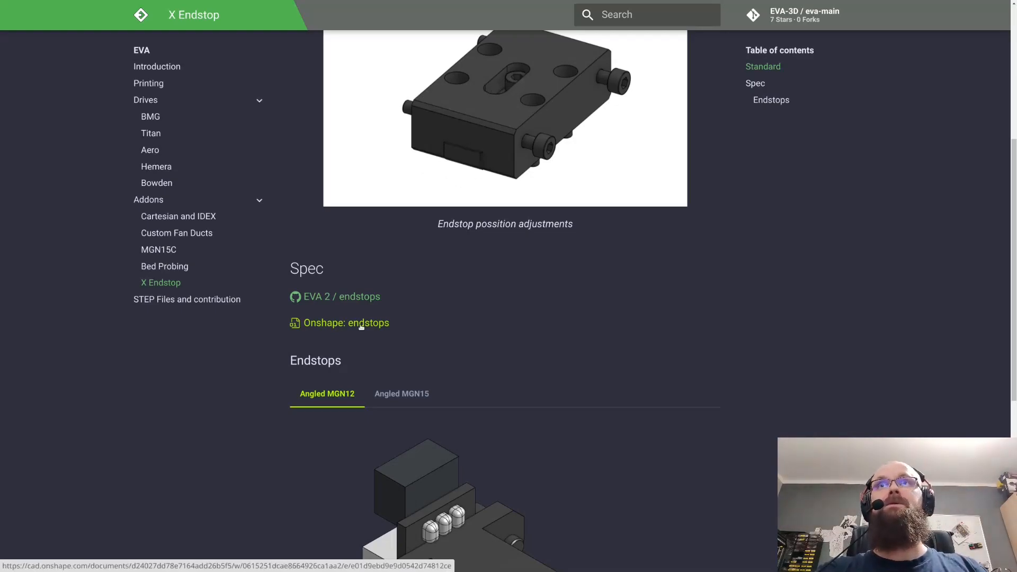
- View the STEP Files and contribution page with its Onshape export note and Contribution Guide
click(187, 299)
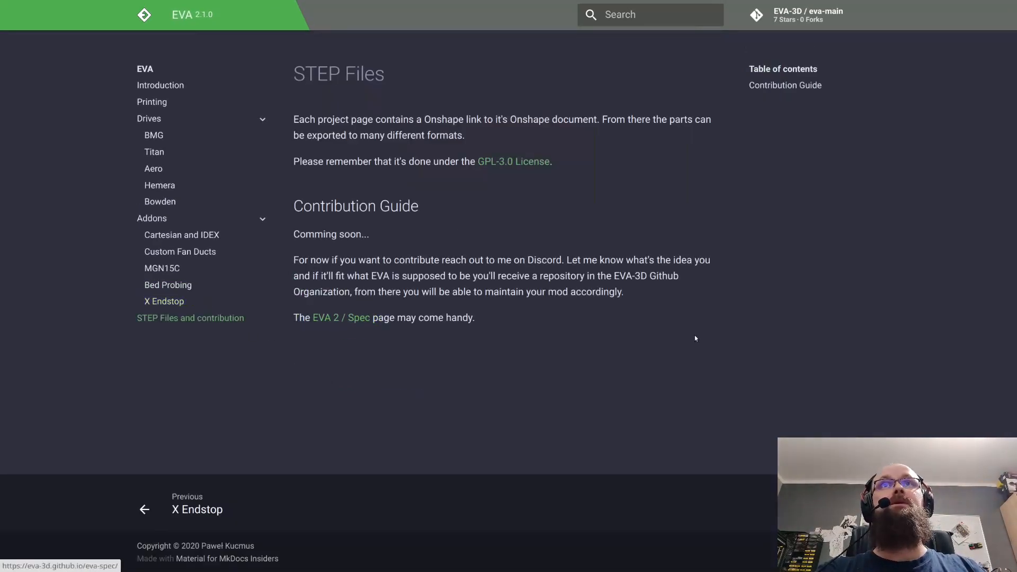
mouse_move(339, 221)
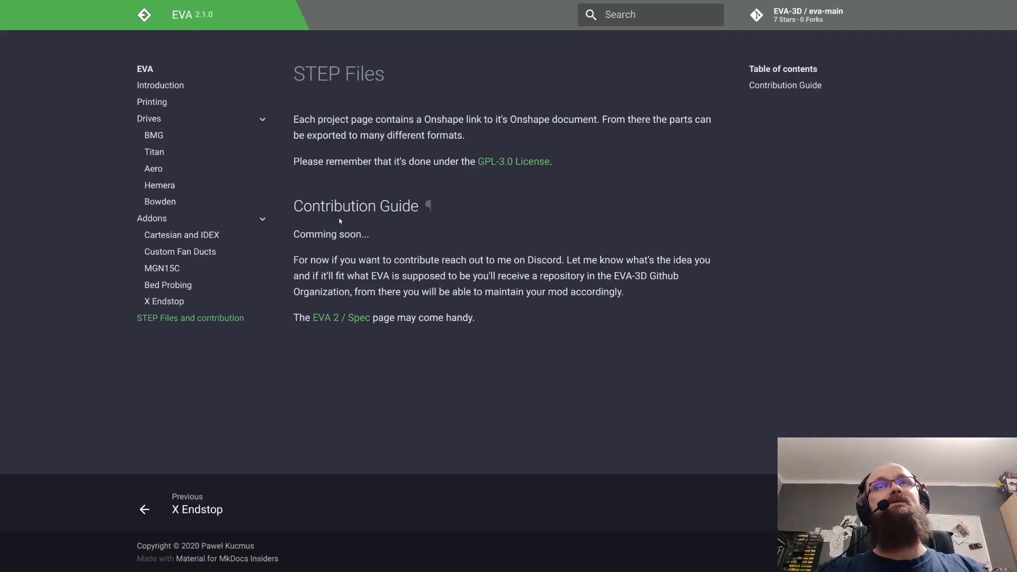
mouse_move(633, 296)
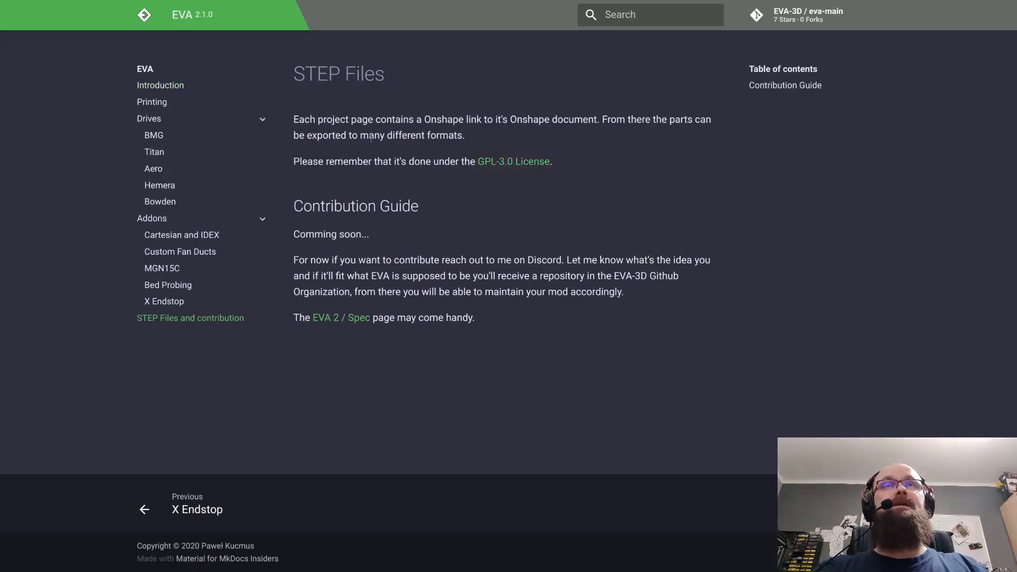
mouse_move(479, 154)
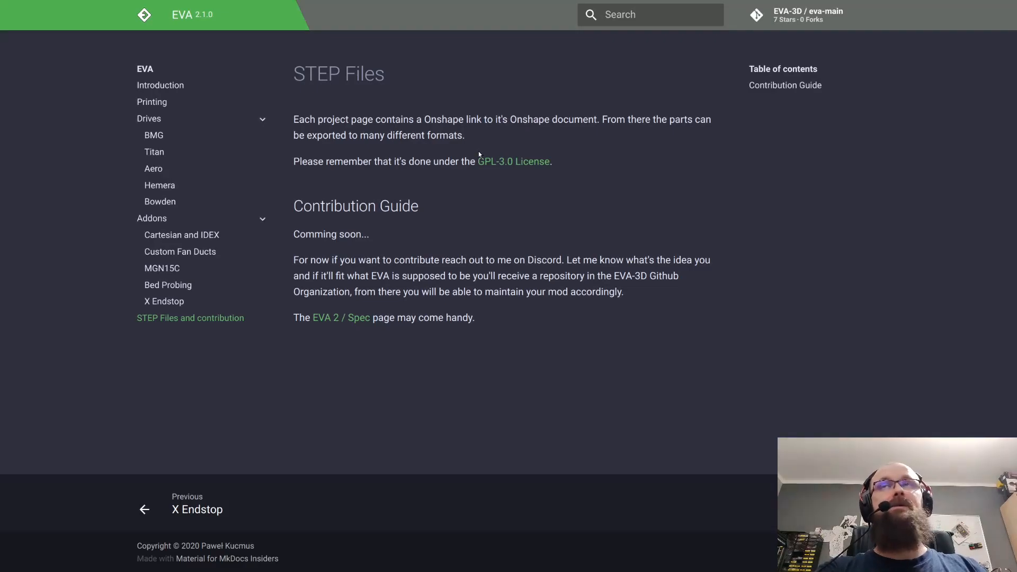
mouse_move(379, 211)
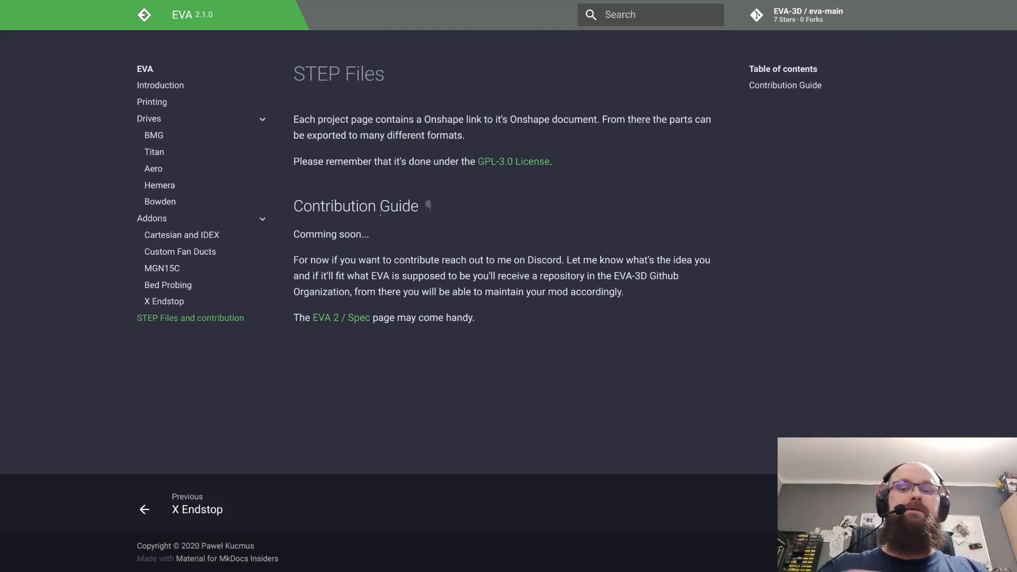
mouse_move(580, 383)
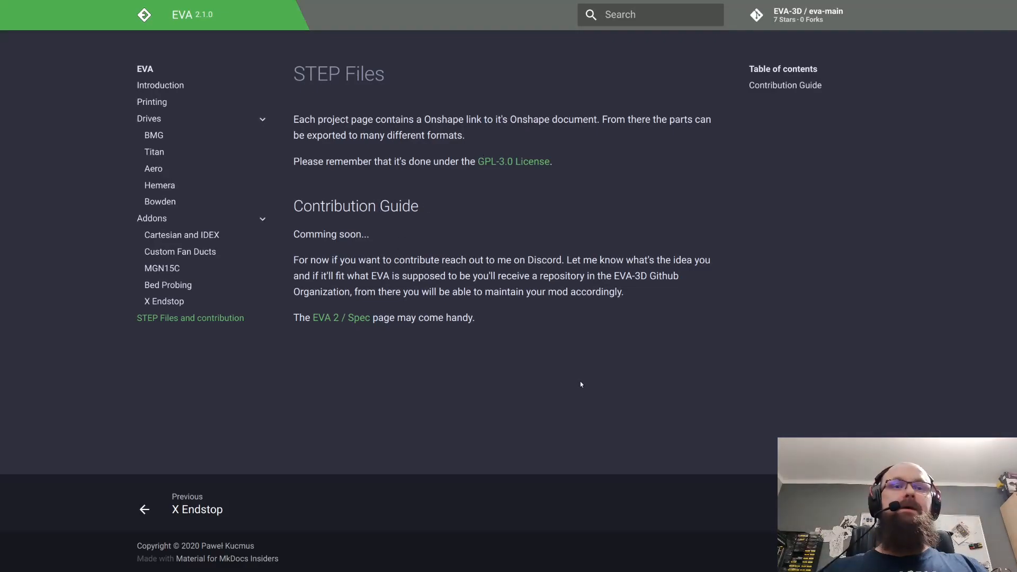